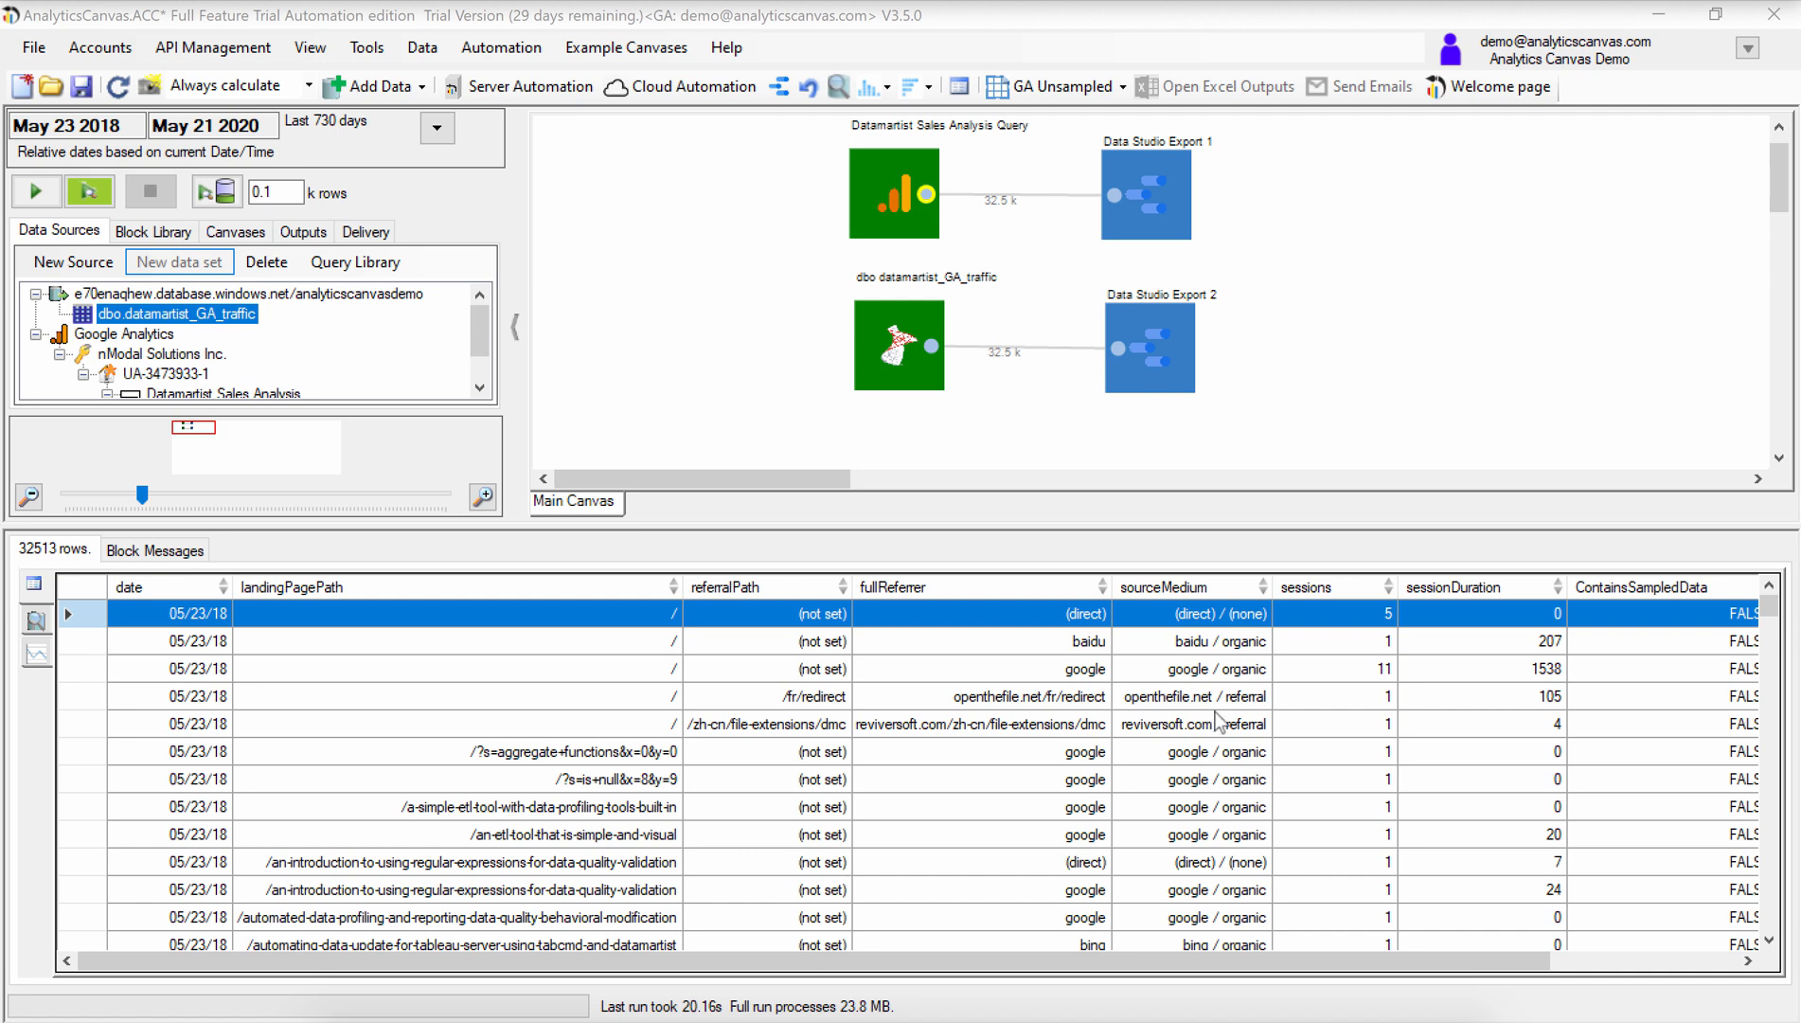
mouse_move(890, 34)
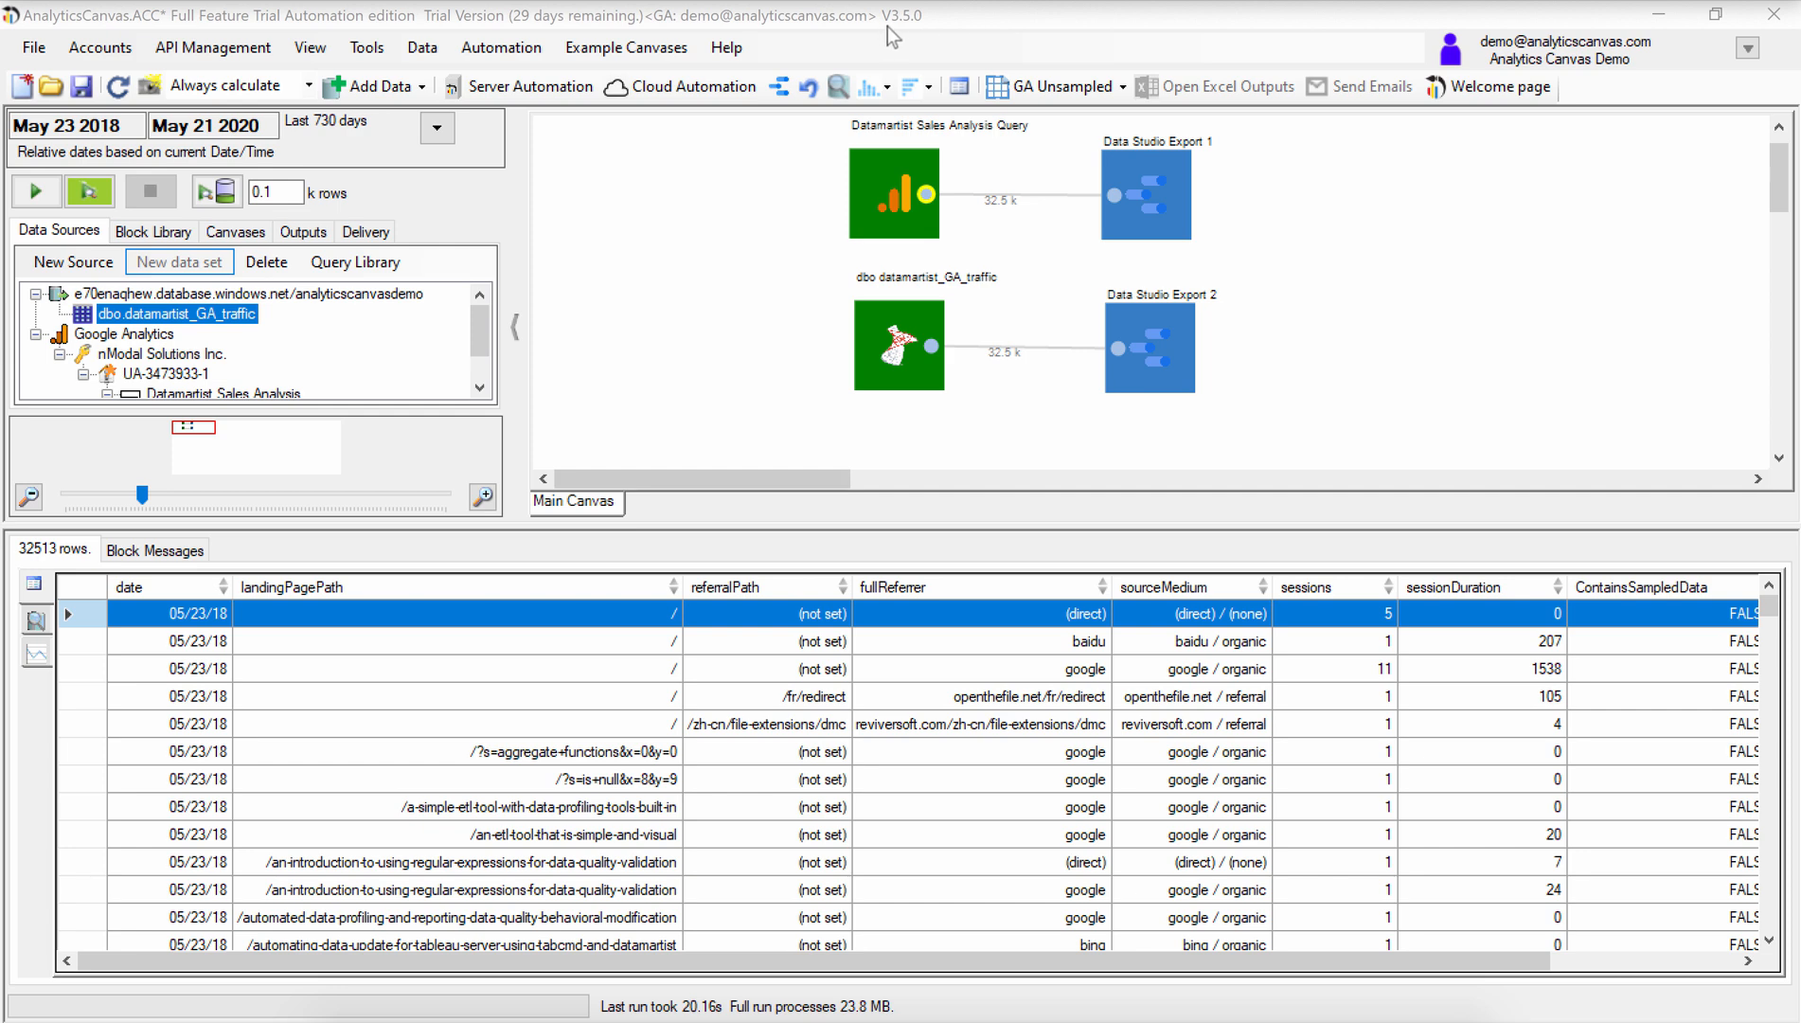
mouse_move(1185, 219)
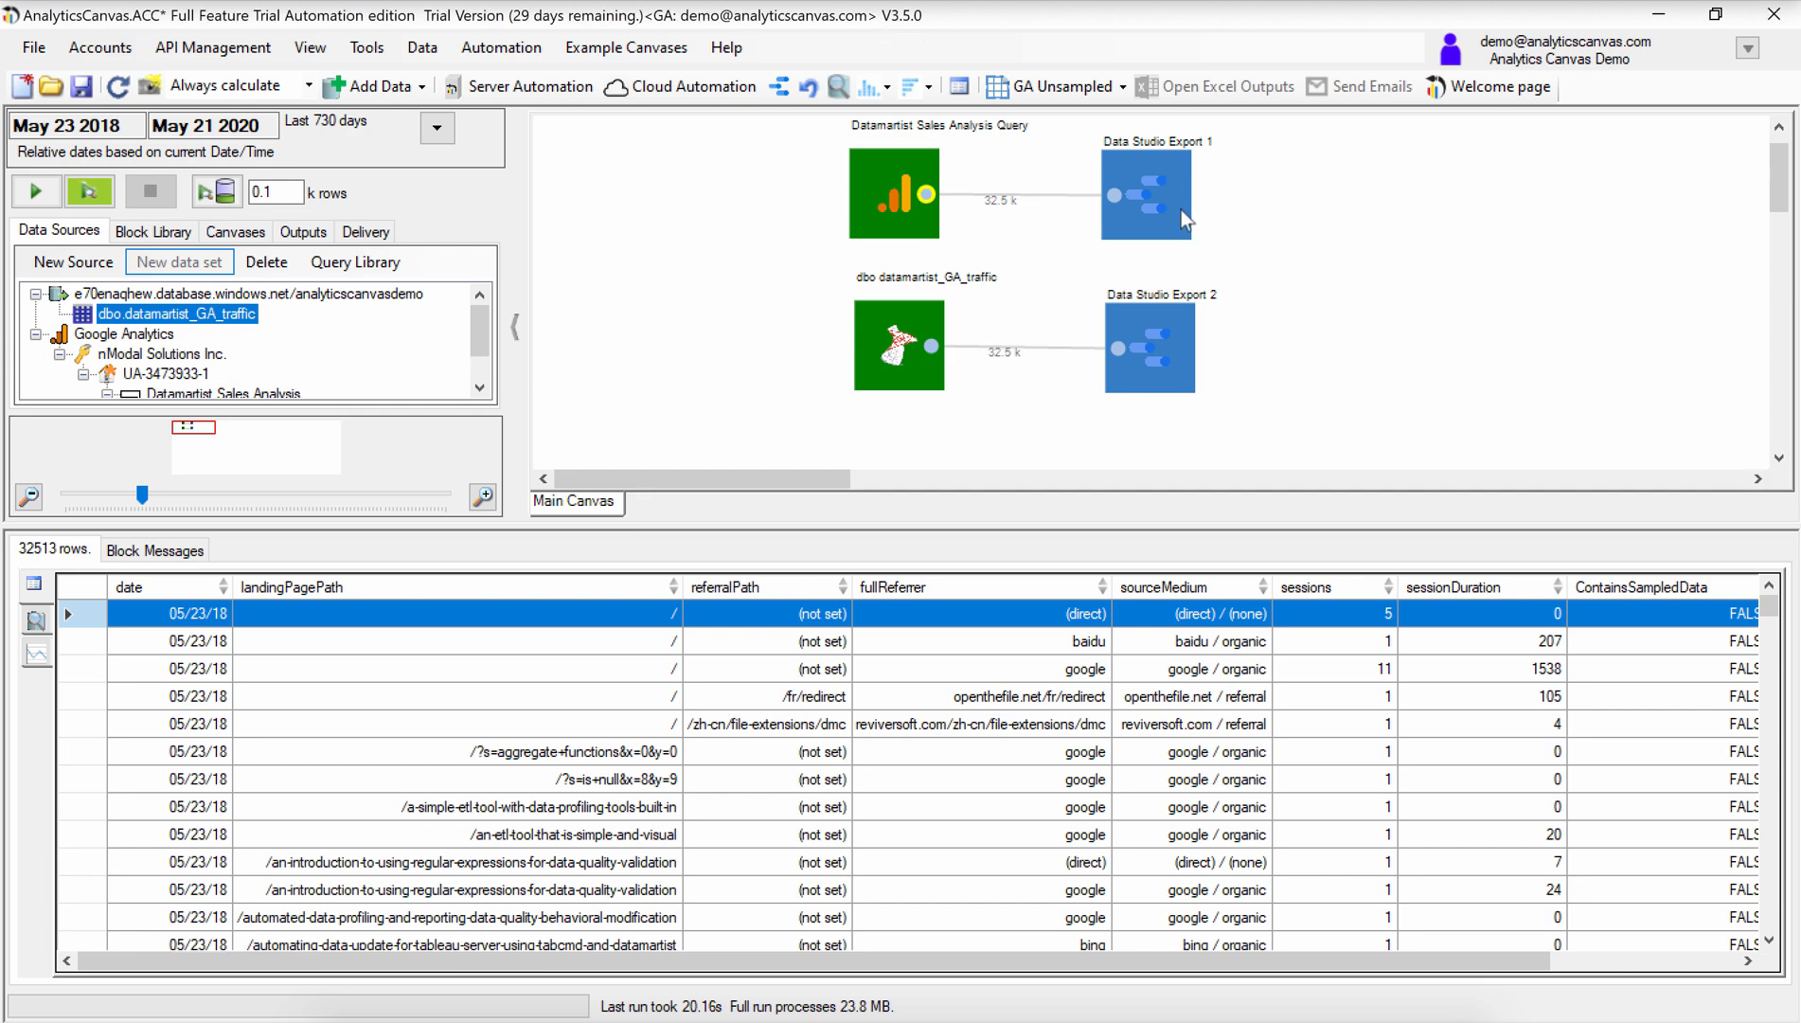
Set Data Studio Export 1 to append, deleting existing rows by the 'date' column first
click(1146, 191)
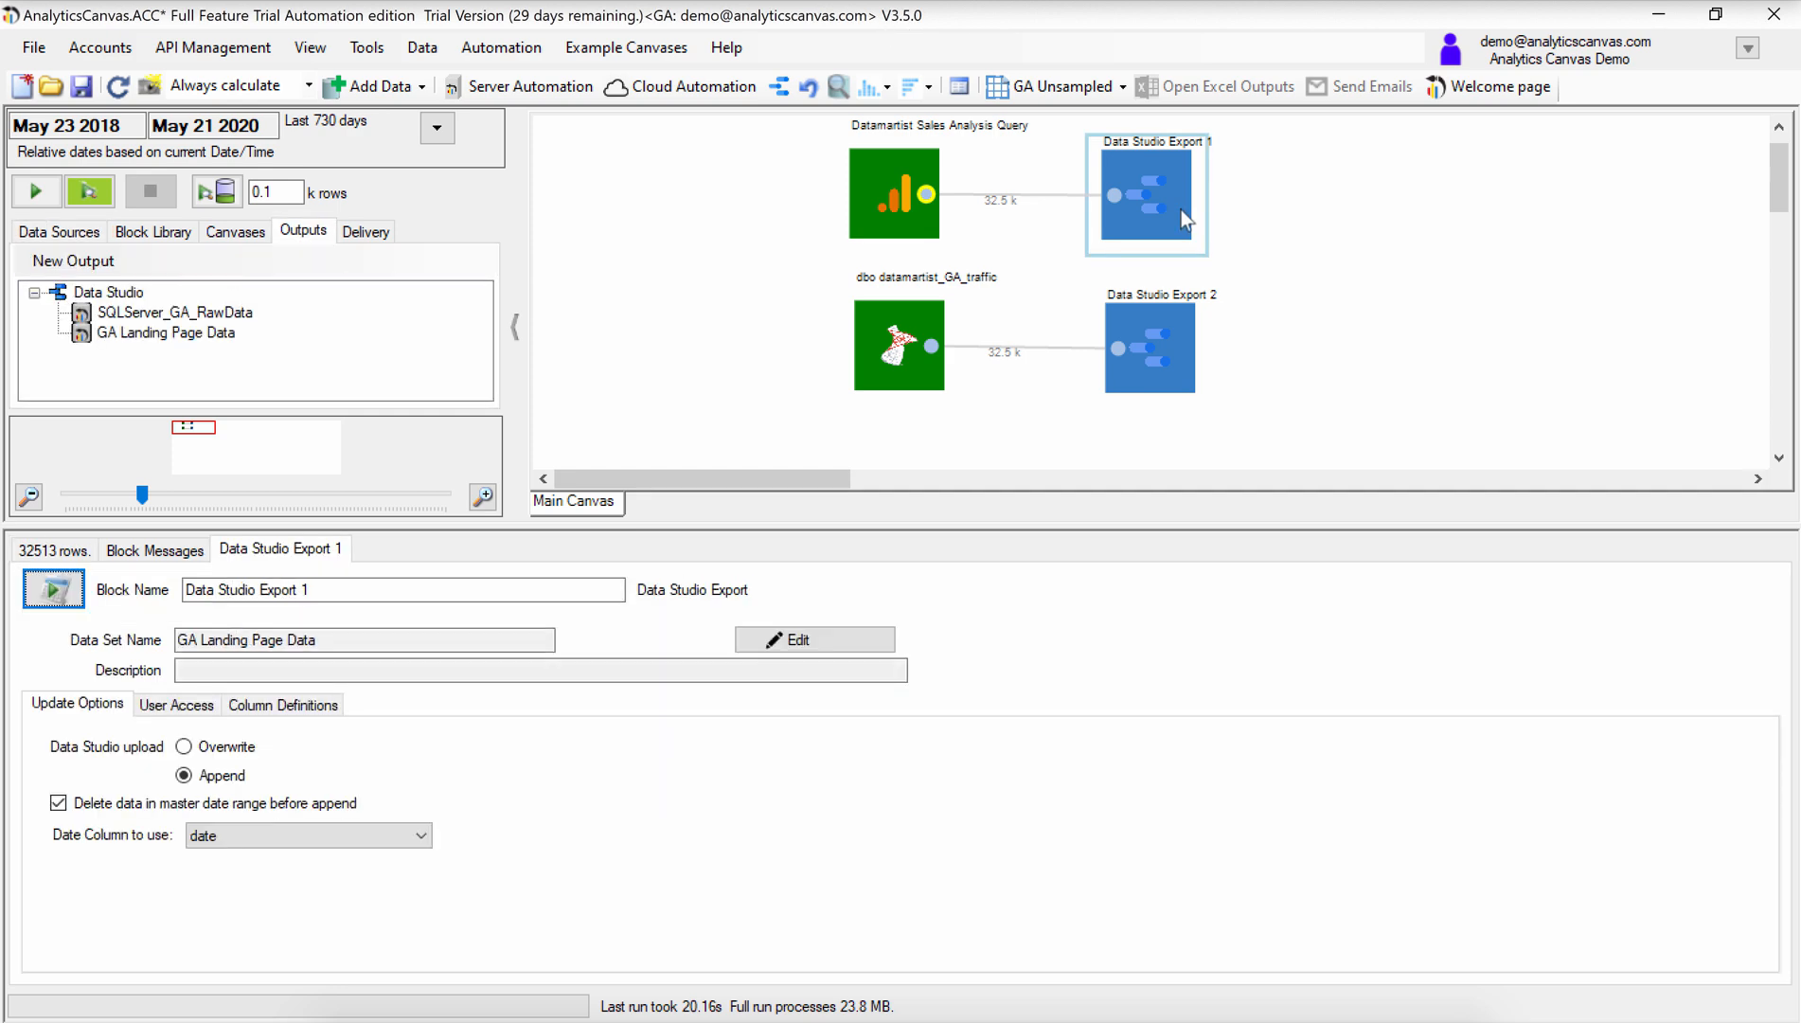
mouse_move(1257, 316)
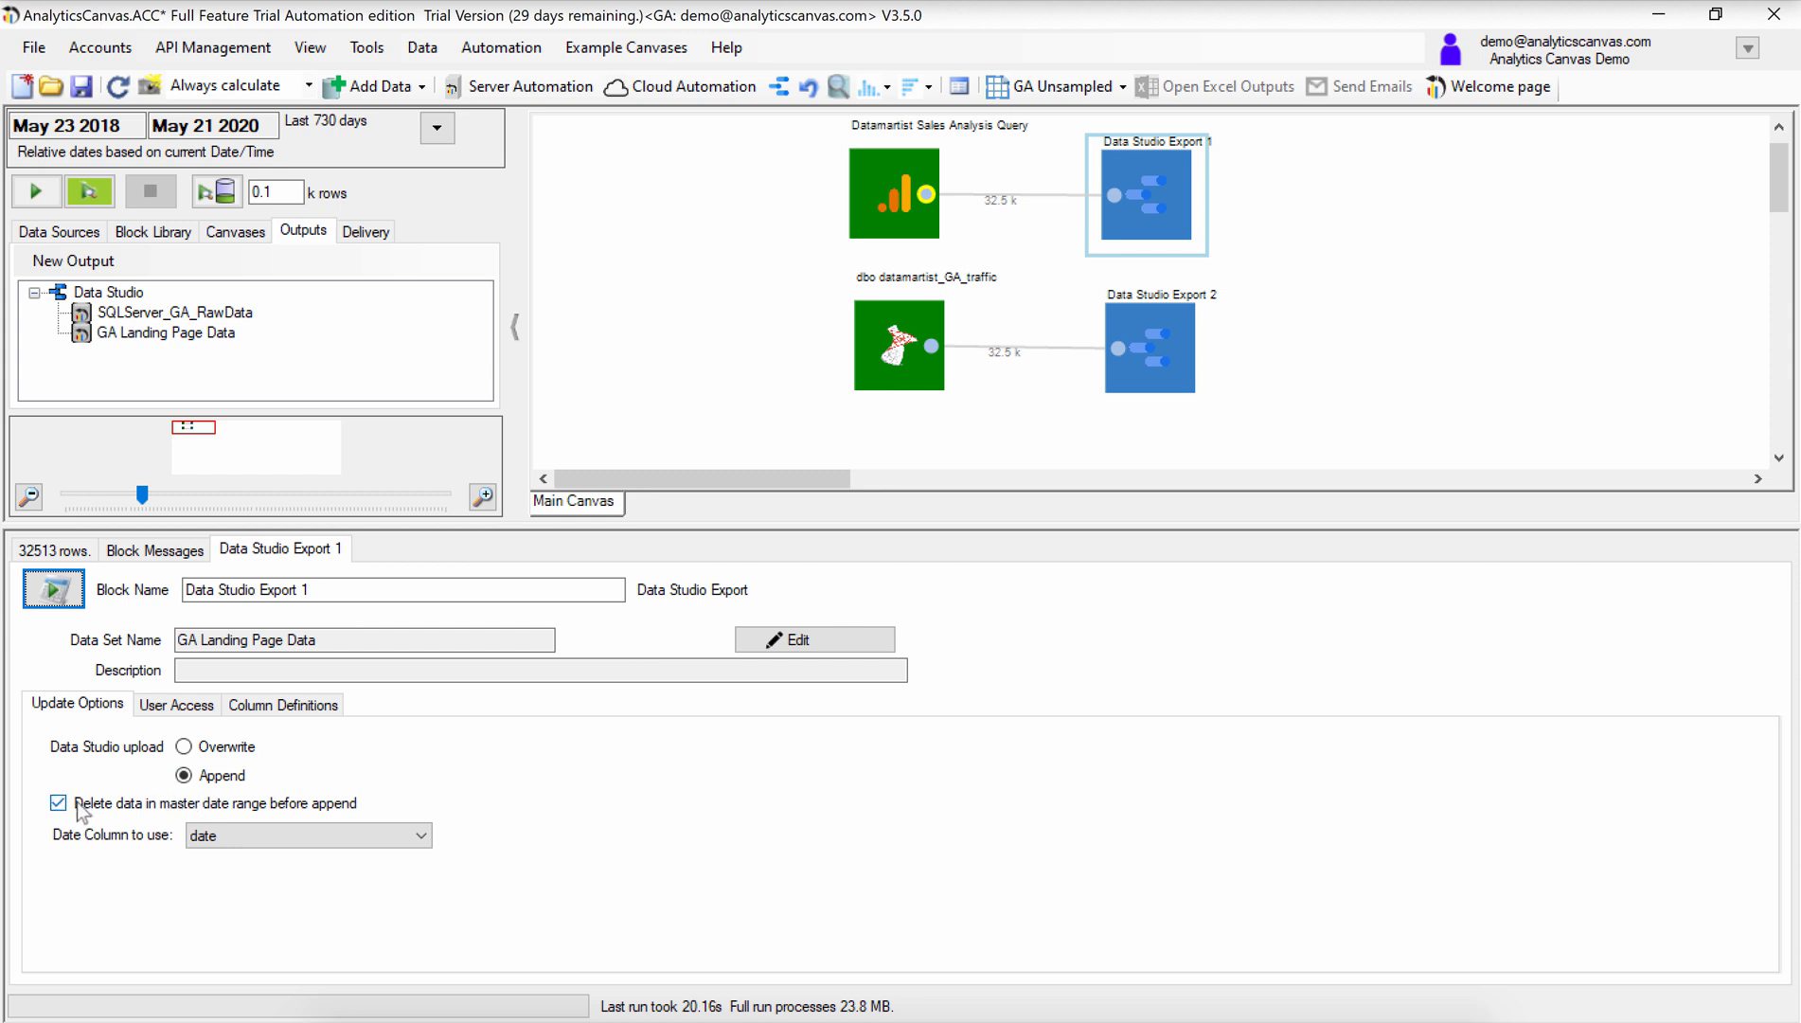
mouse_move(87, 814)
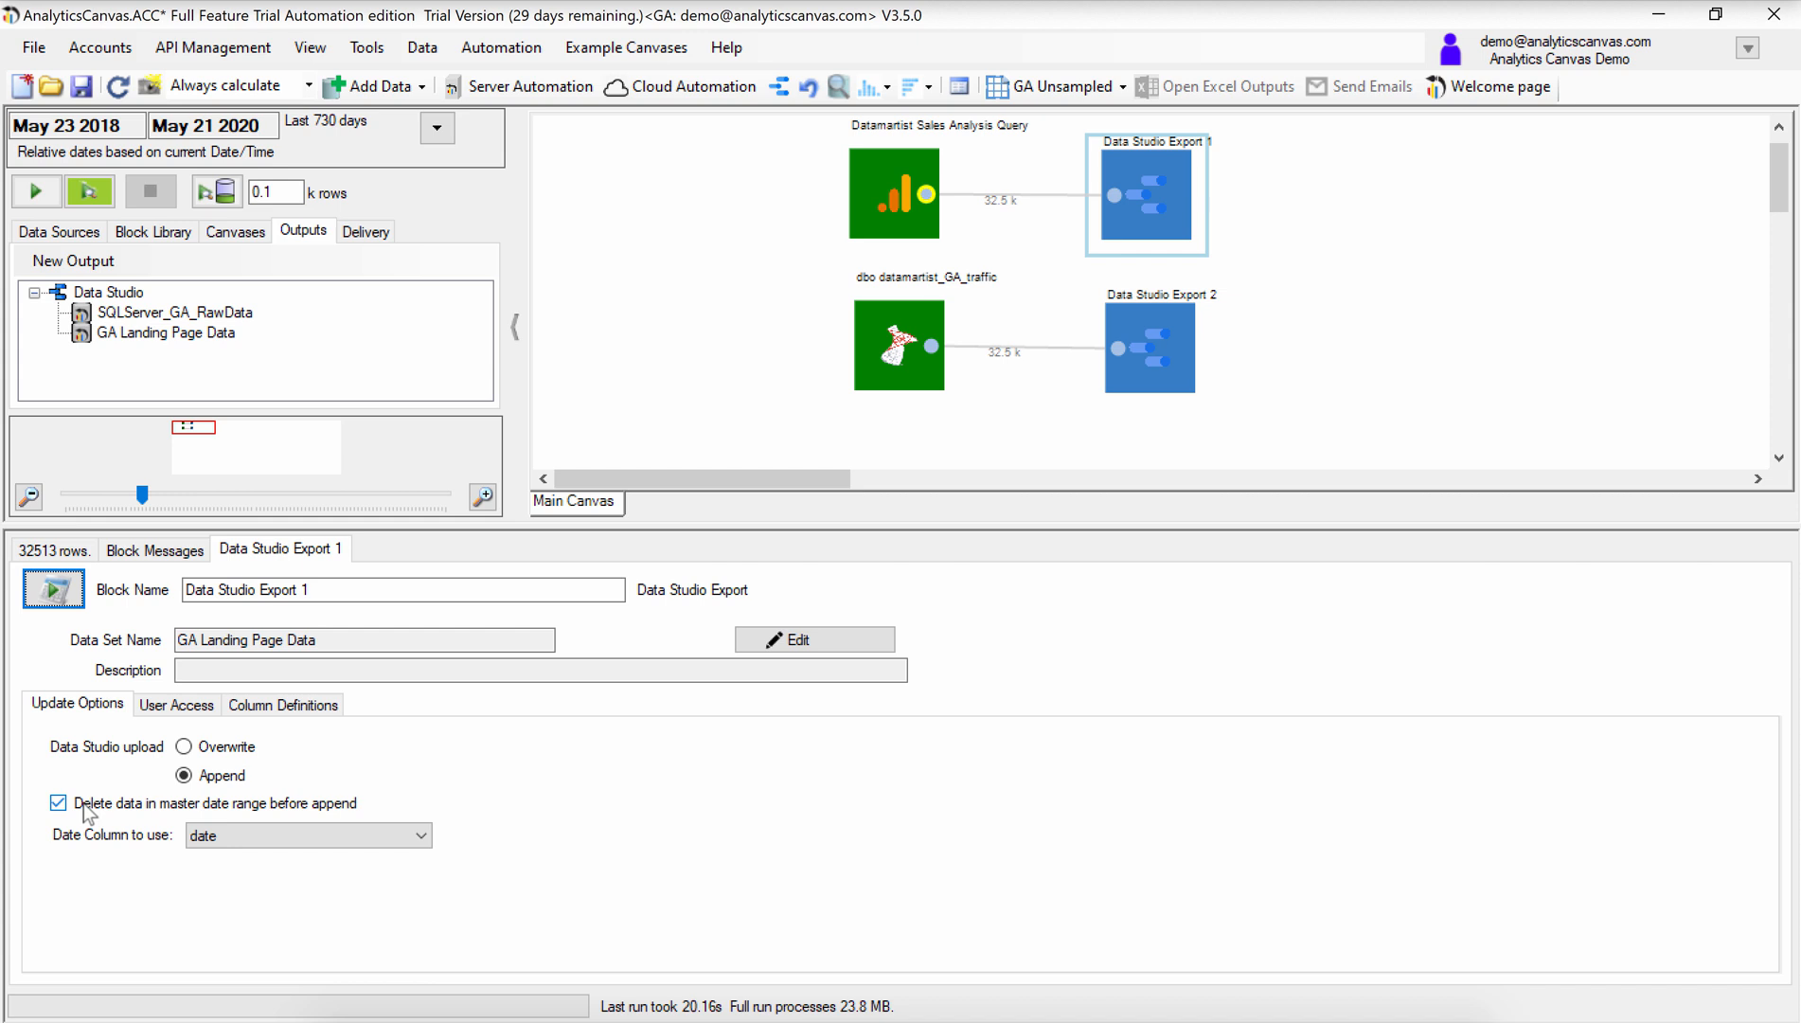
mouse_move(100, 822)
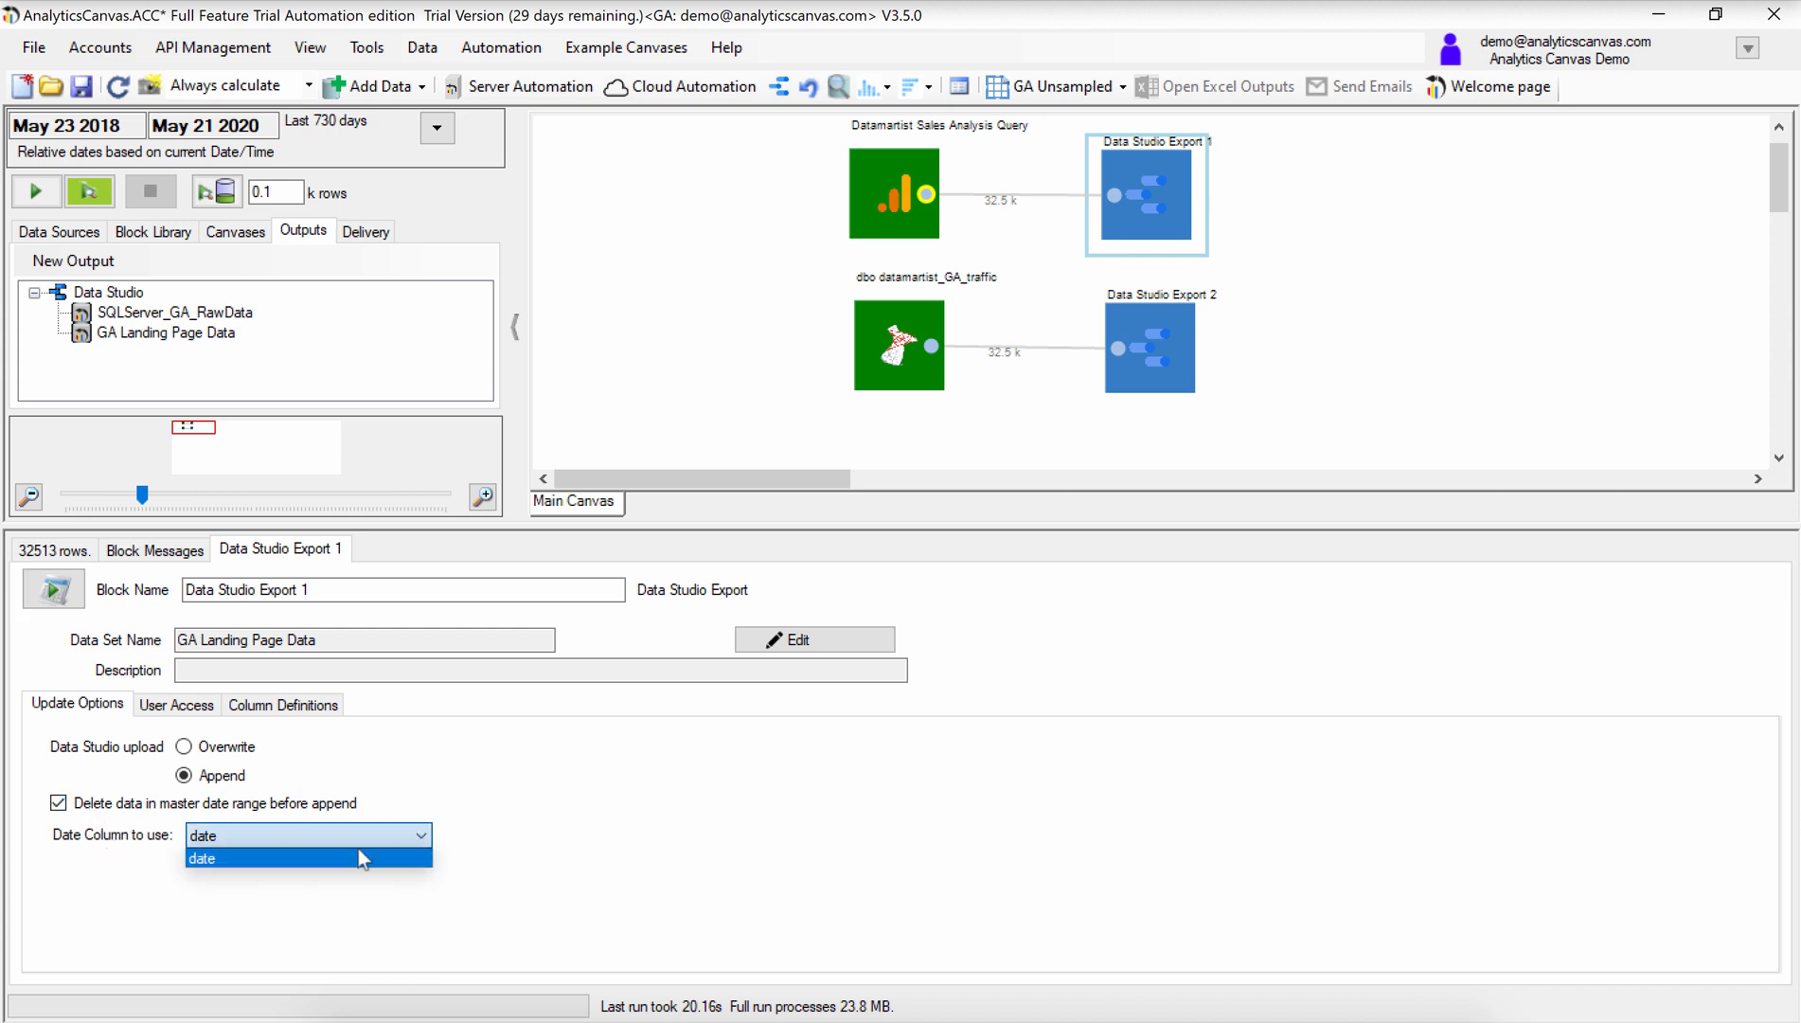
mouse_move(386, 875)
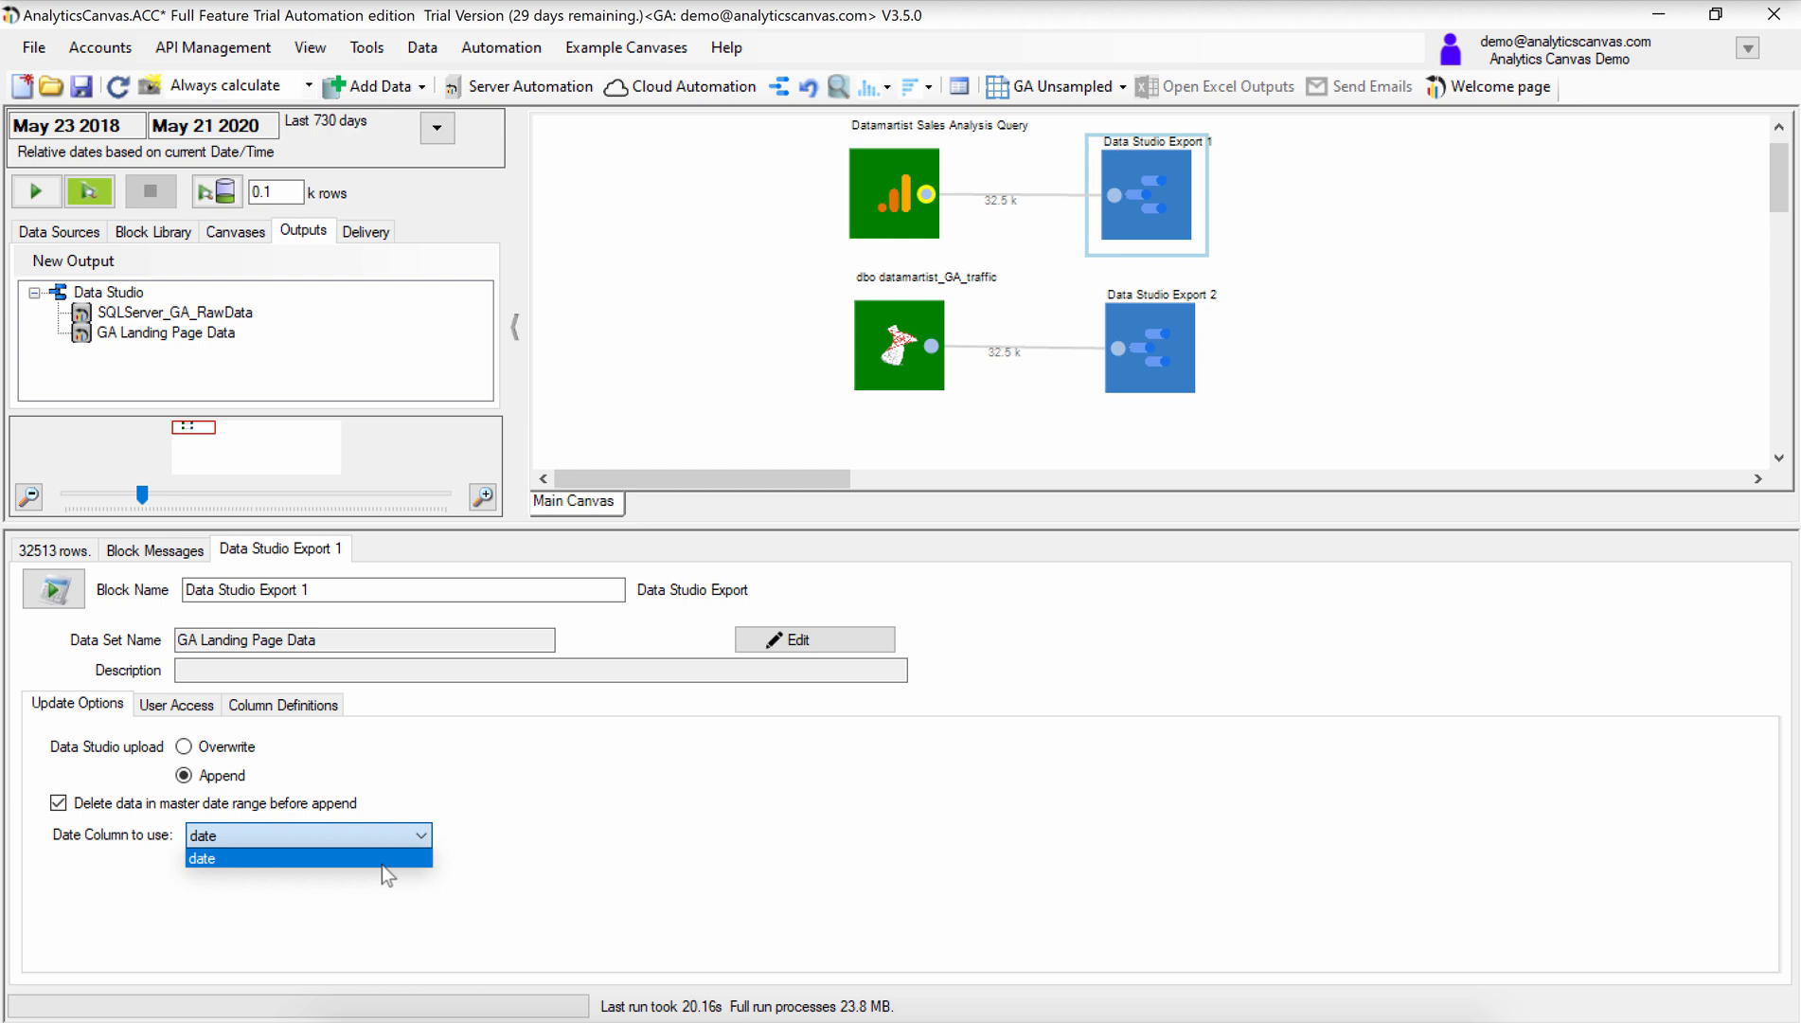
click(200, 858)
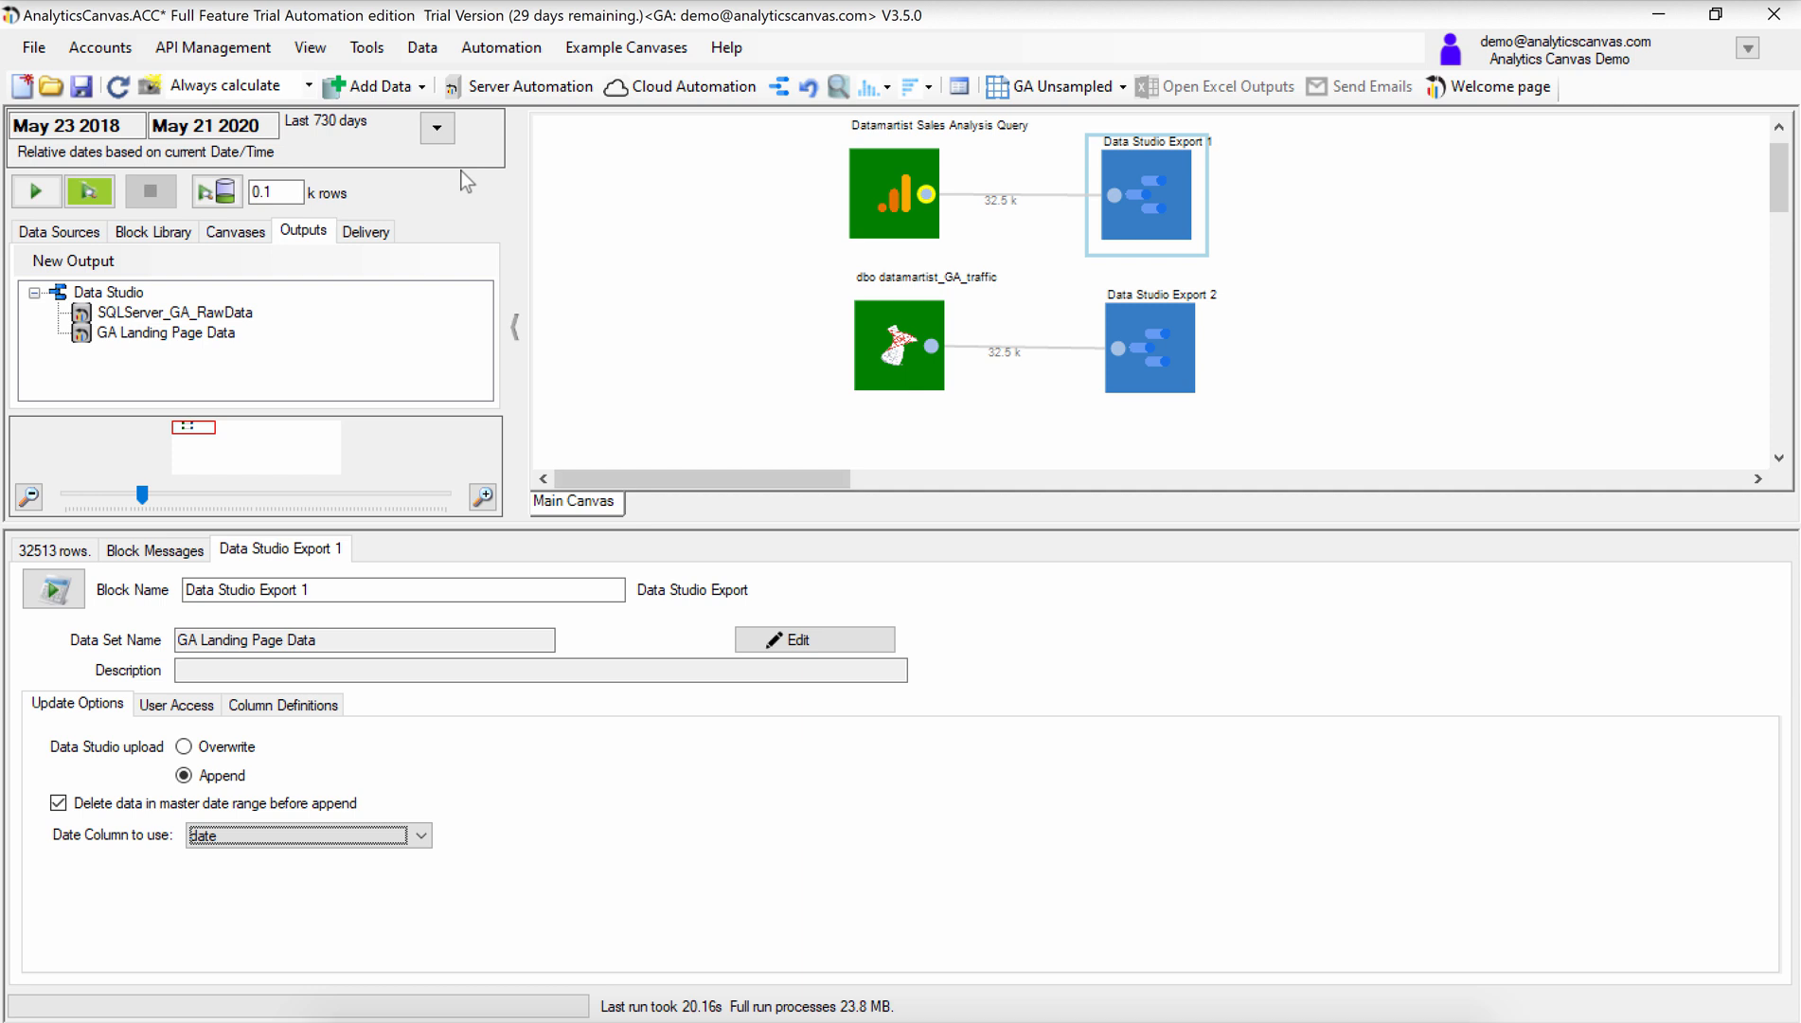
mouse_move(874, 252)
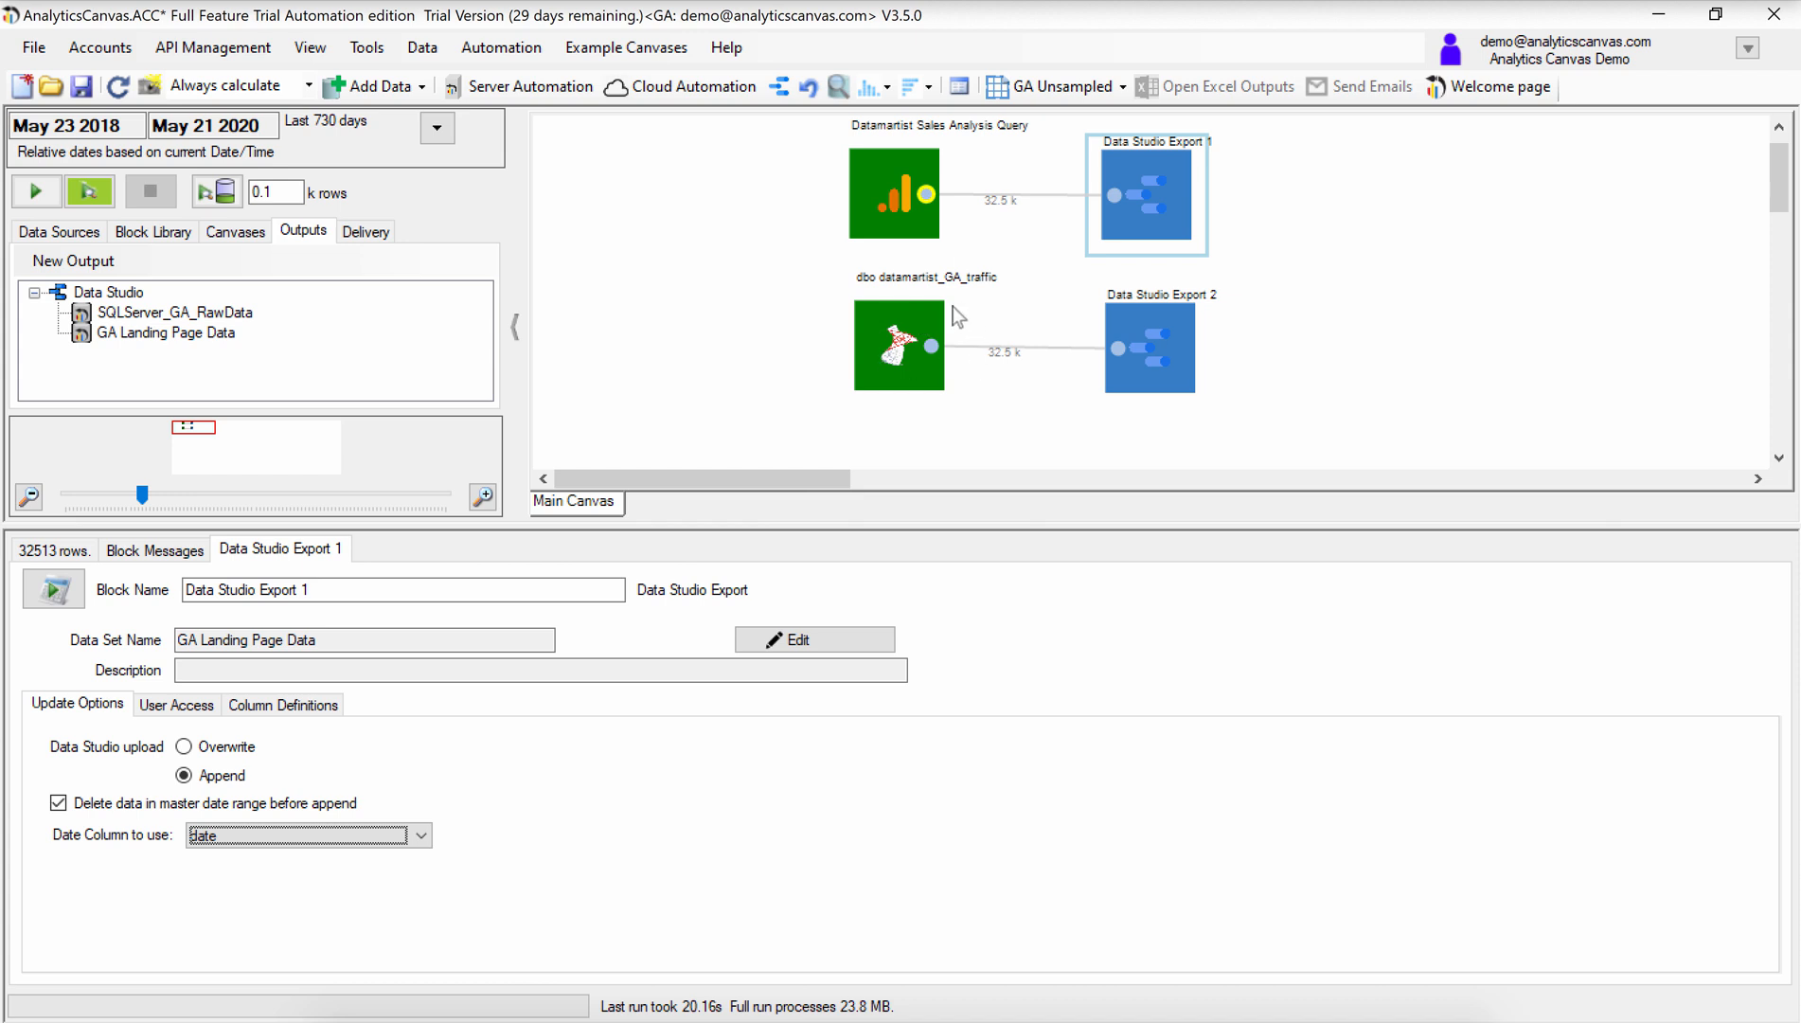
mouse_move(911, 354)
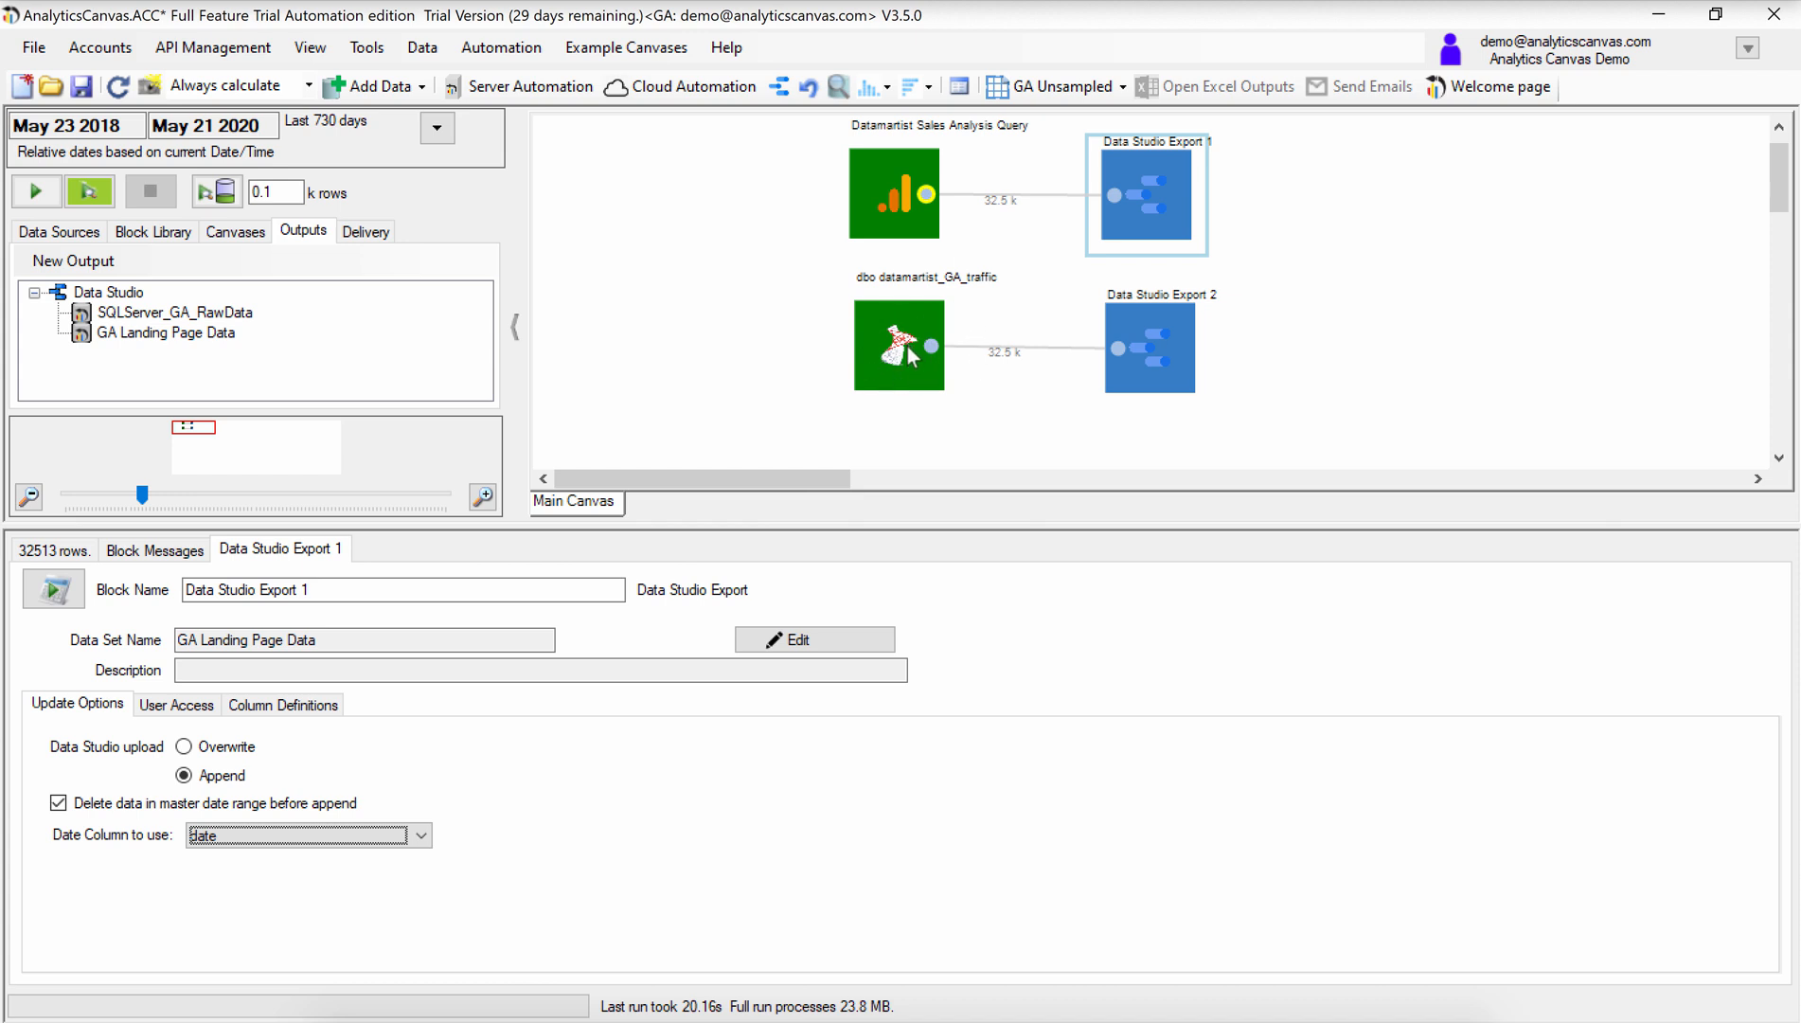
mouse_move(911, 197)
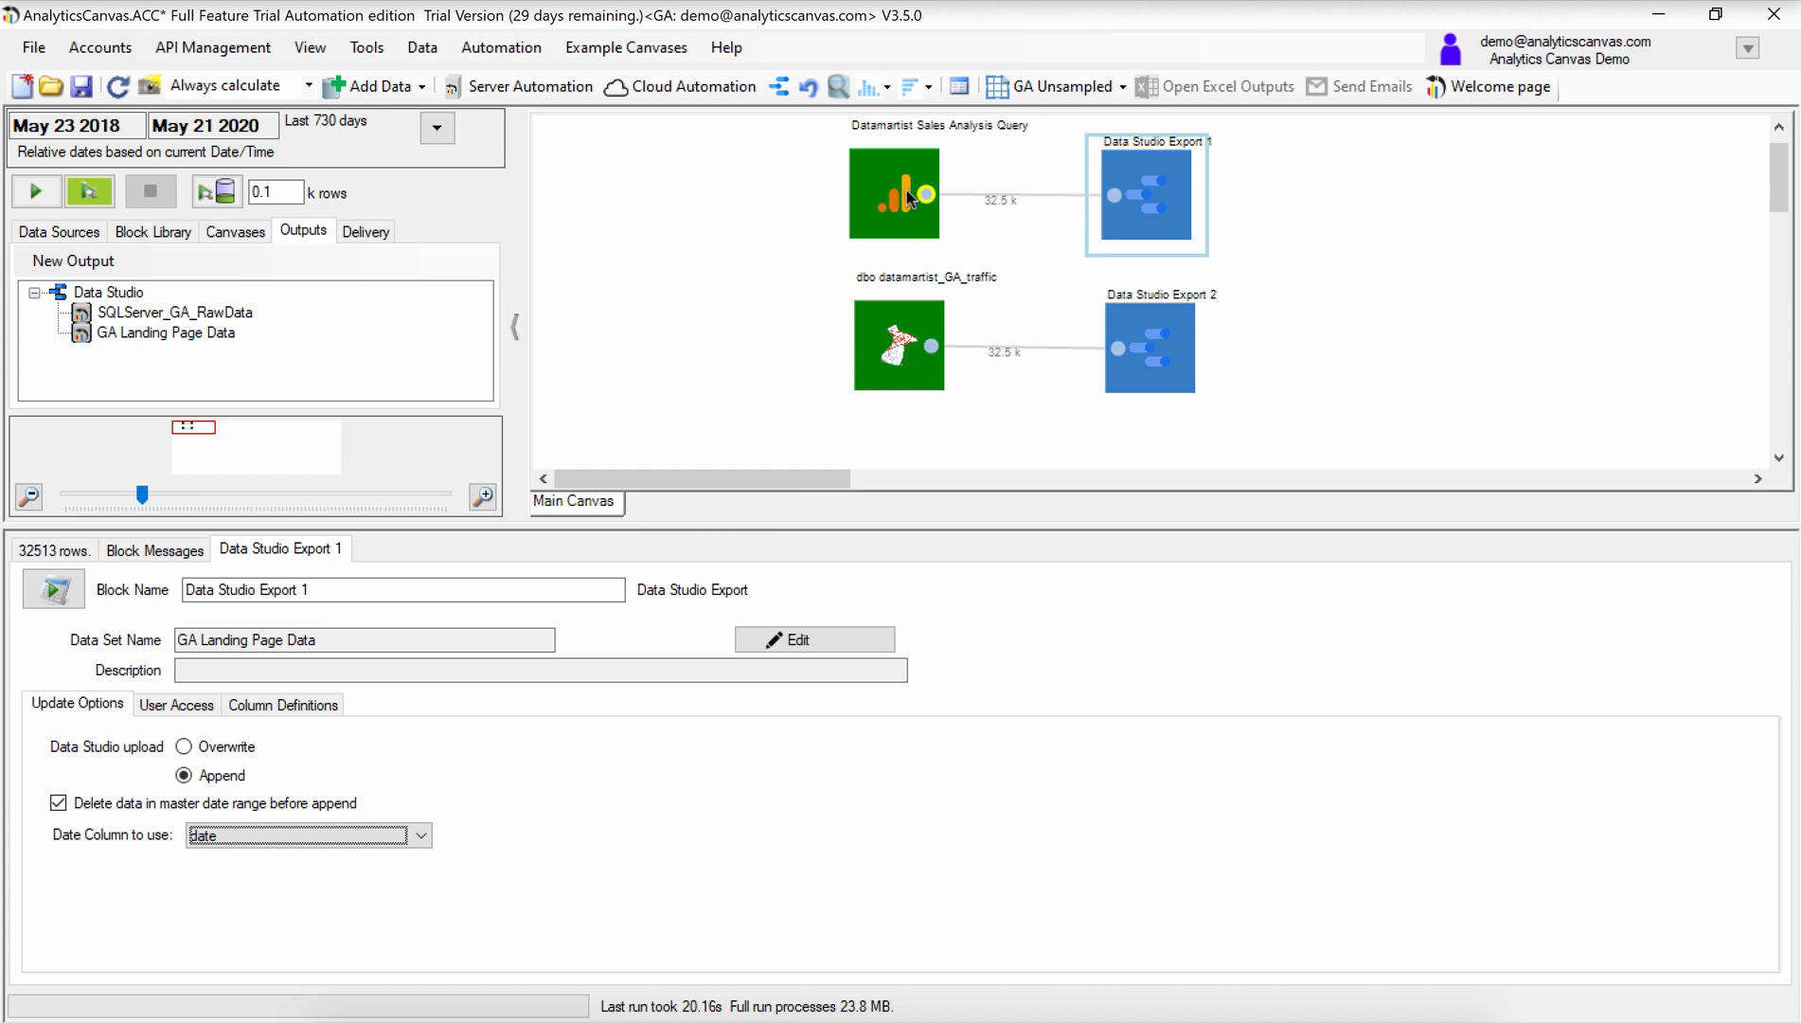
mouse_move(515, 111)
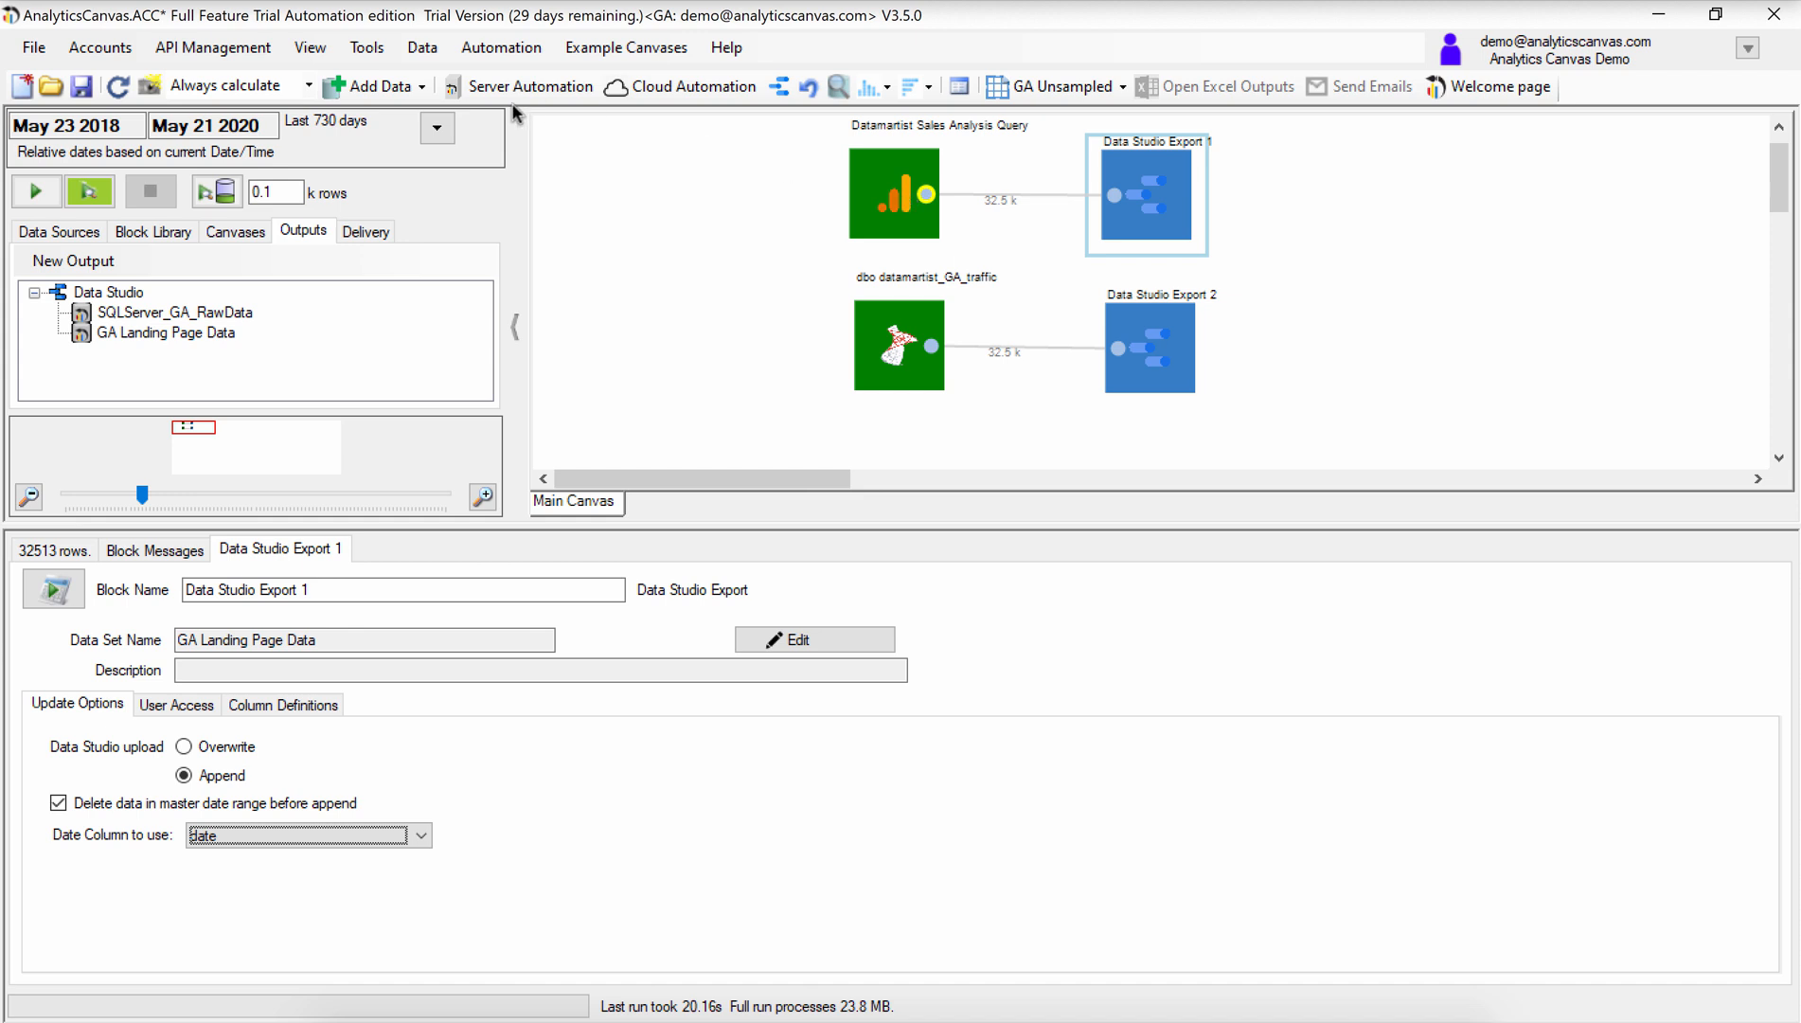
mouse_move(369, 139)
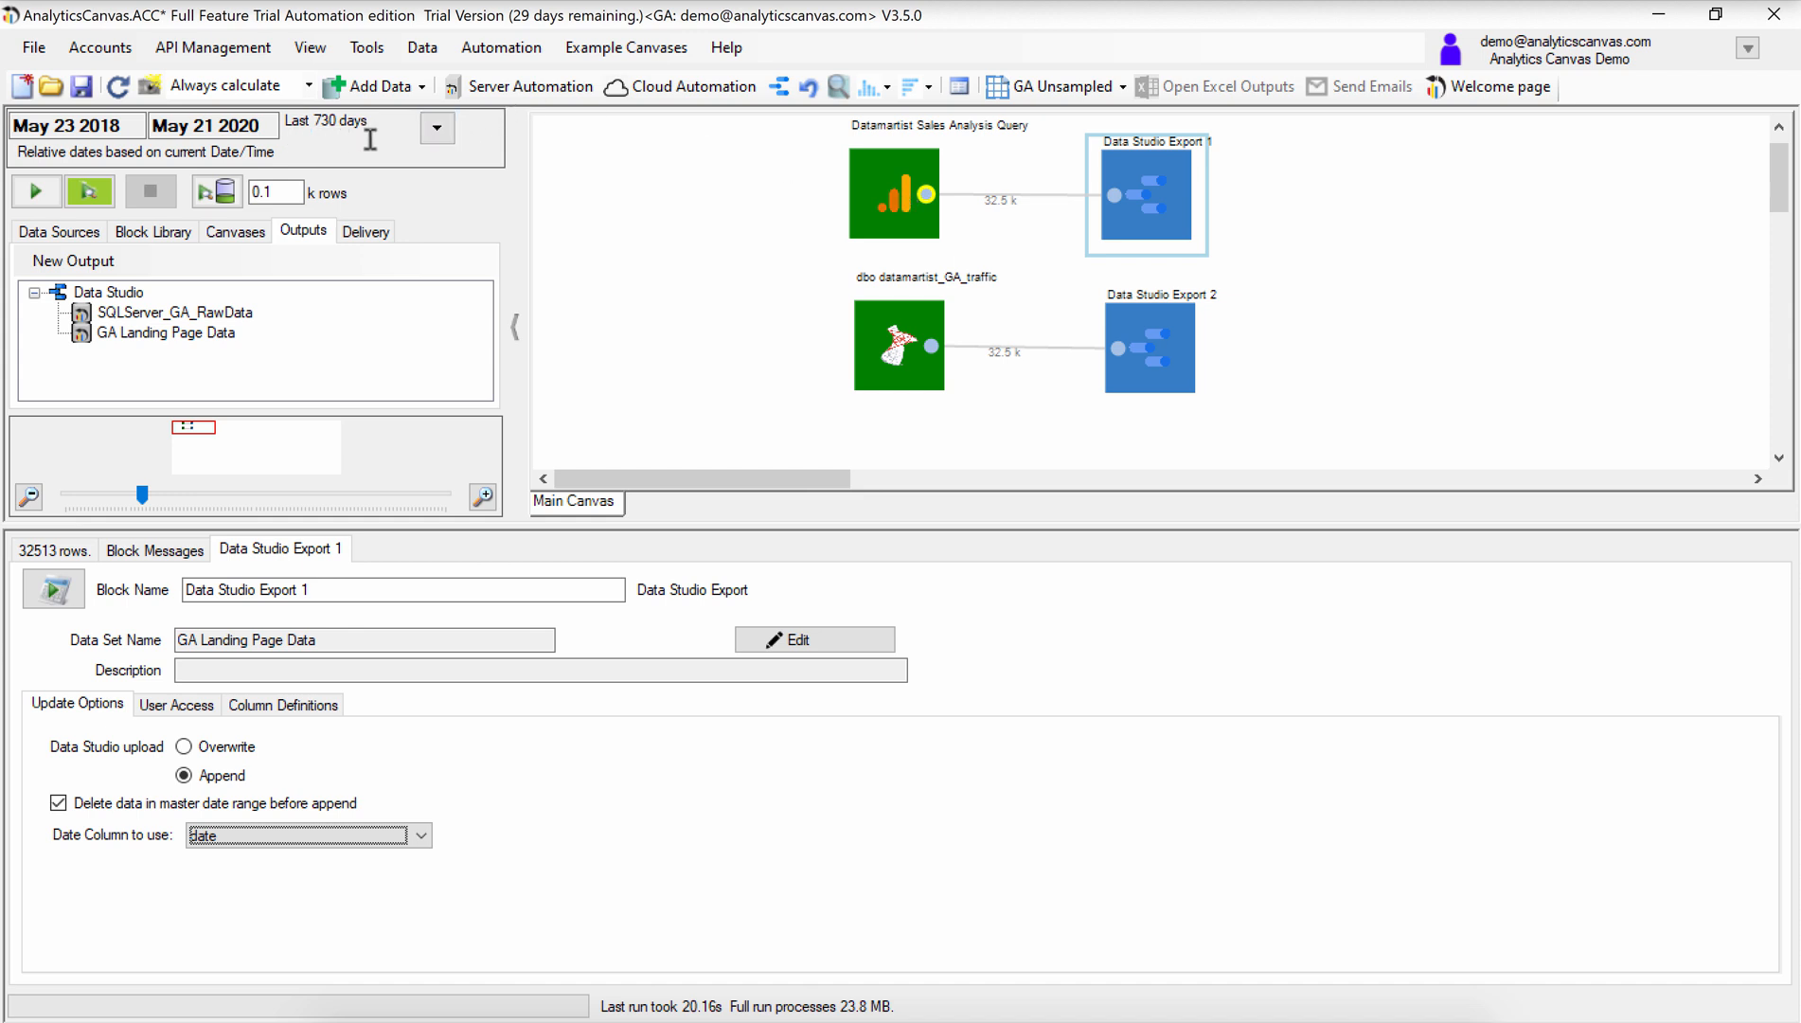
mouse_move(812, 220)
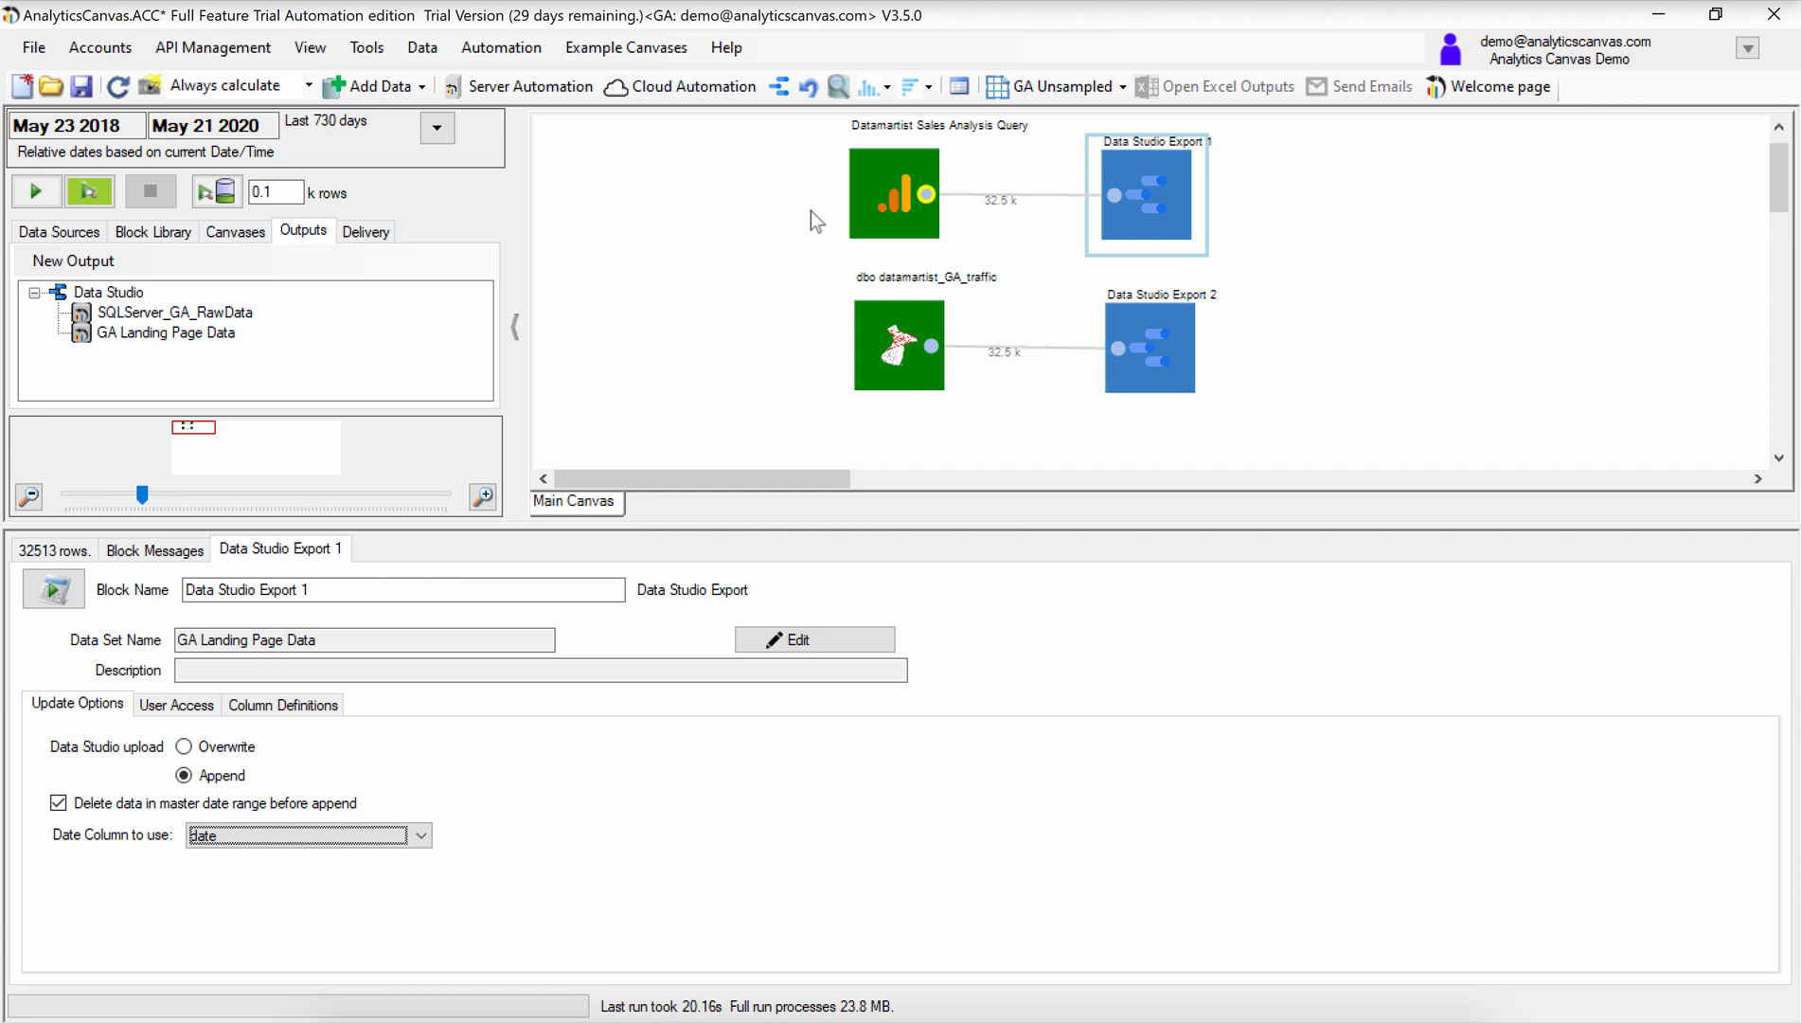
mouse_move(740, 200)
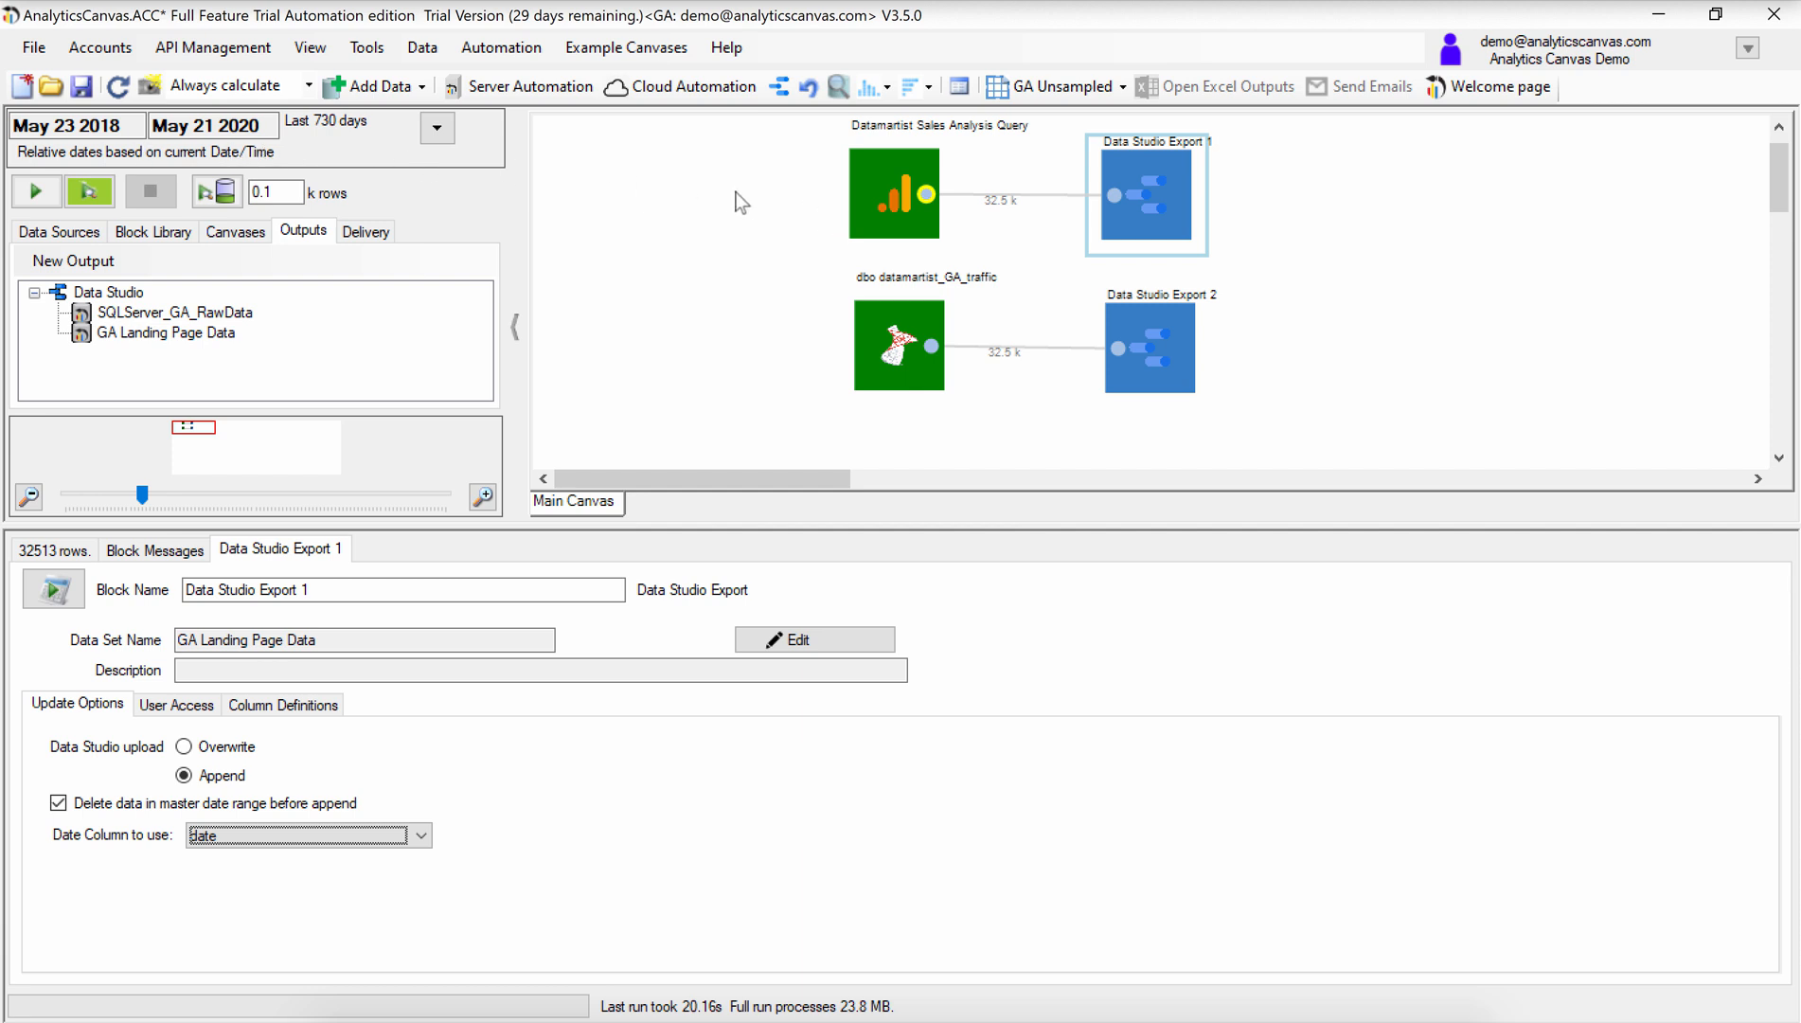
mouse_move(1005, 221)
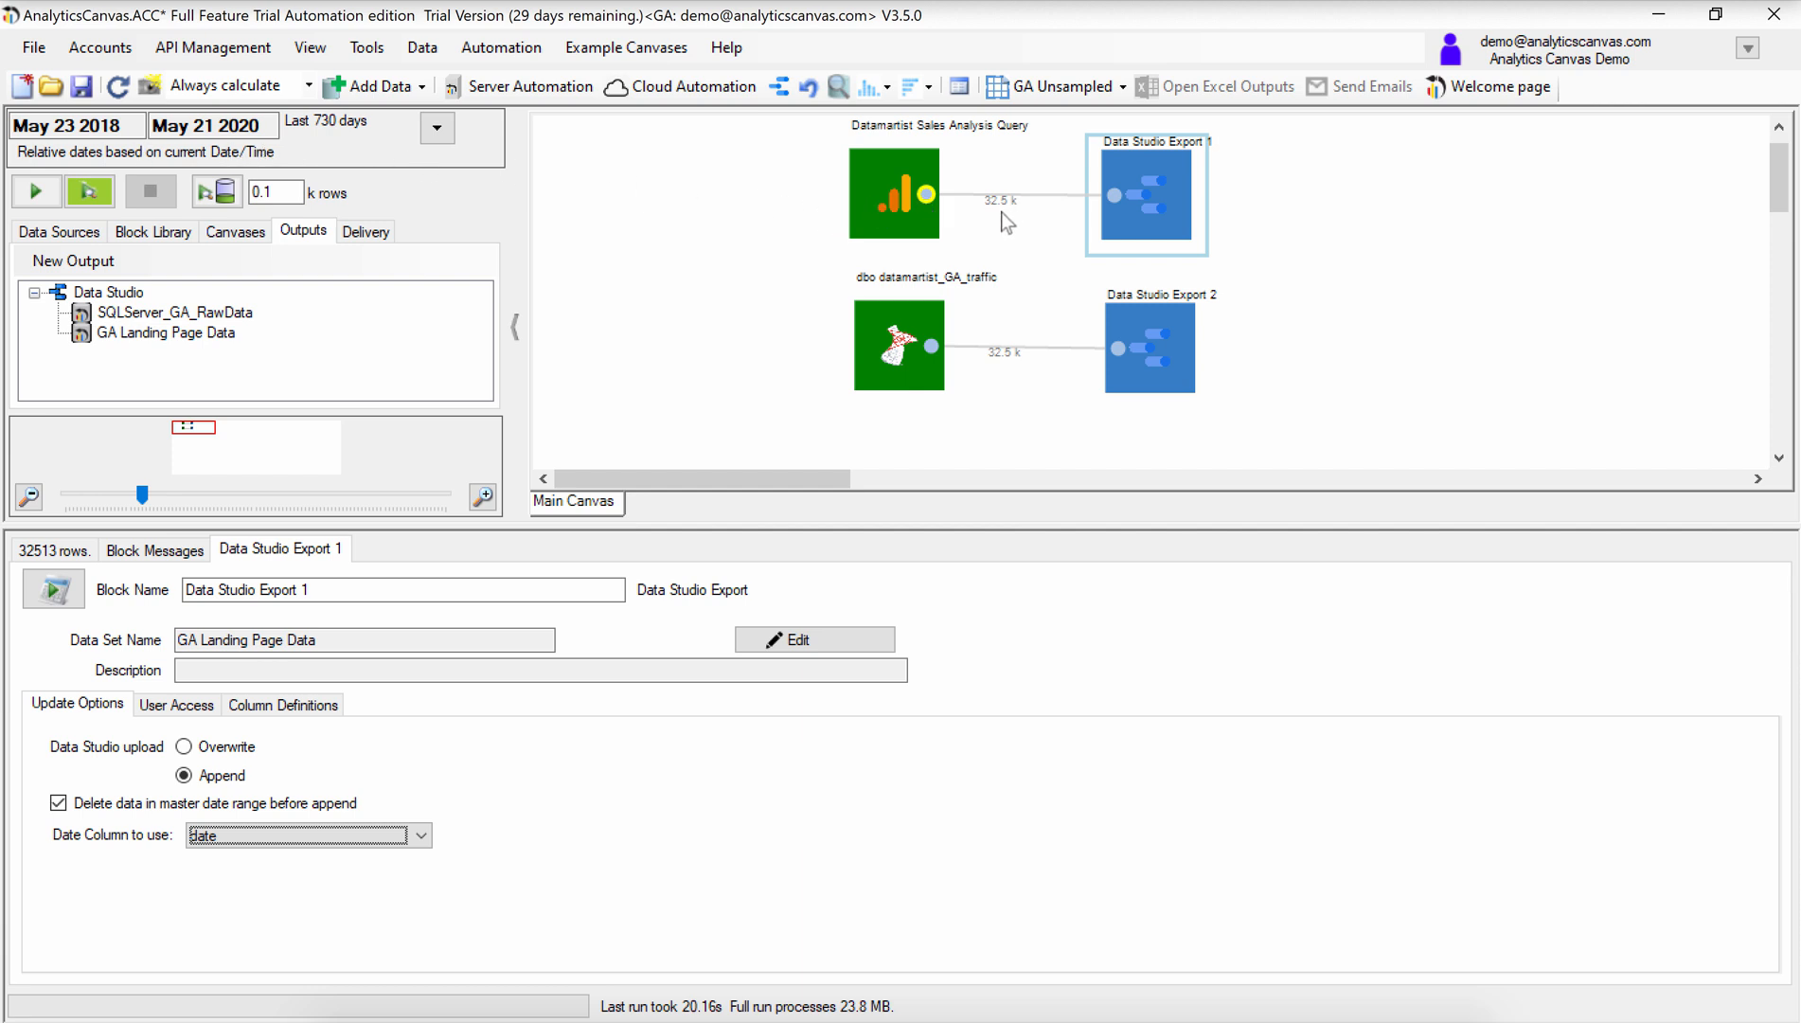
mouse_move(928, 320)
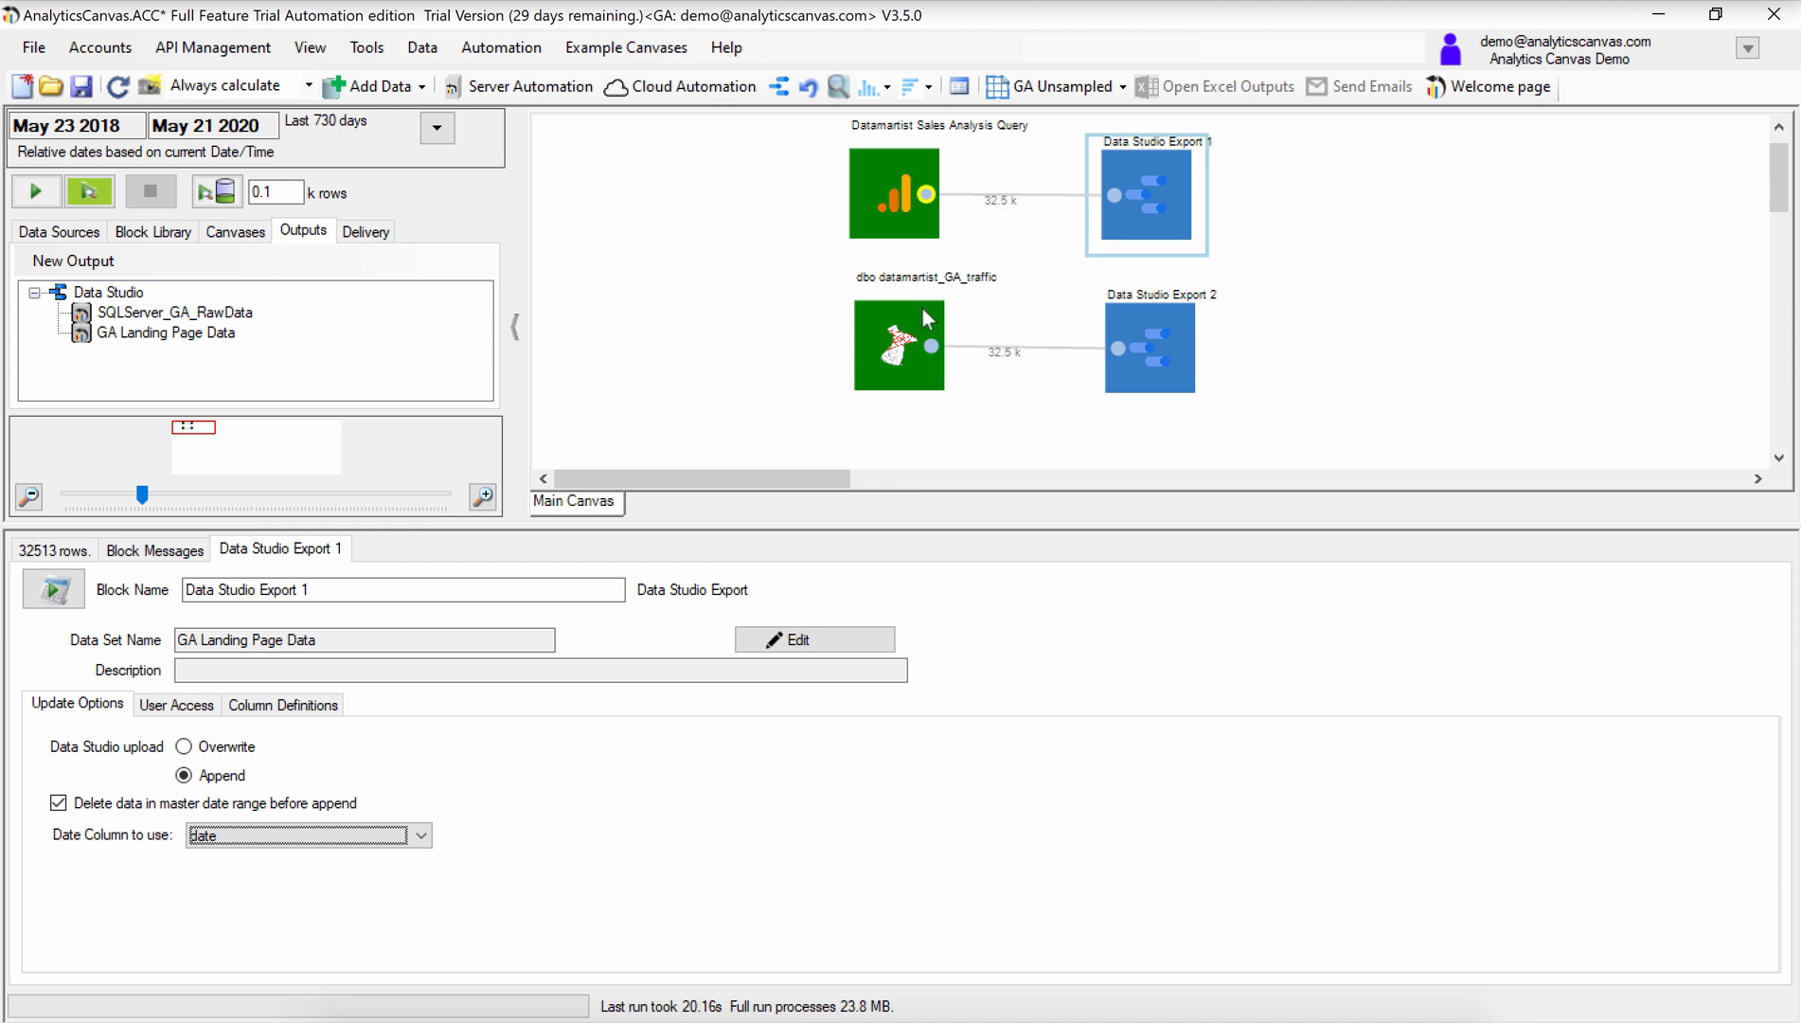
Show the dbo datamartist_GA_traffic source's settings with its columns and 32,513-row preview
click(897, 344)
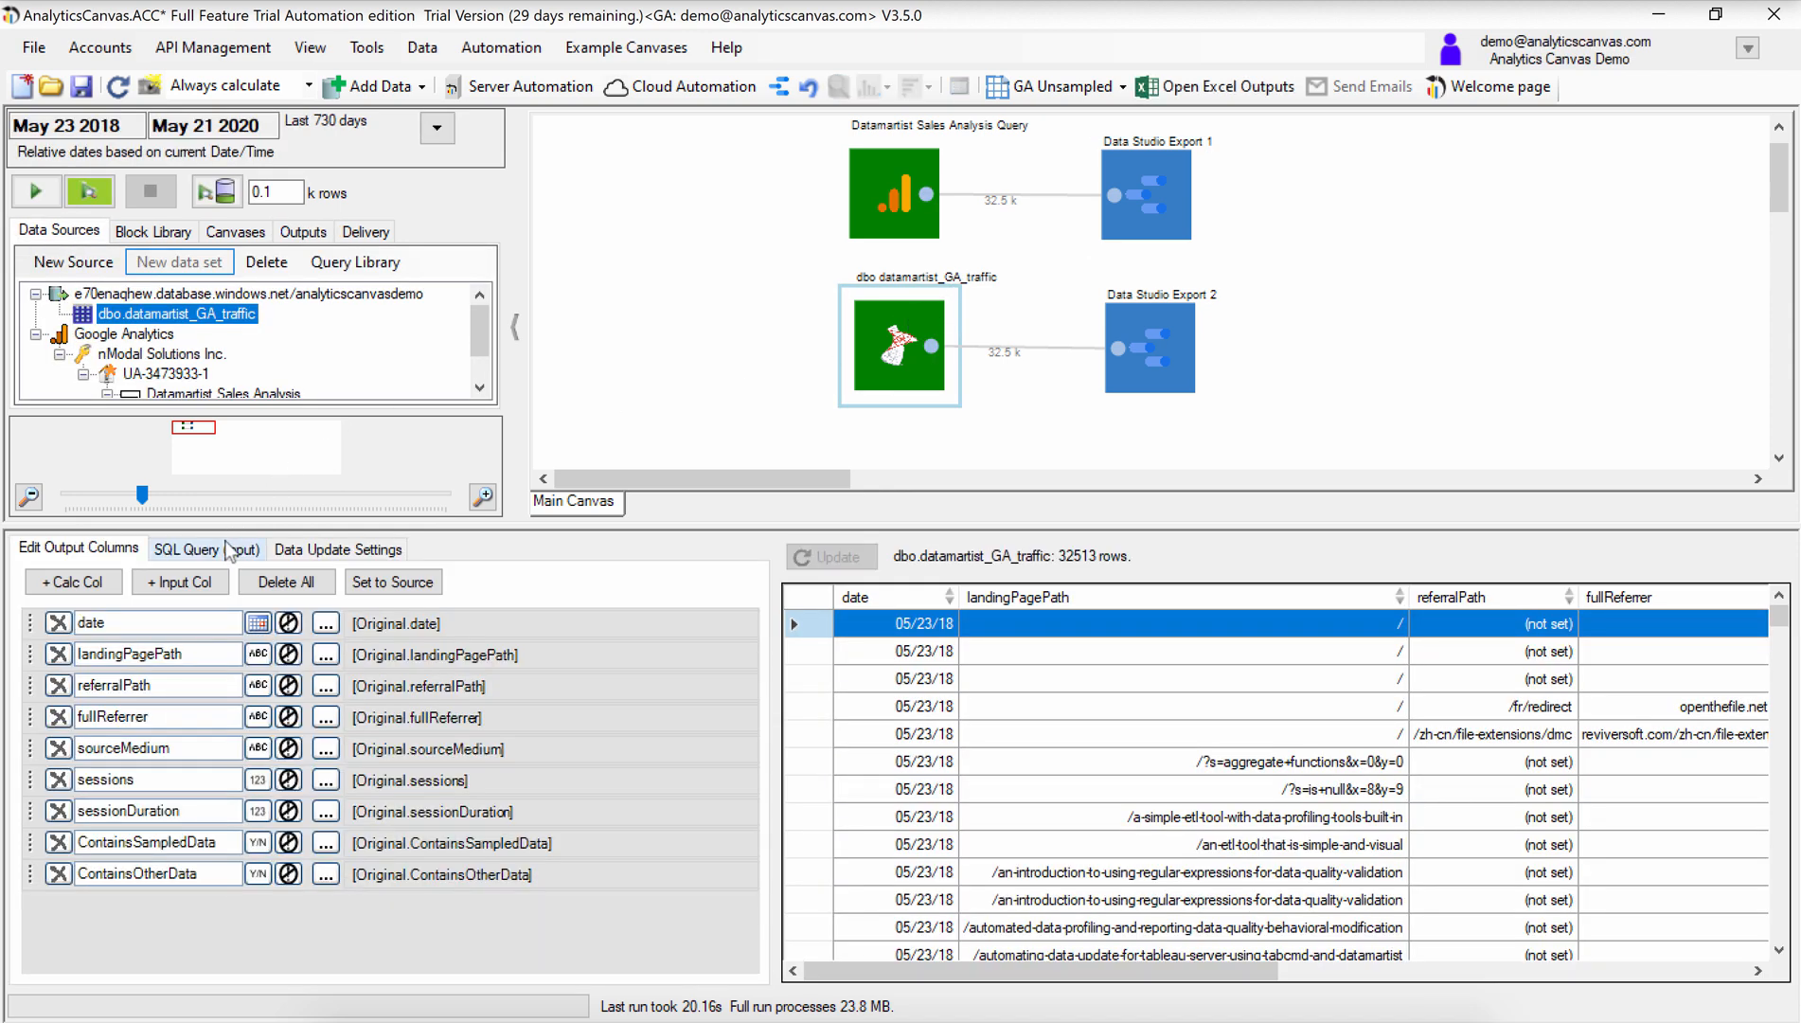
Bring up the SQL statement editor for the datamartist_GA_traffic source's date-parameter query
click(207, 547)
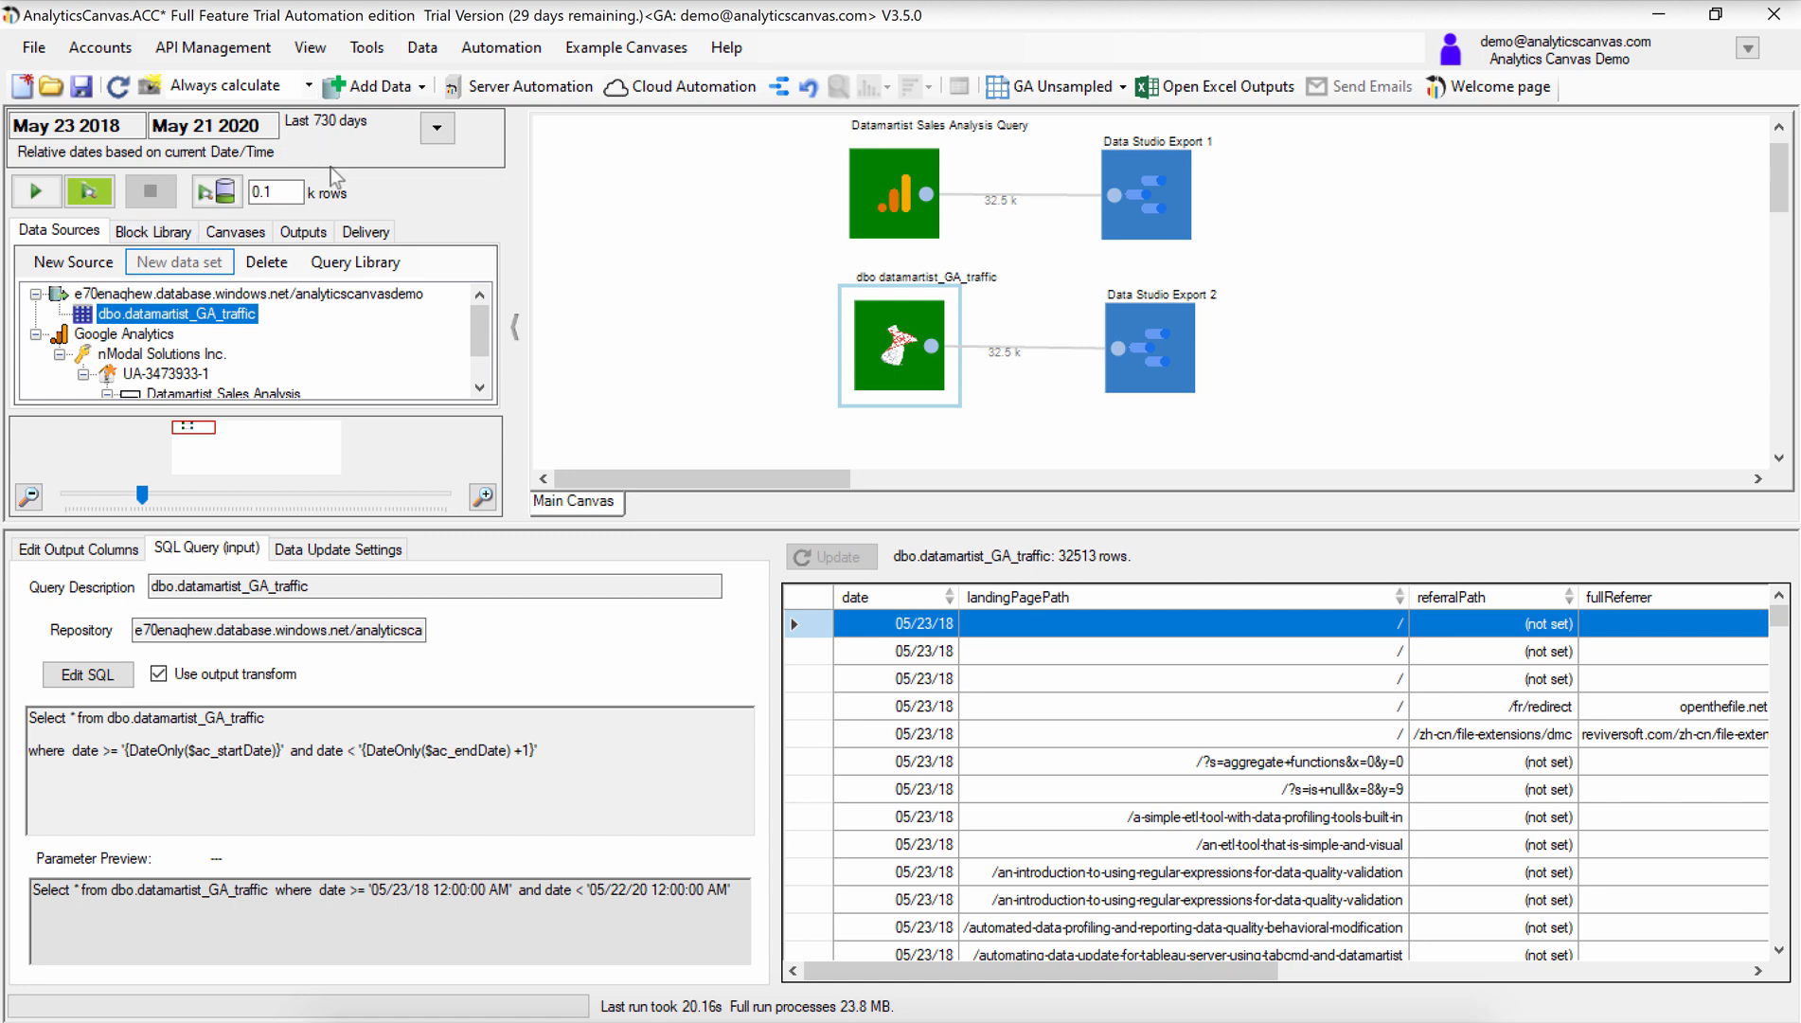
mouse_move(67, 771)
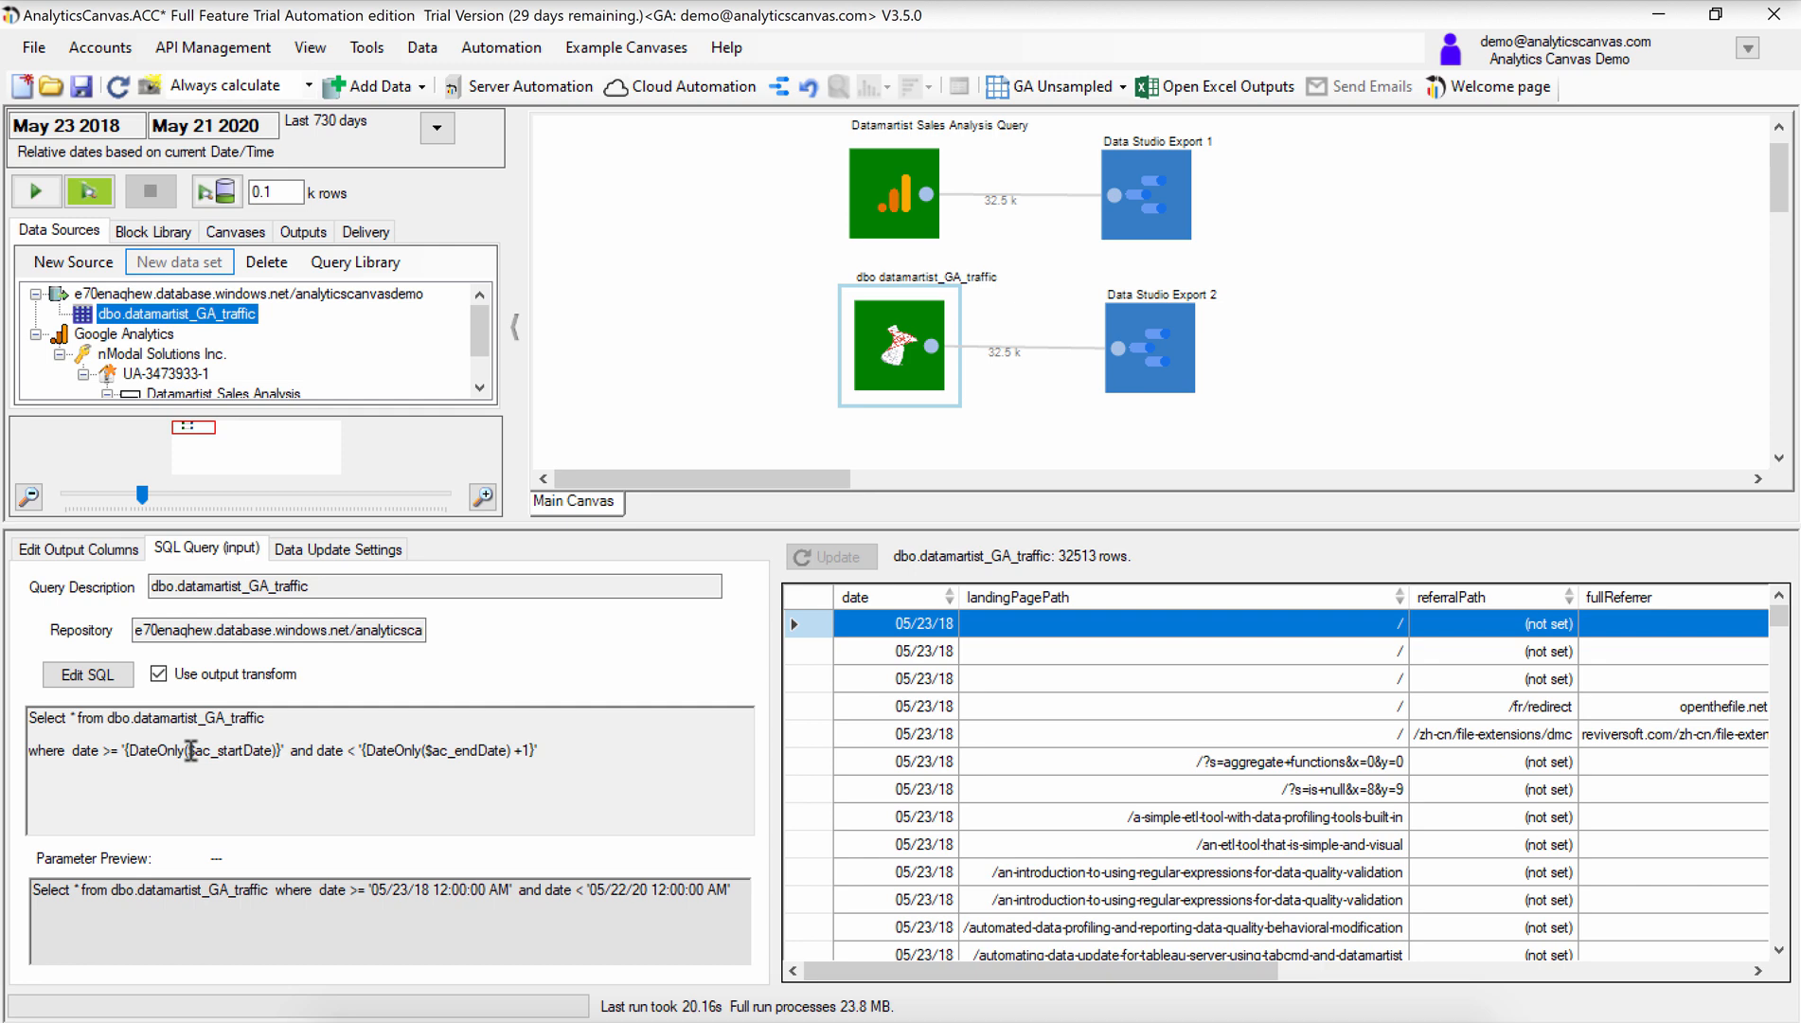
click(87, 674)
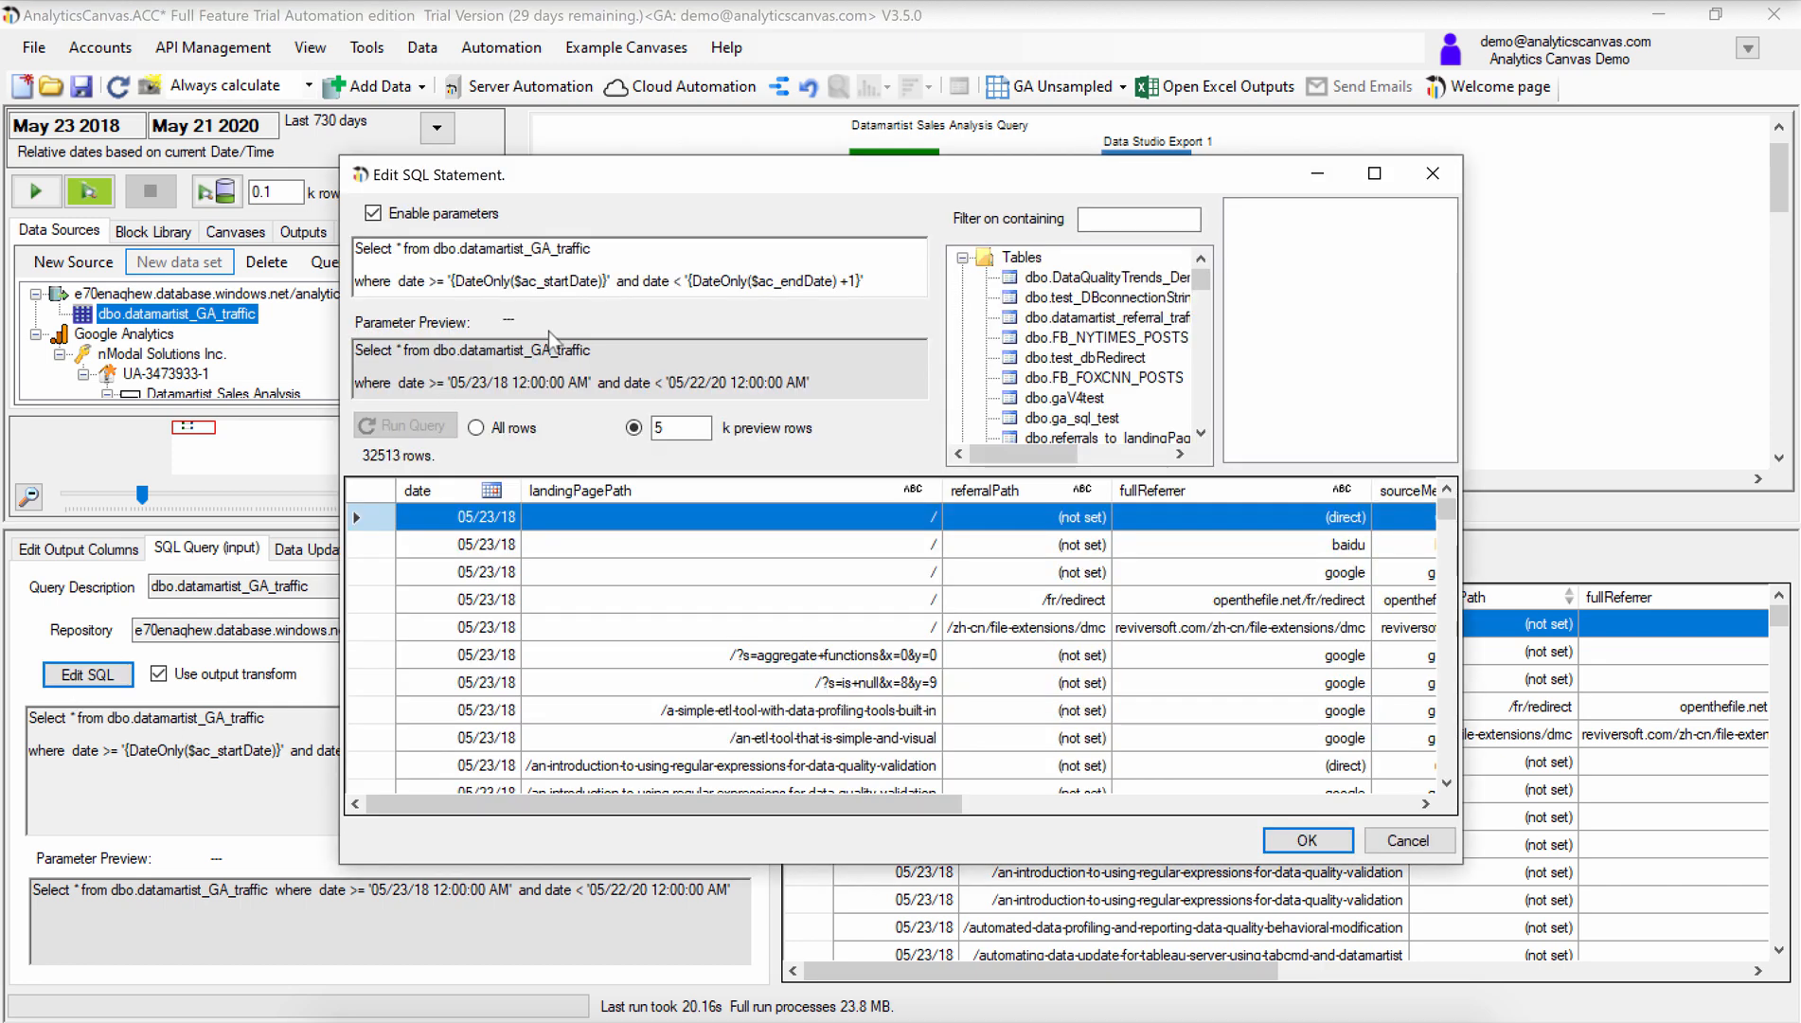
Review the $ac_startDate and $ac_endDate parameters and their resolved values in the previewed query
click(373, 212)
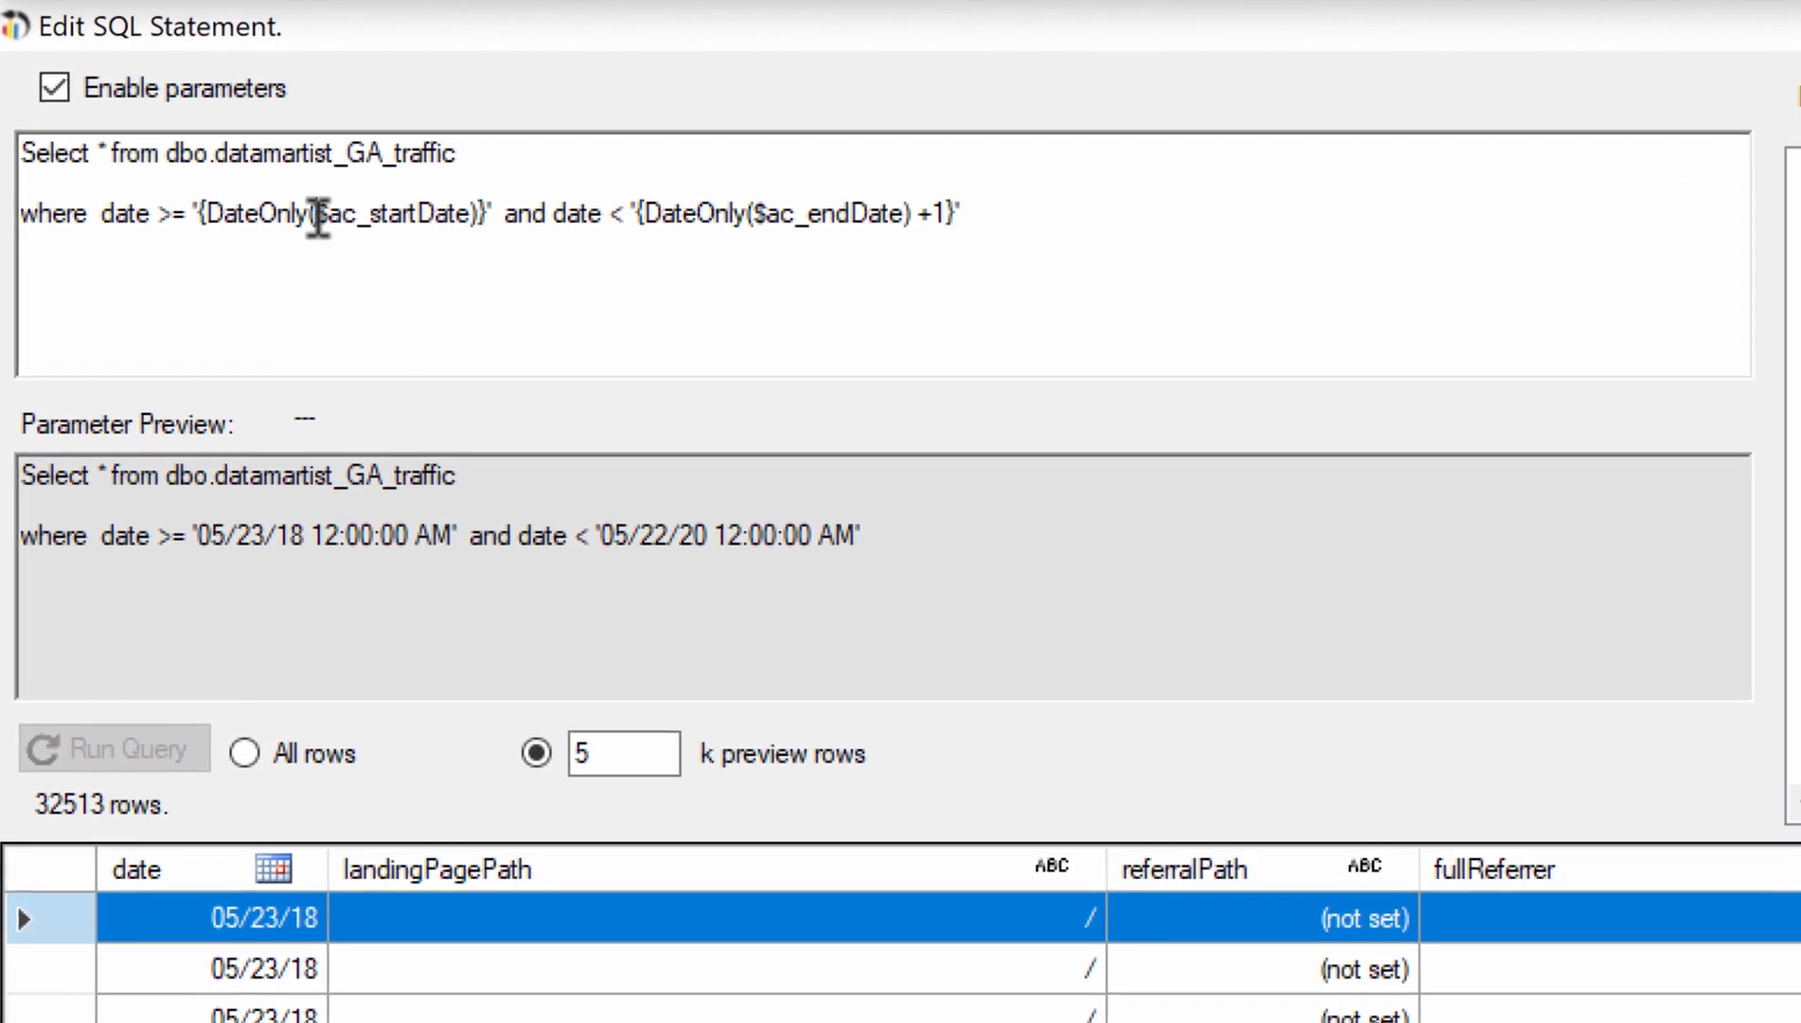
double_click(396, 228)
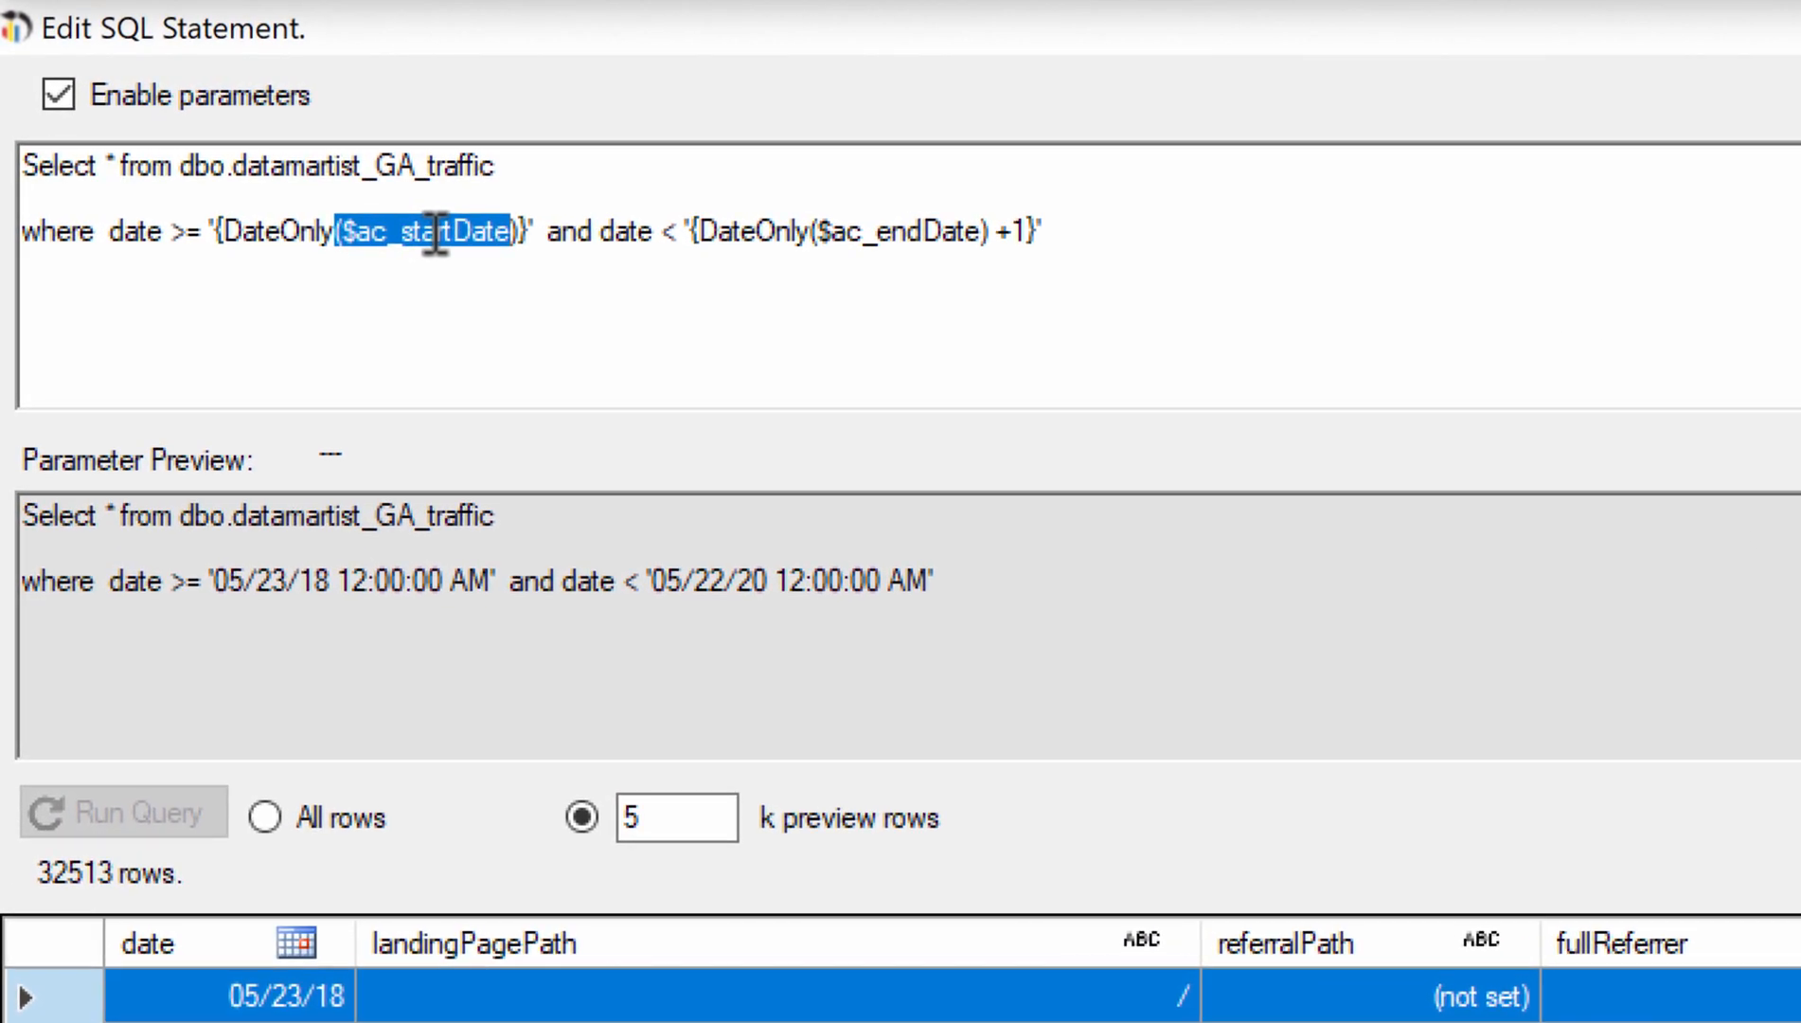
mouse_move(580, 273)
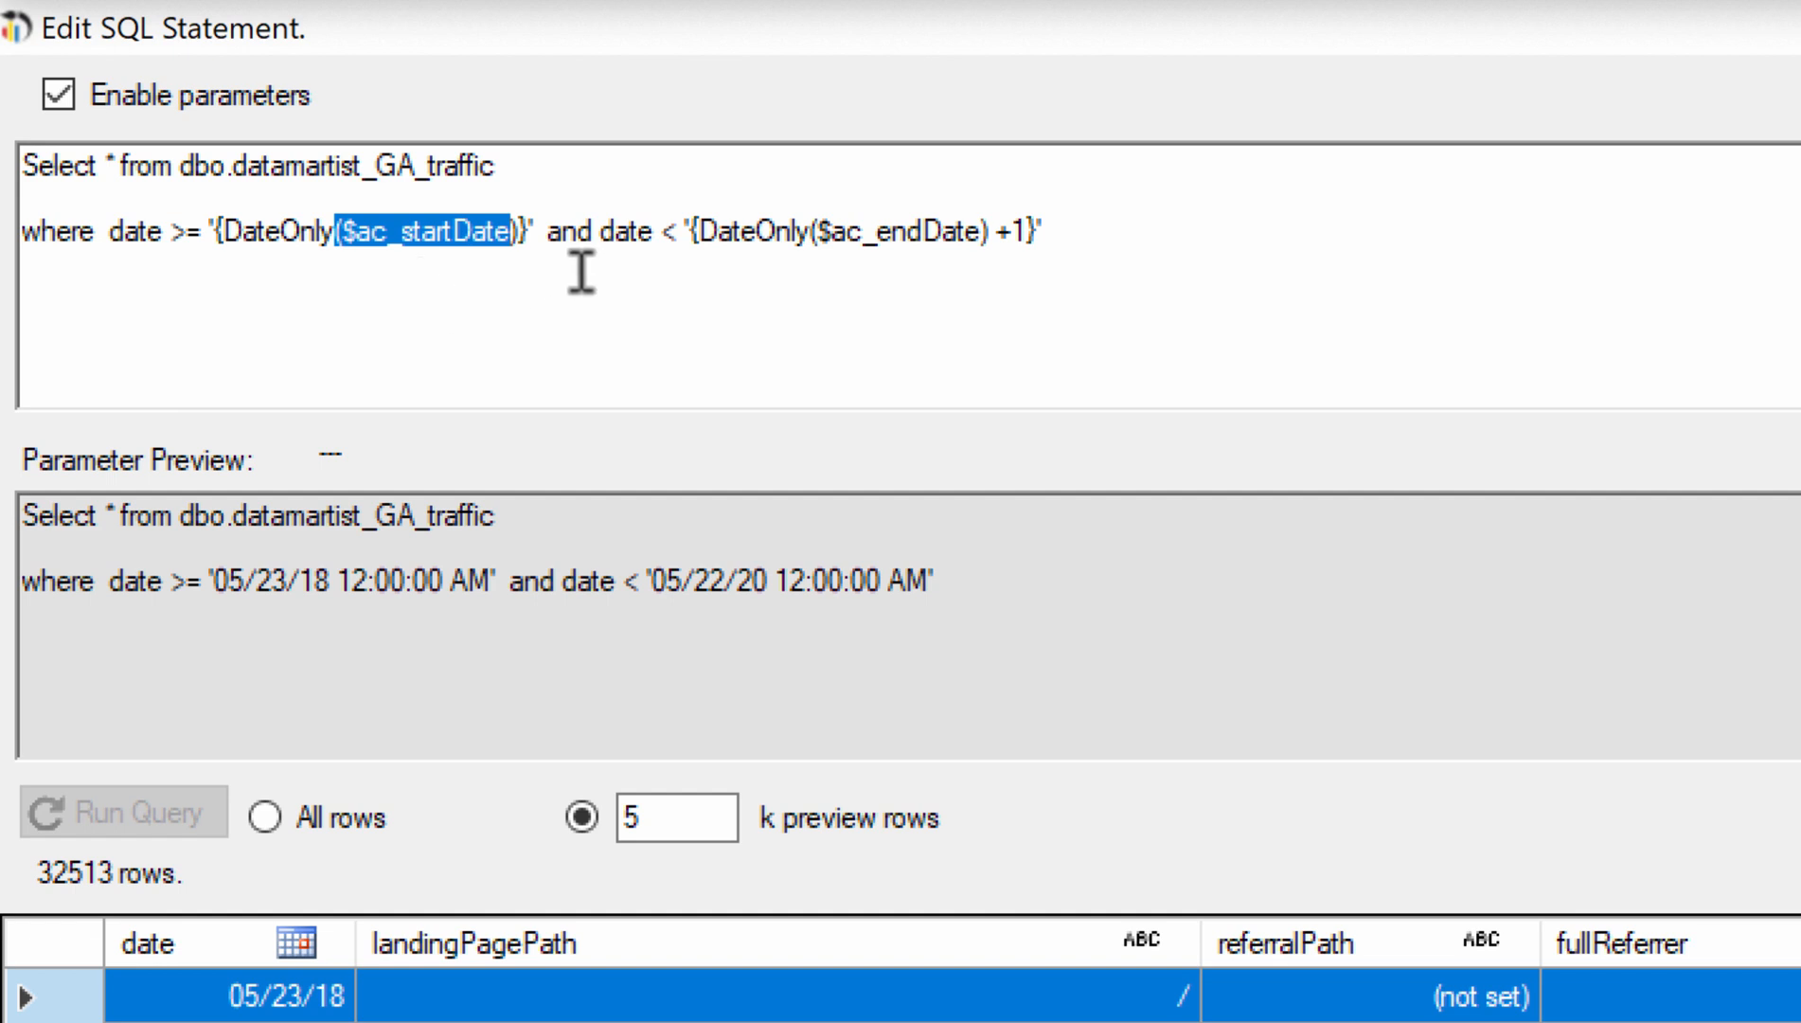
double_click(896, 227)
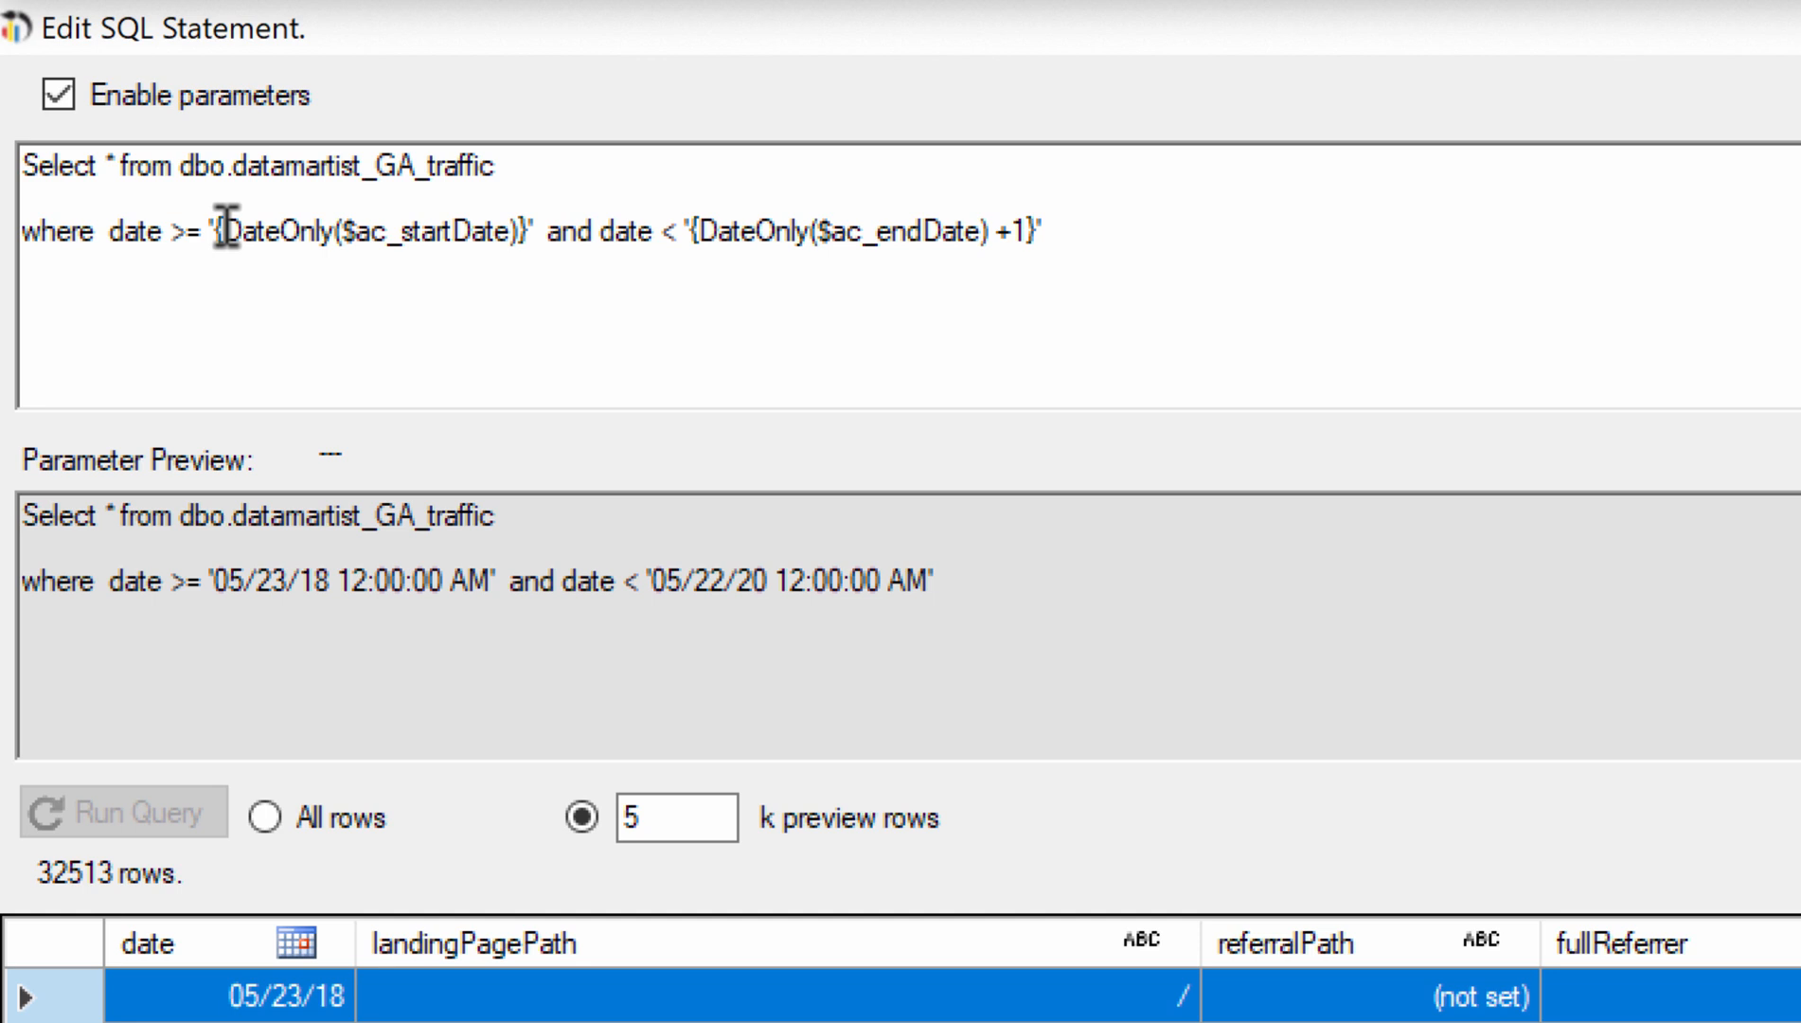
mouse_move(257, 229)
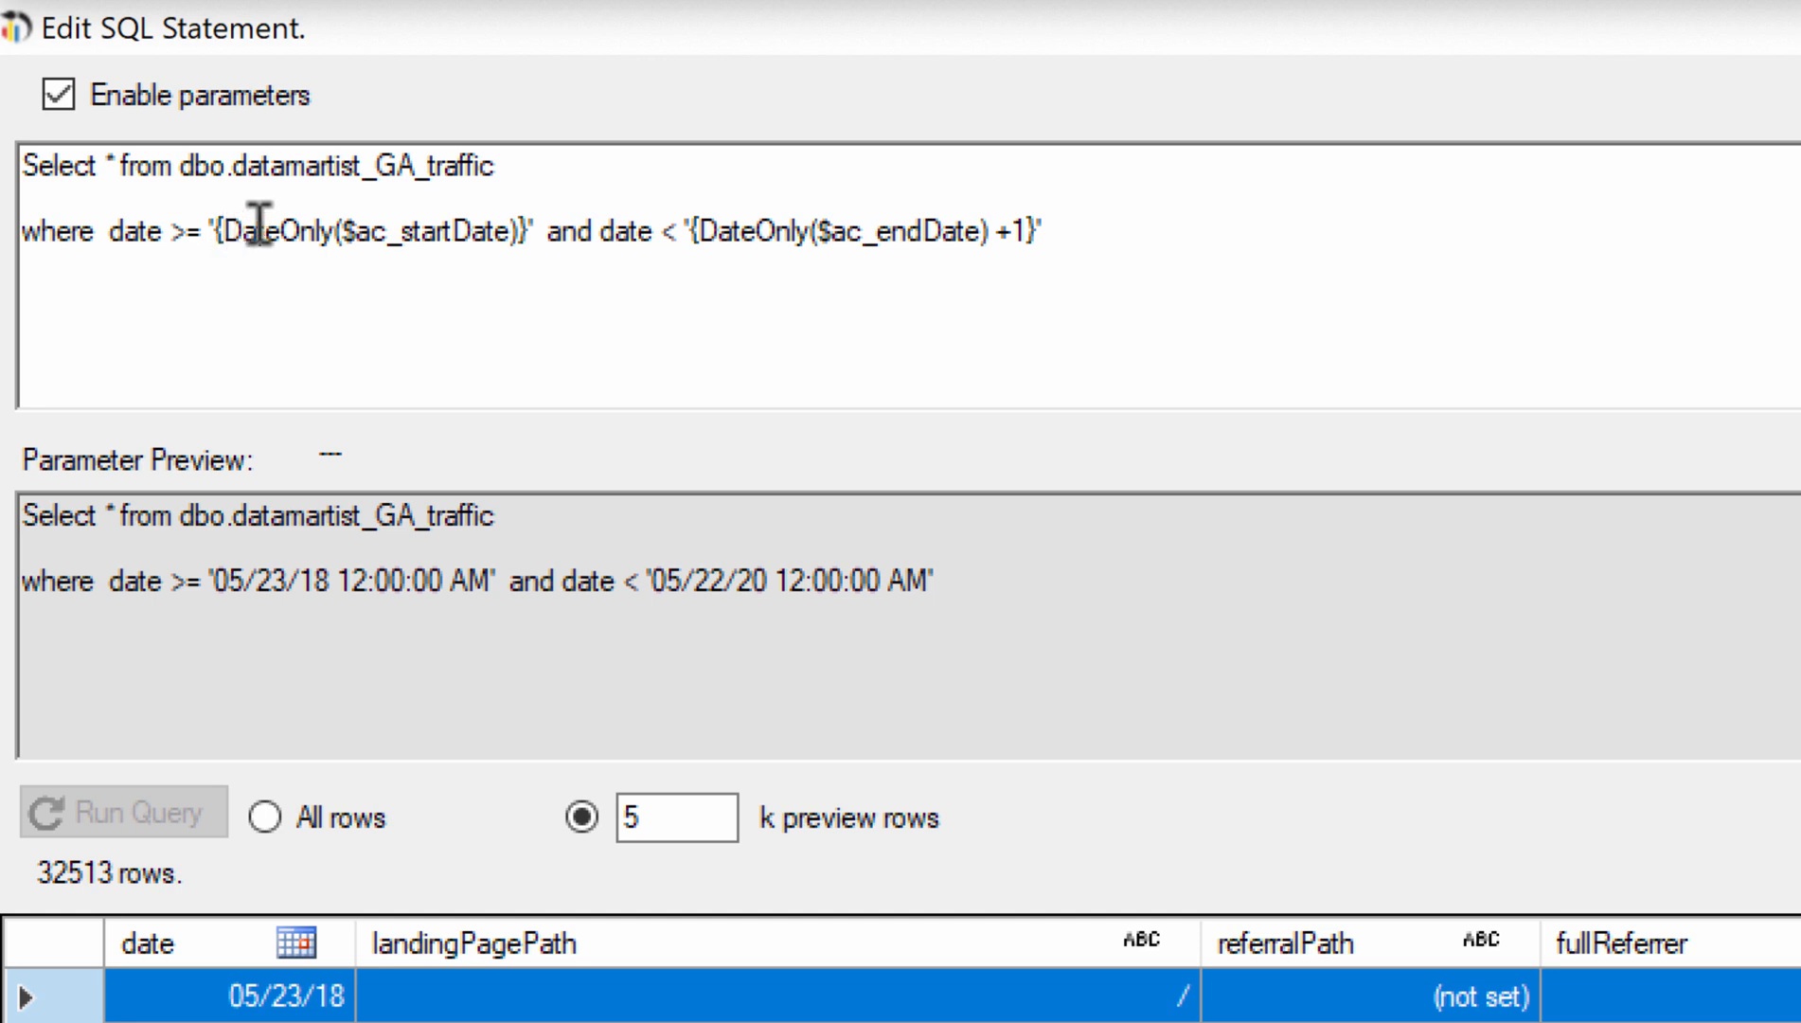
mouse_move(385, 229)
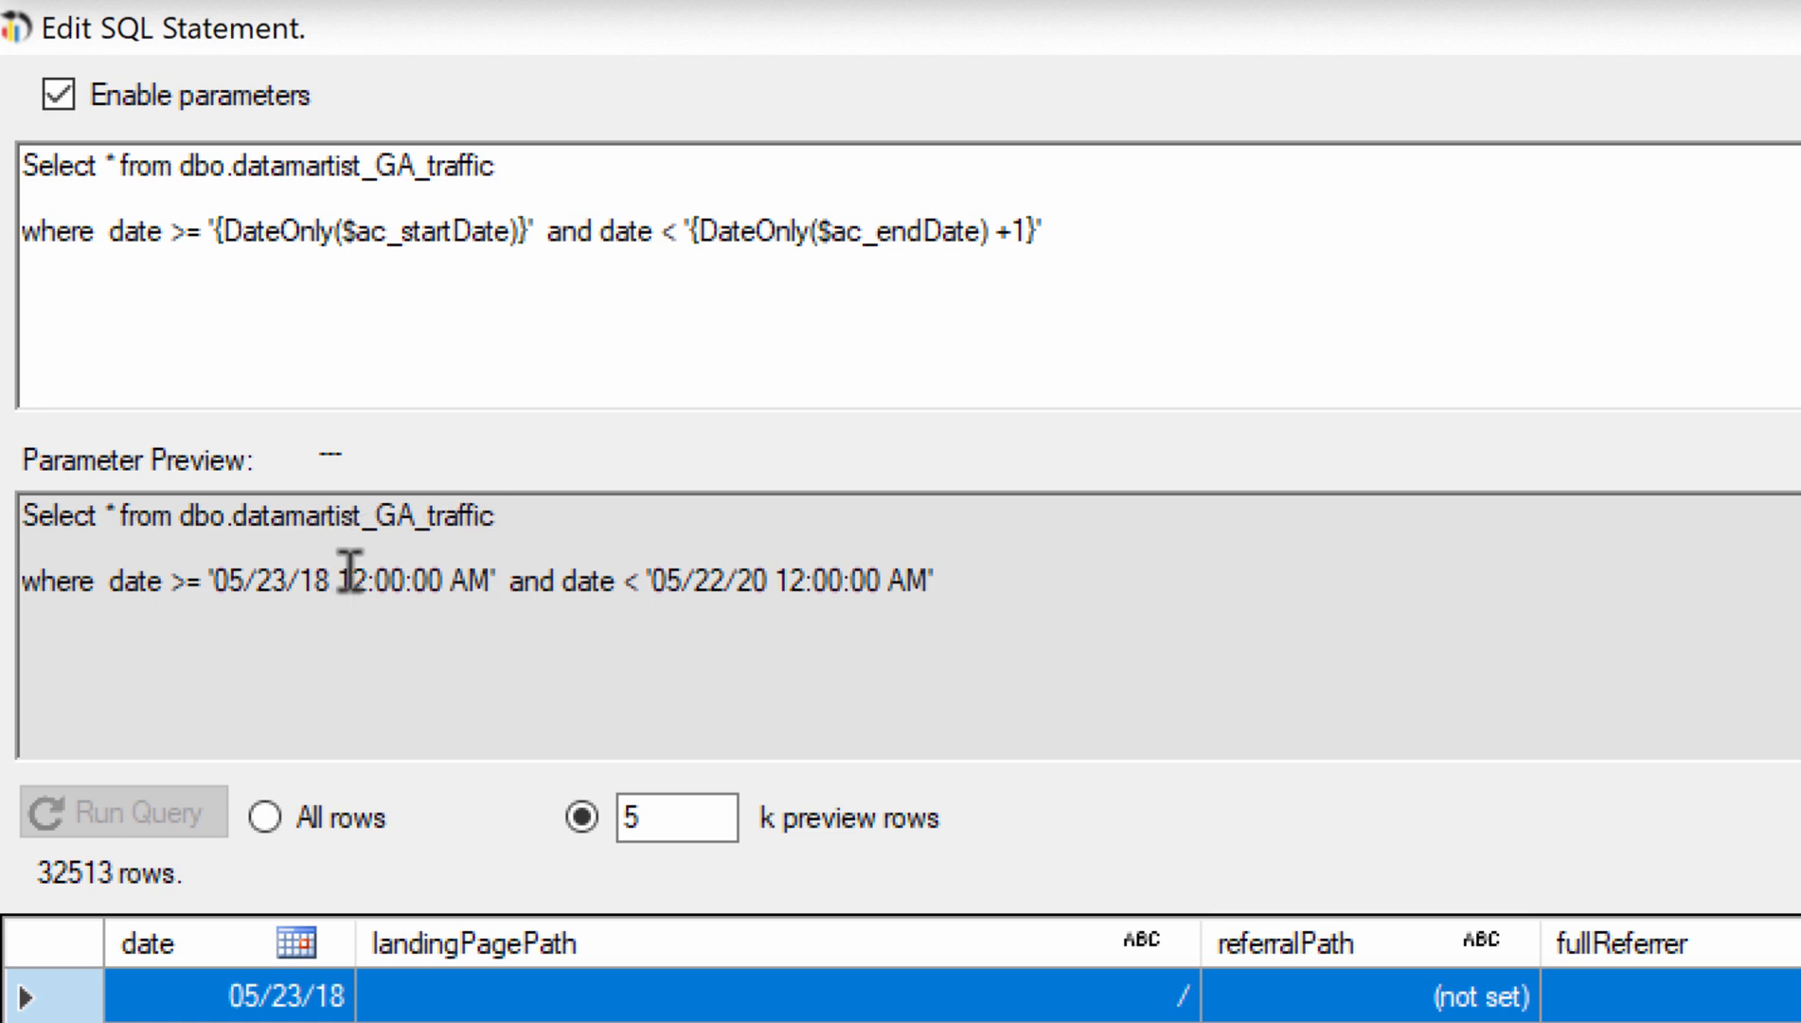
double_click(384, 580)
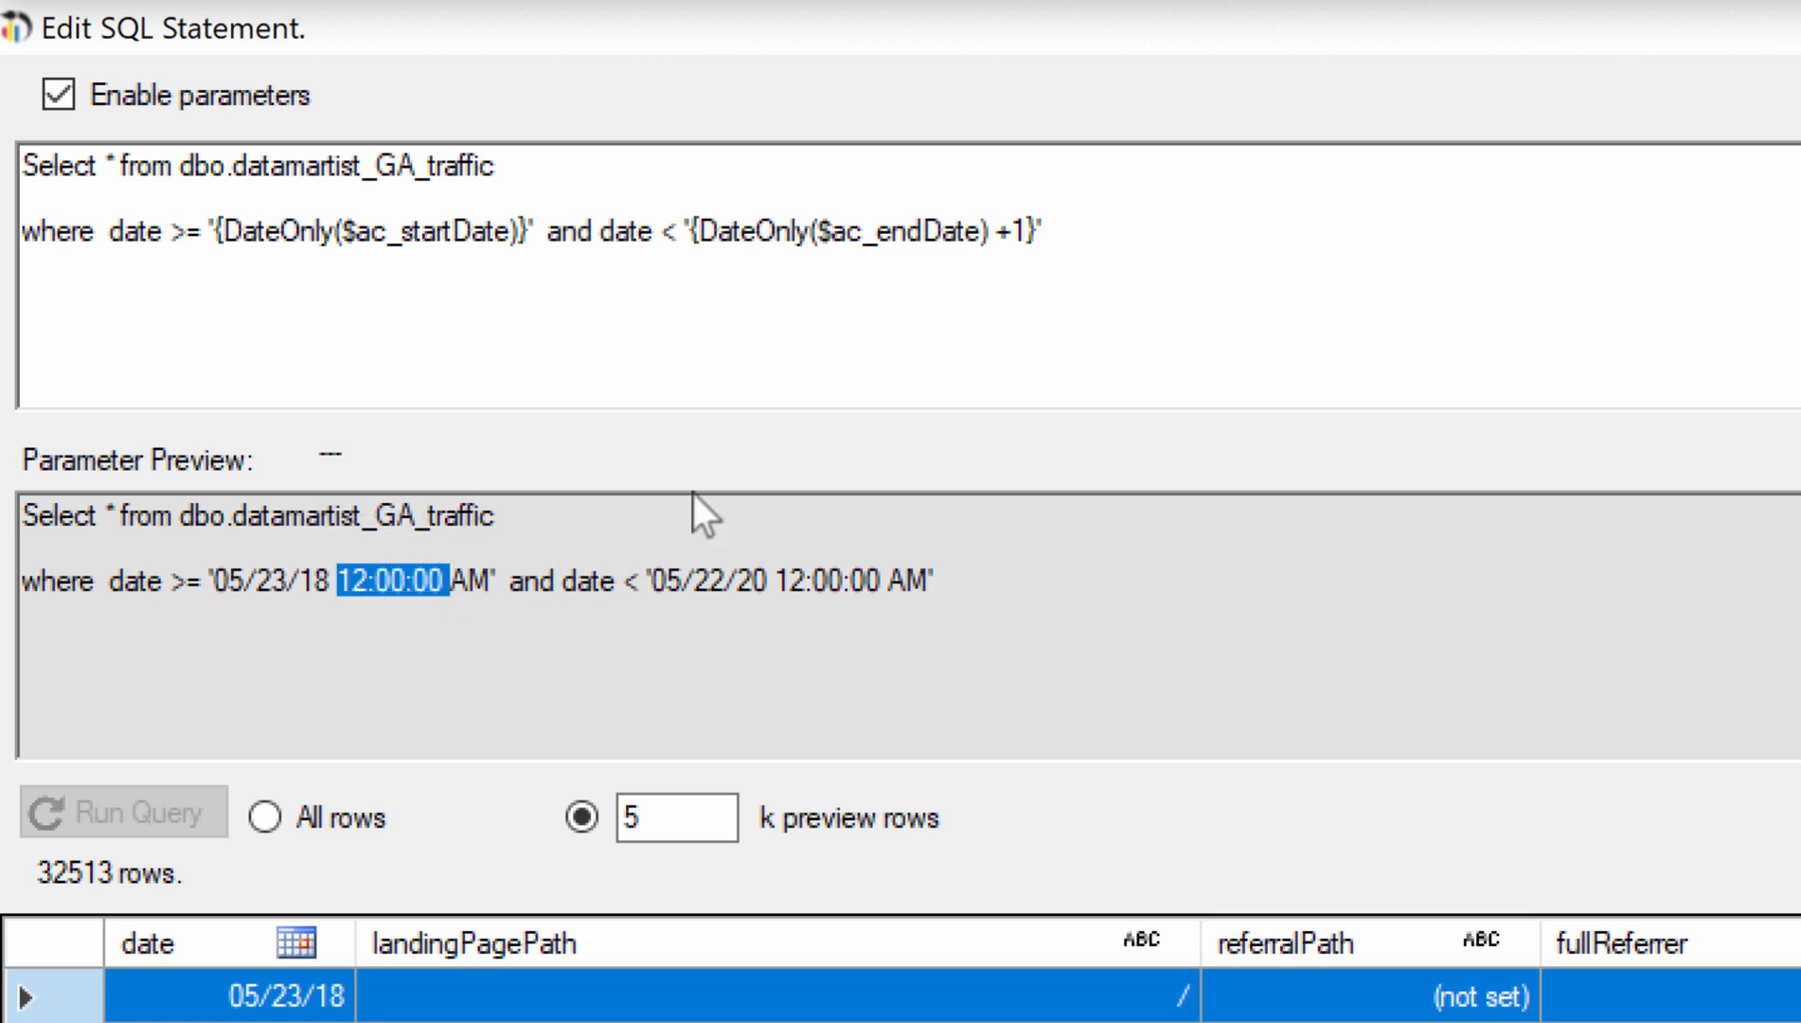
click(805, 580)
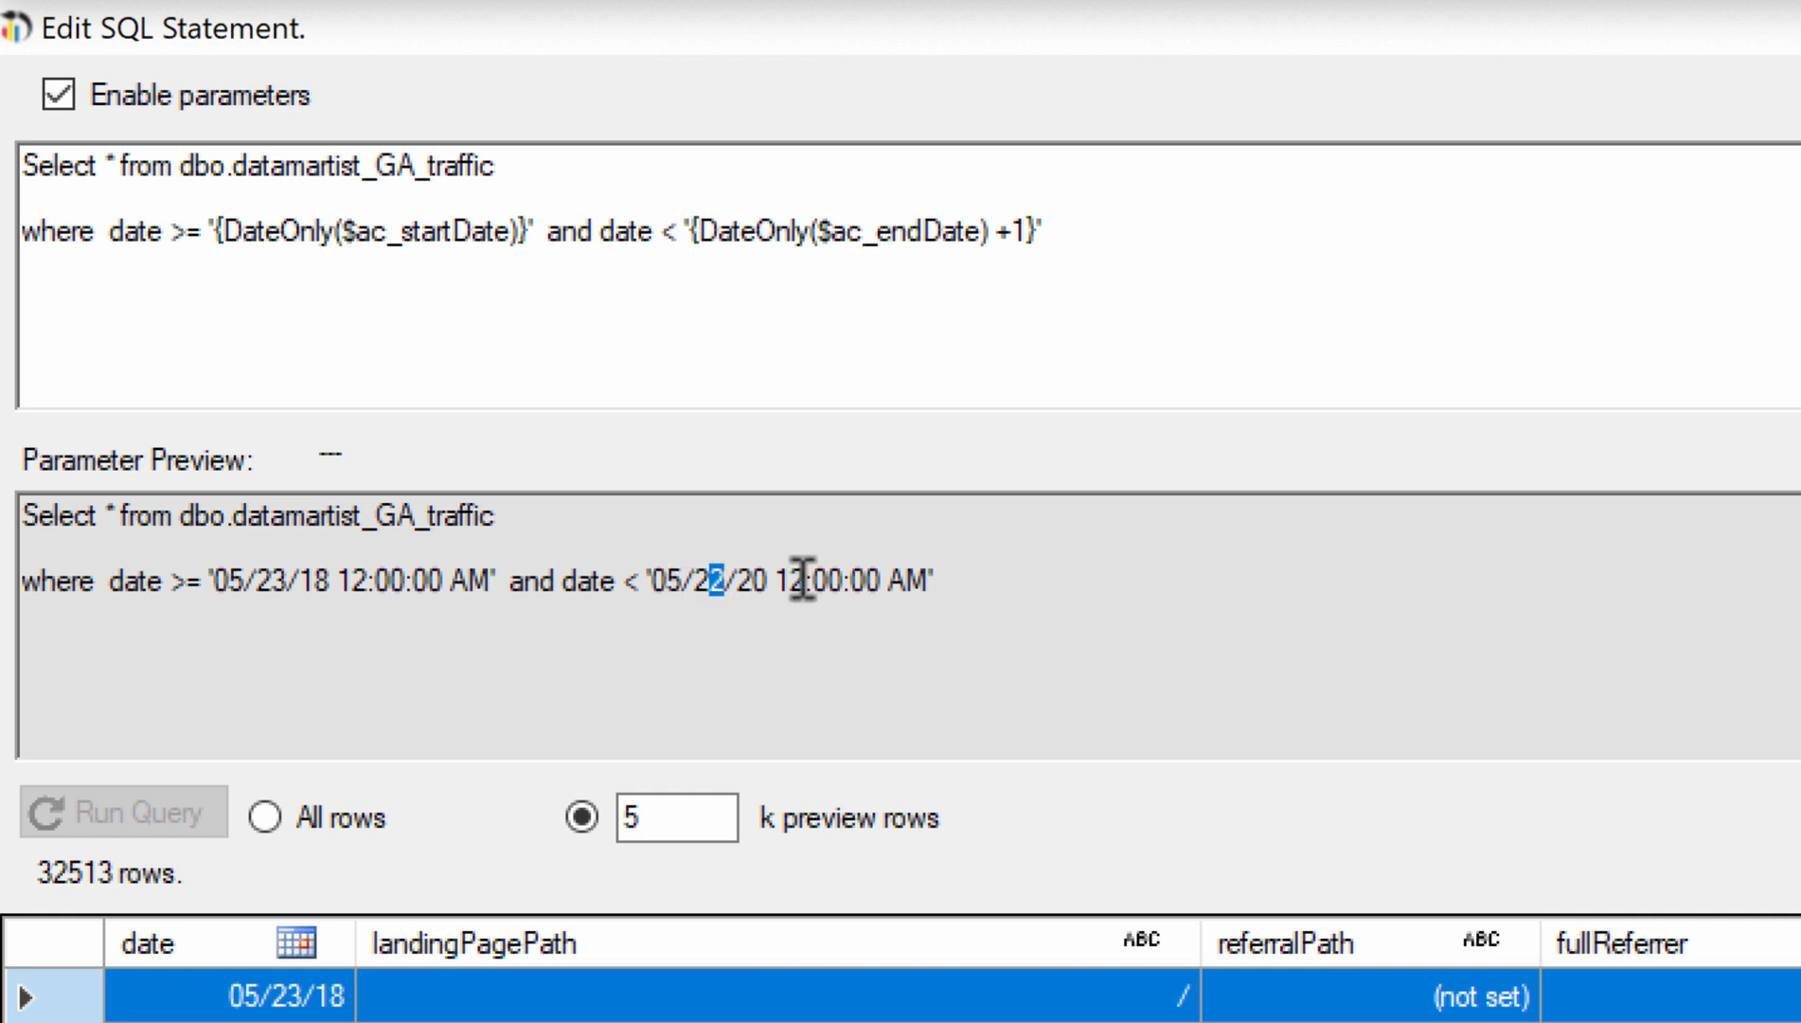
mouse_move(104, 212)
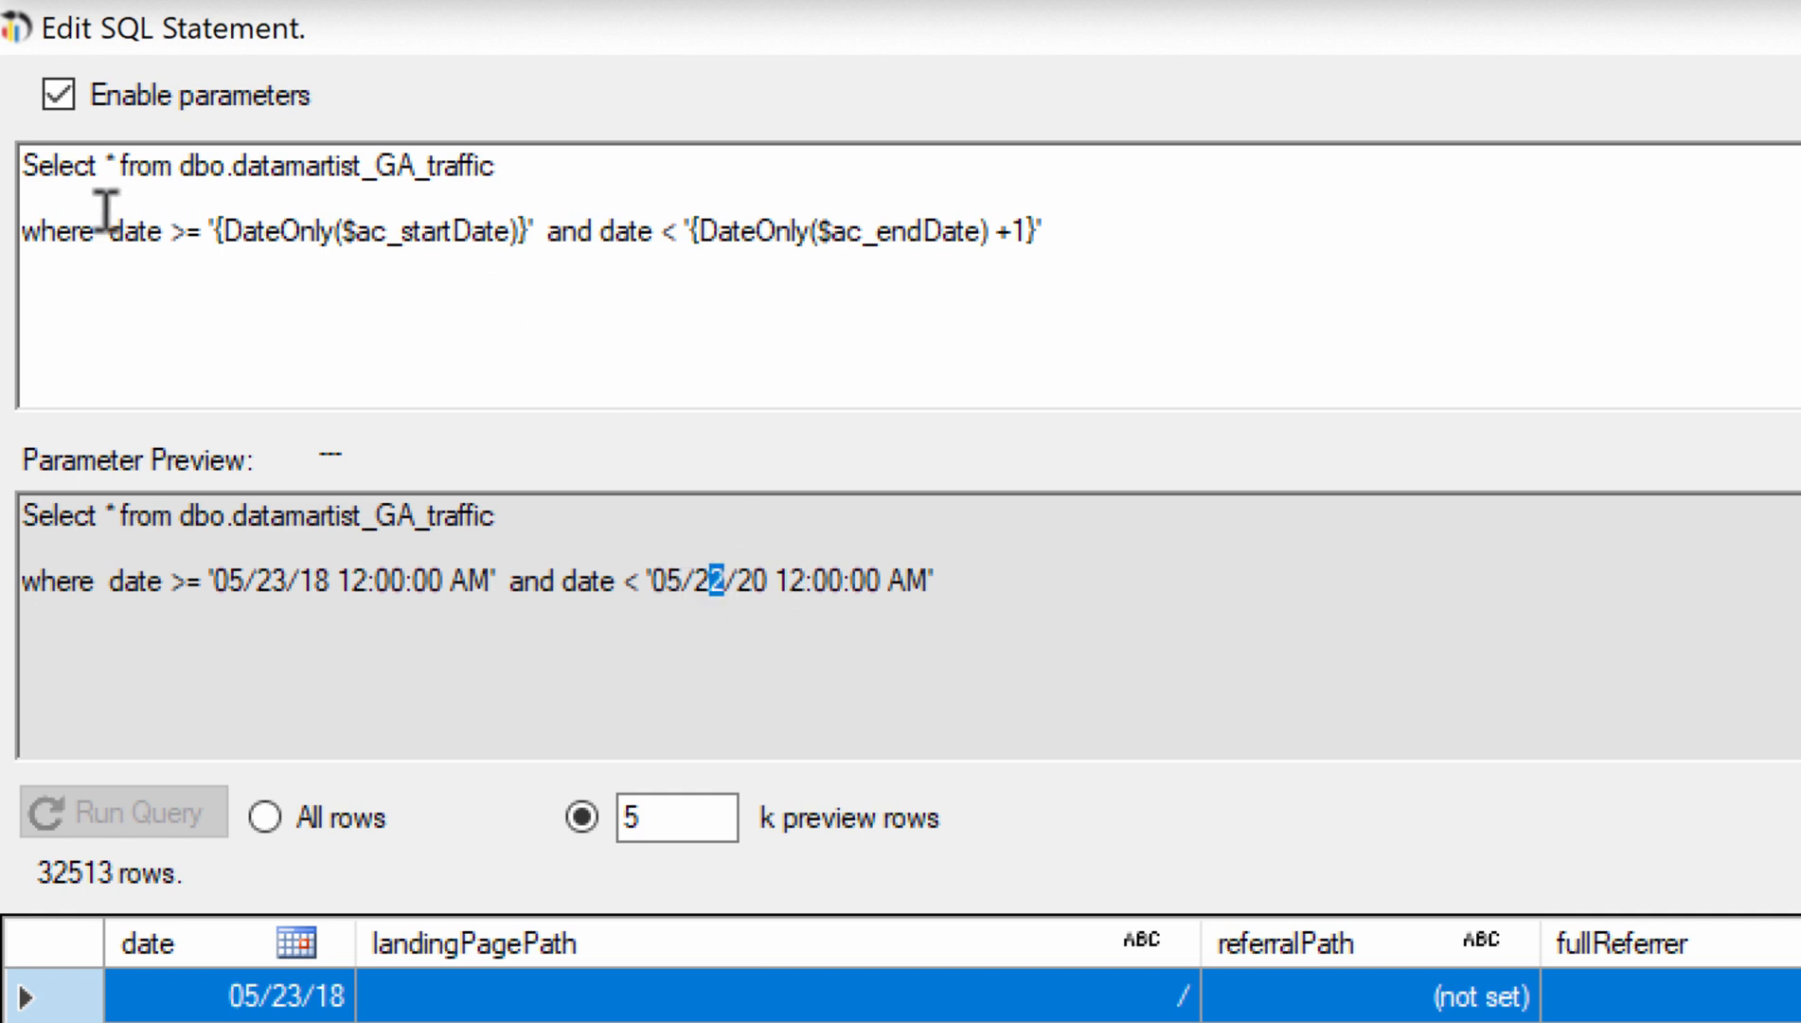
mouse_move(195, 385)
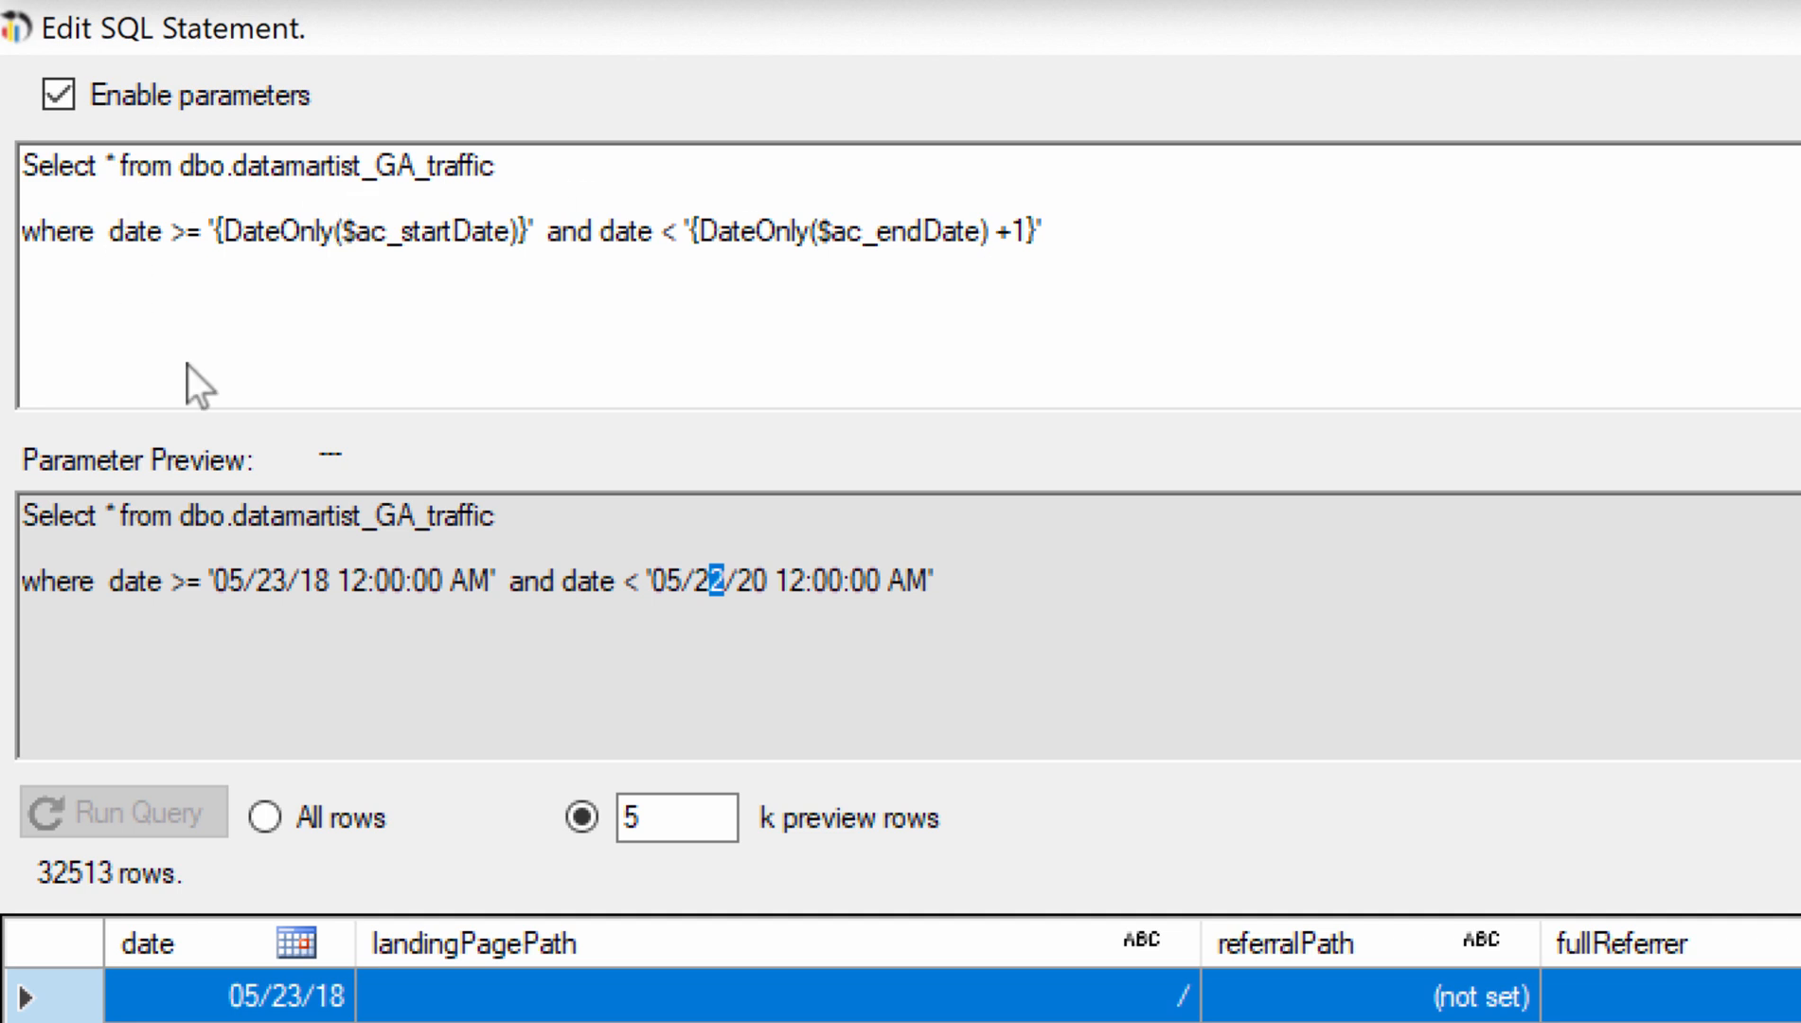
mouse_move(478, 478)
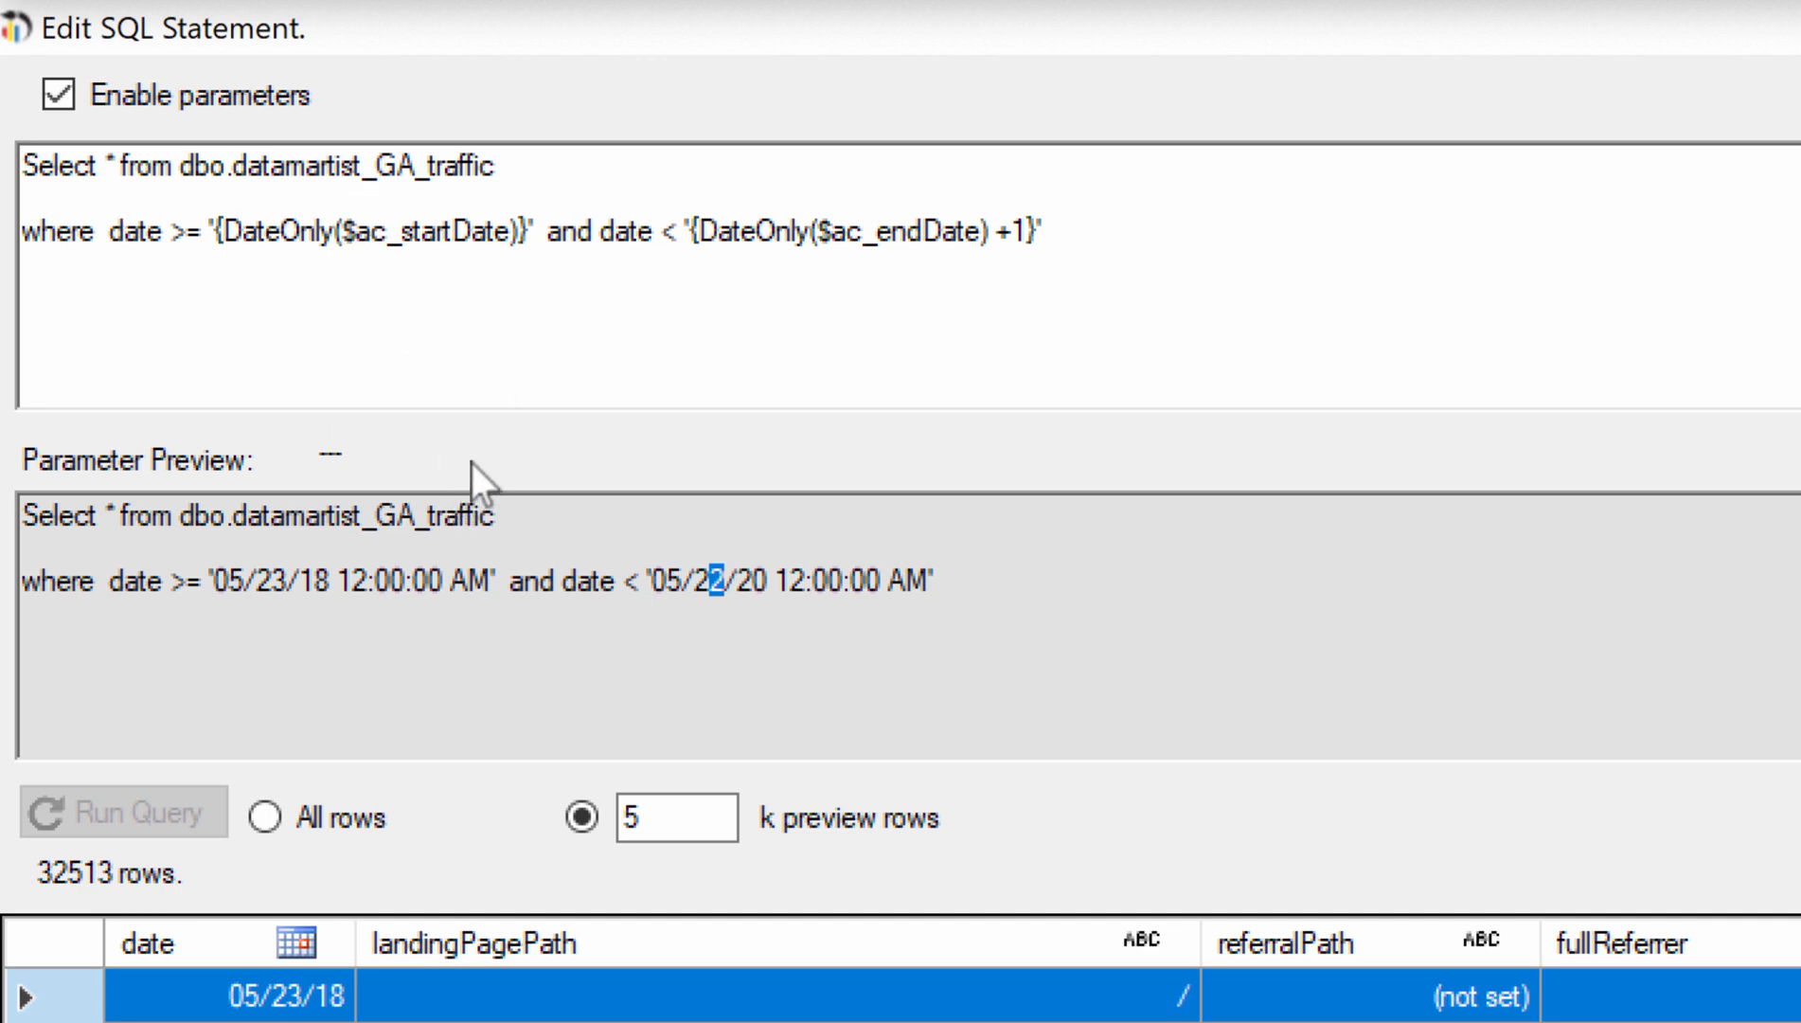
mouse_move(461, 241)
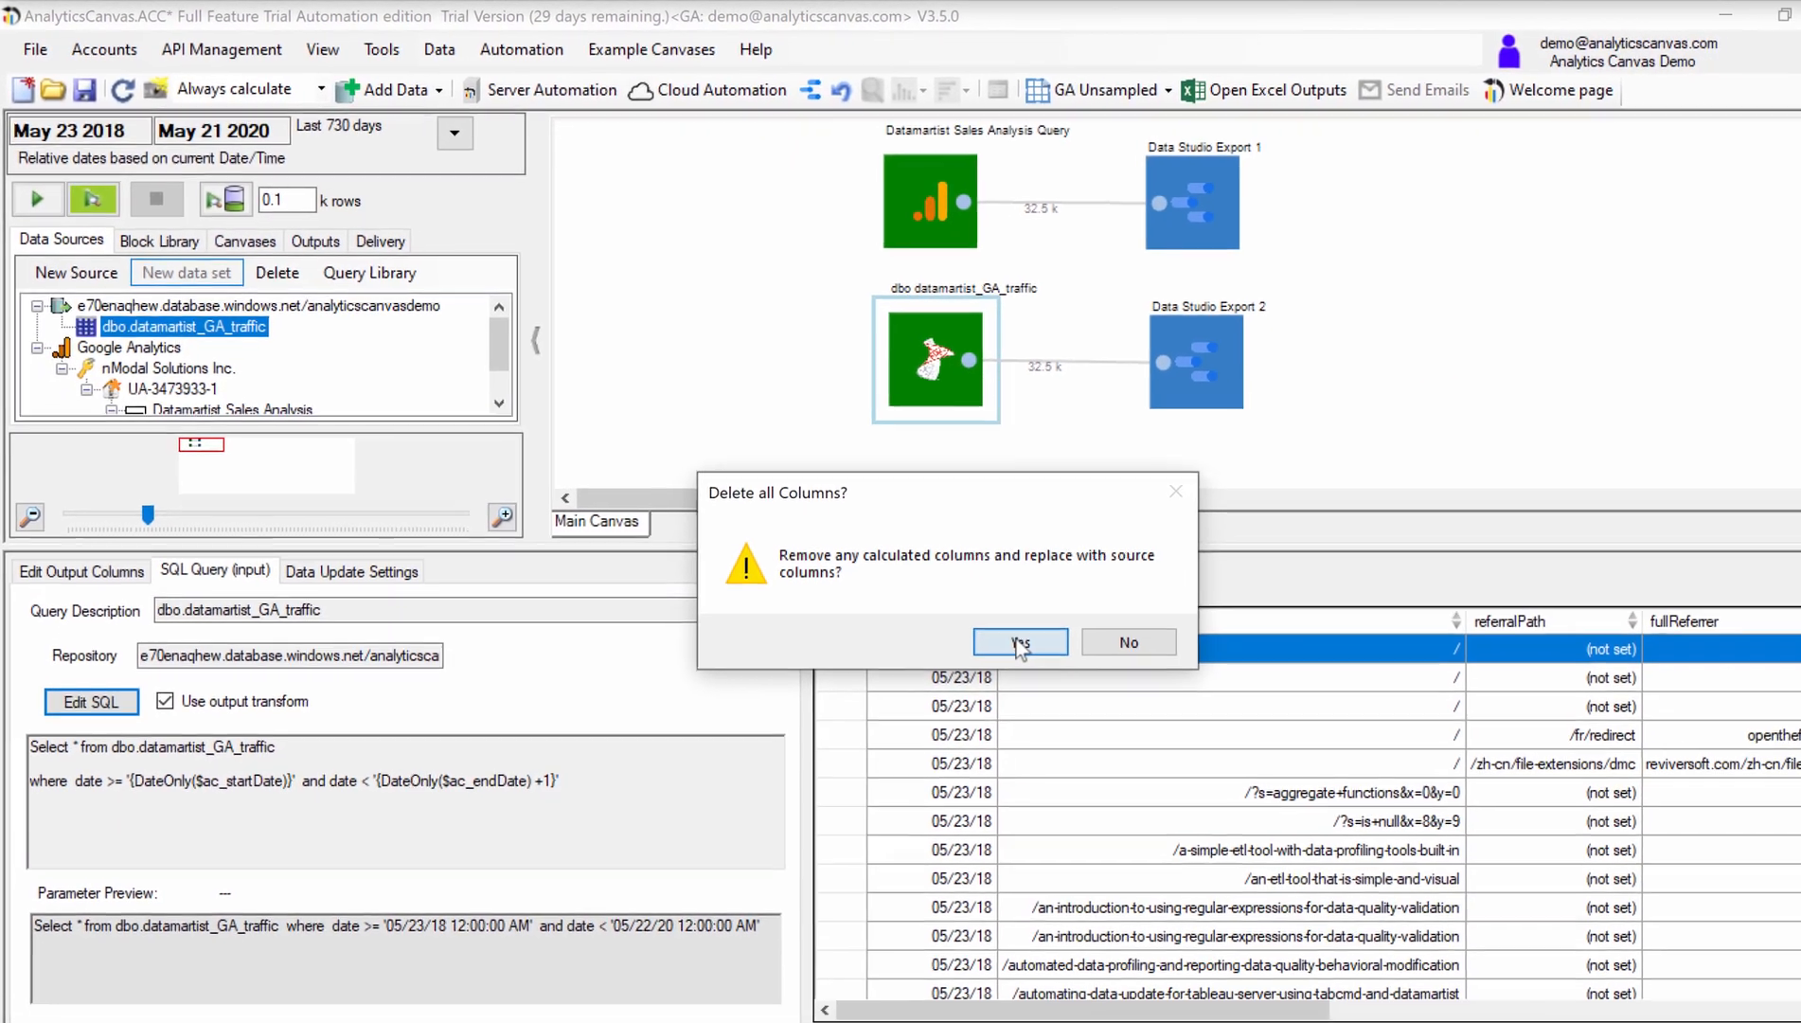
Apply the query and reset the source's columns to the source columns, returning to the canvas
click(1017, 641)
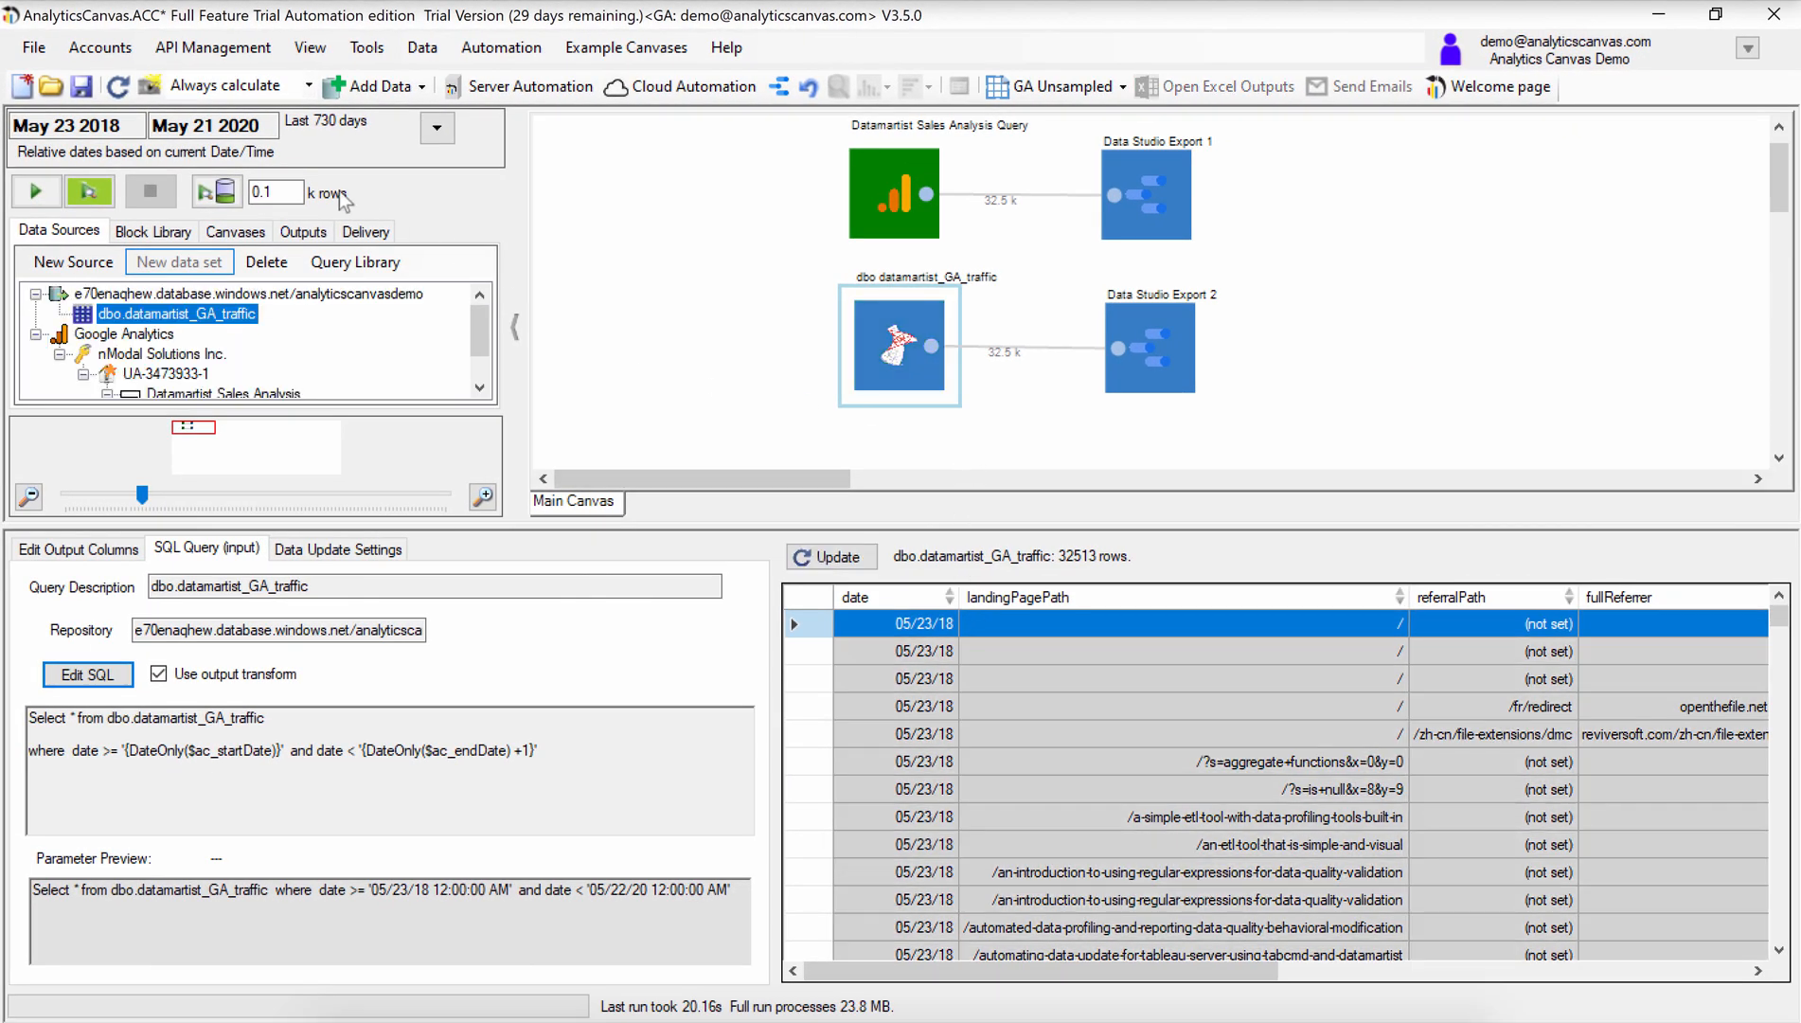
Set the master linked date range to the last 10 days, May 12 to May 21 2020
click(435, 127)
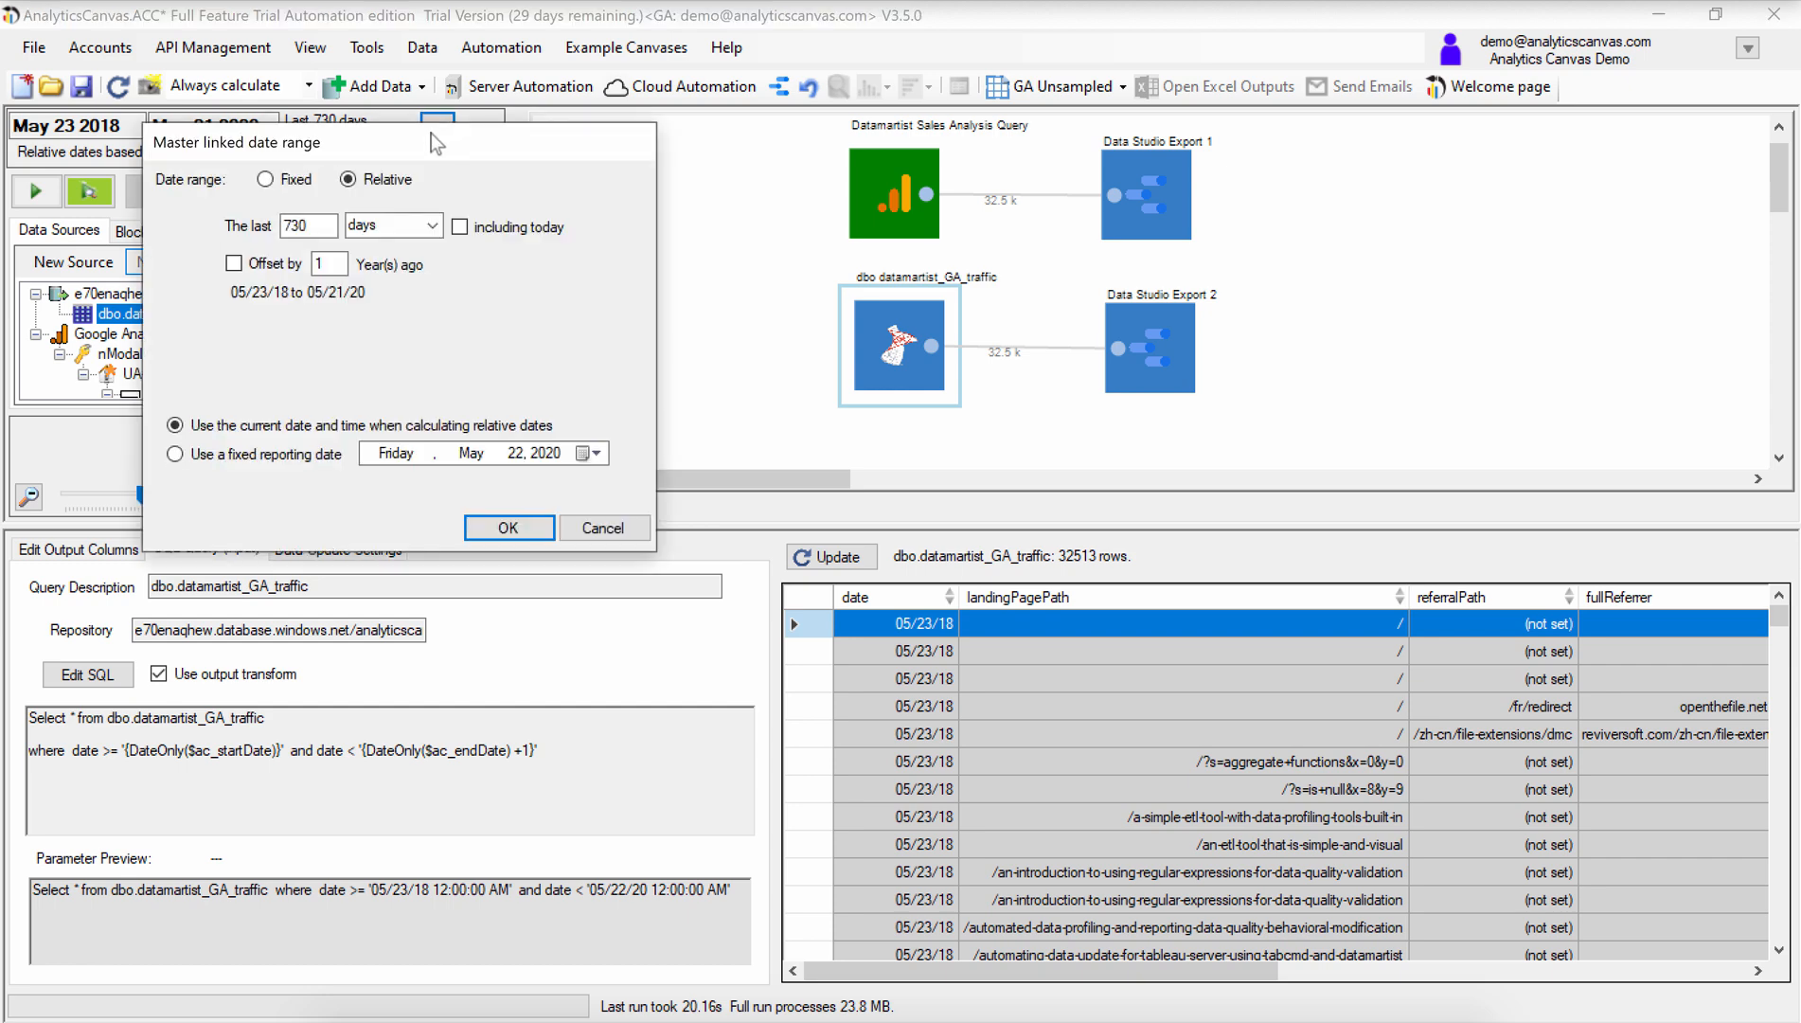
text(10)
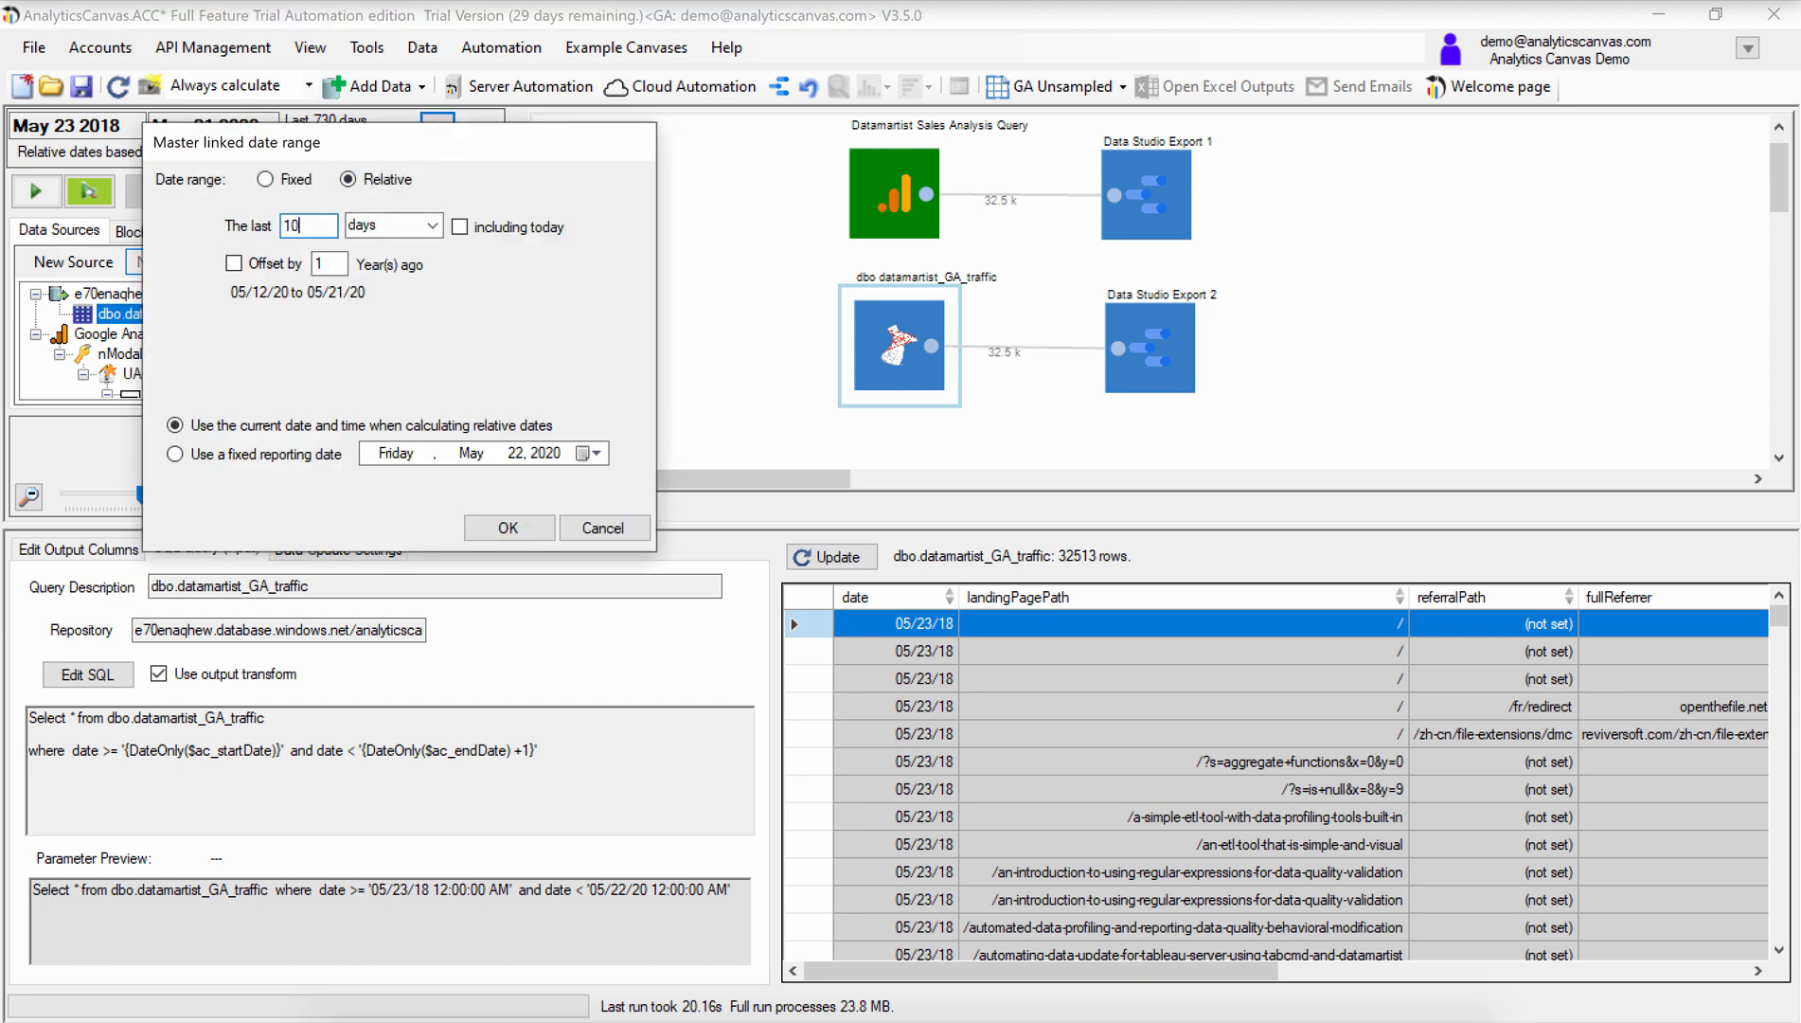
click(507, 526)
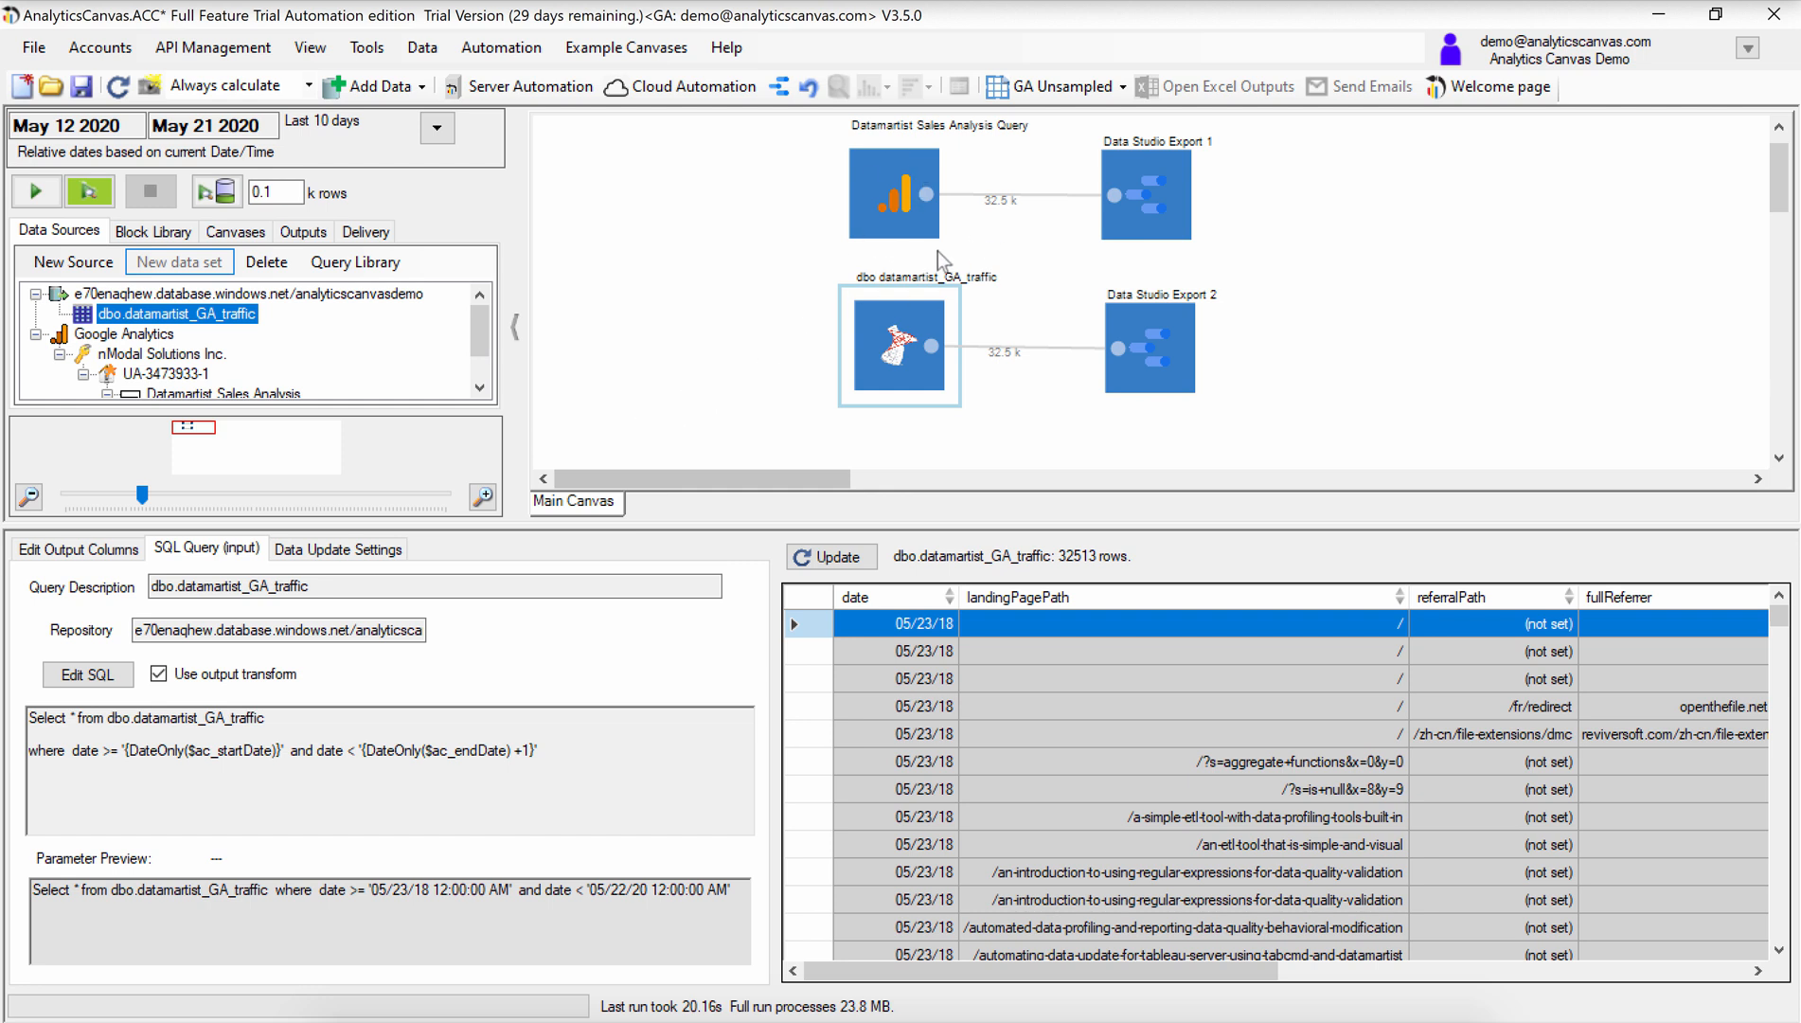
mouse_move(1066, 413)
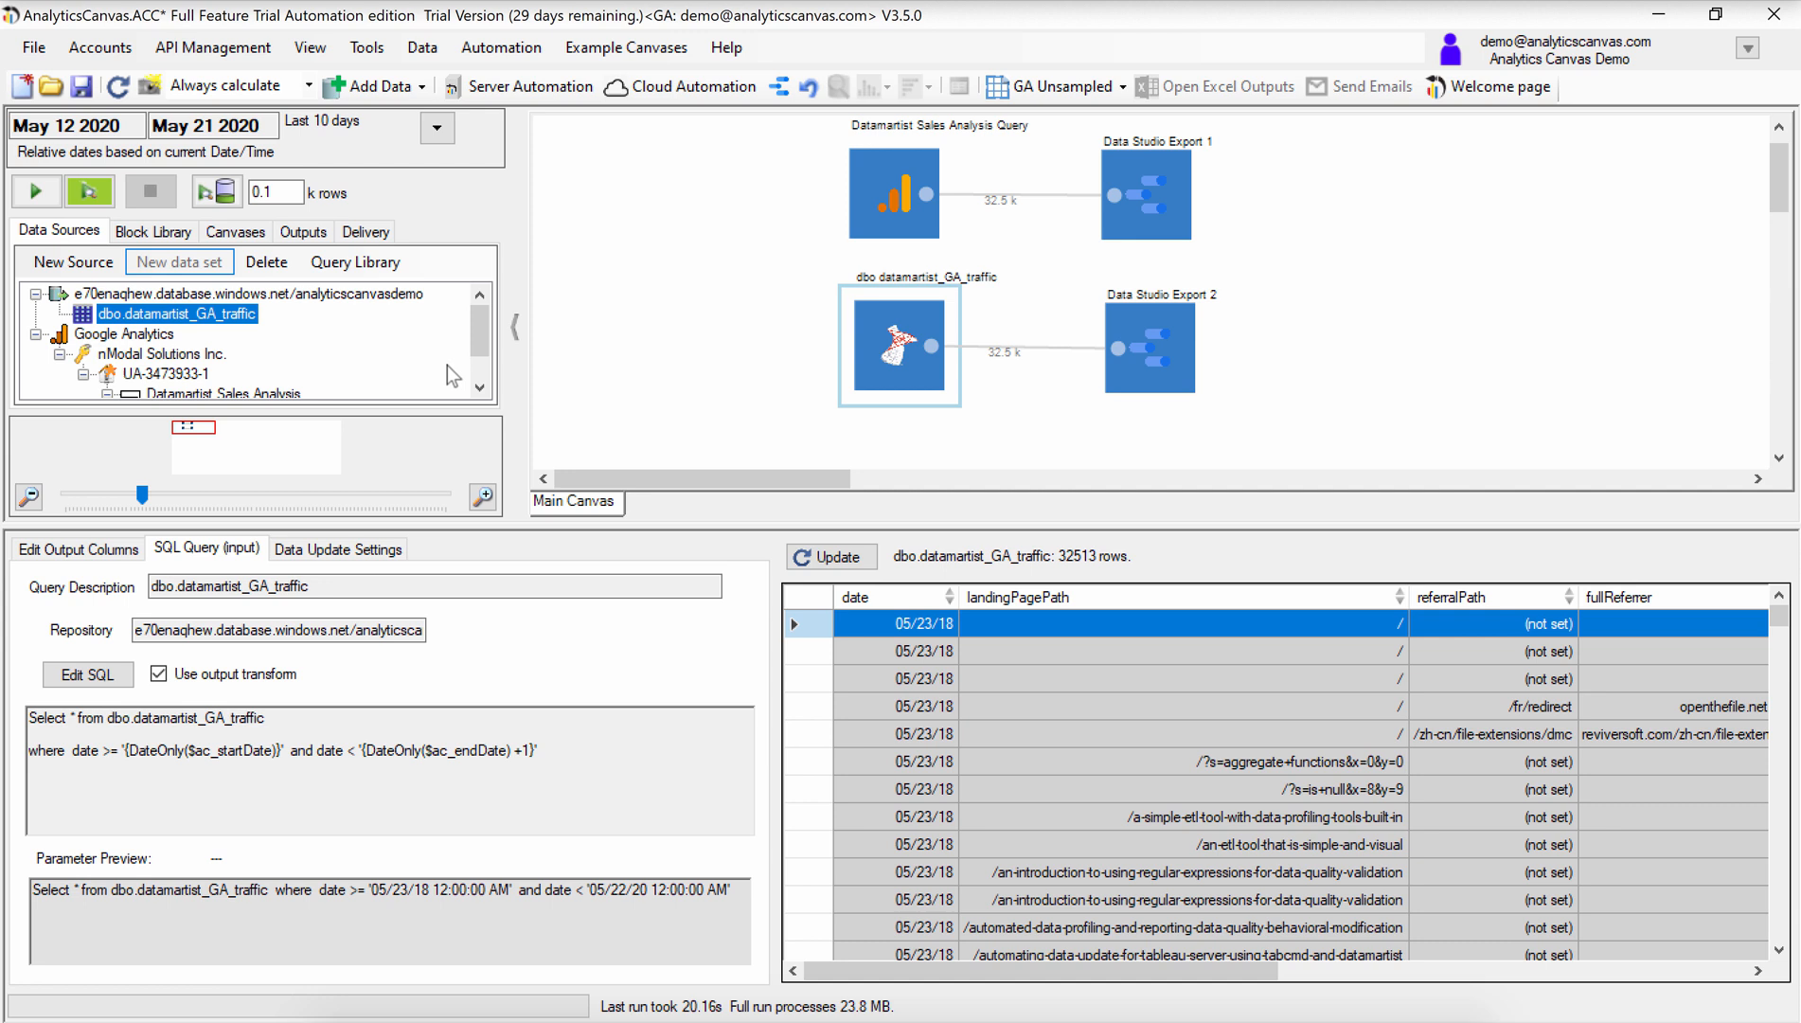
Run all blocks, reloading input data so 10 days of traffic upload to both Data Studio exports
click(36, 191)
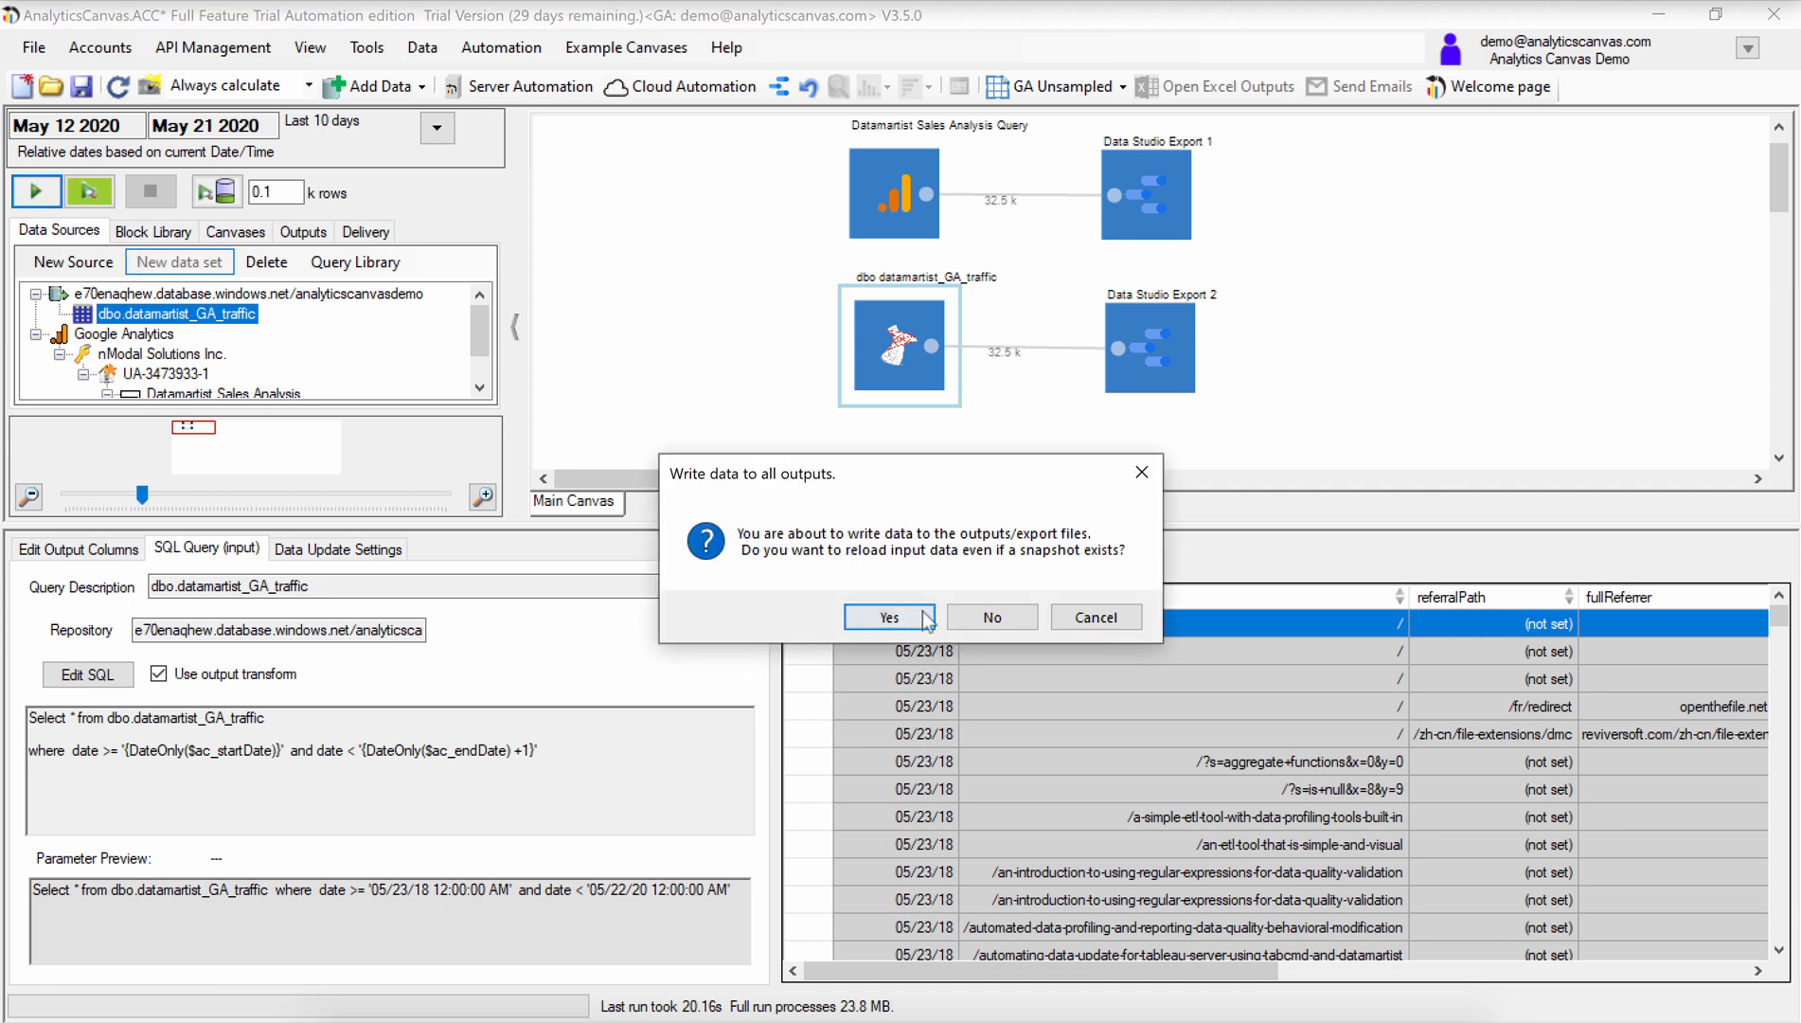
click(888, 617)
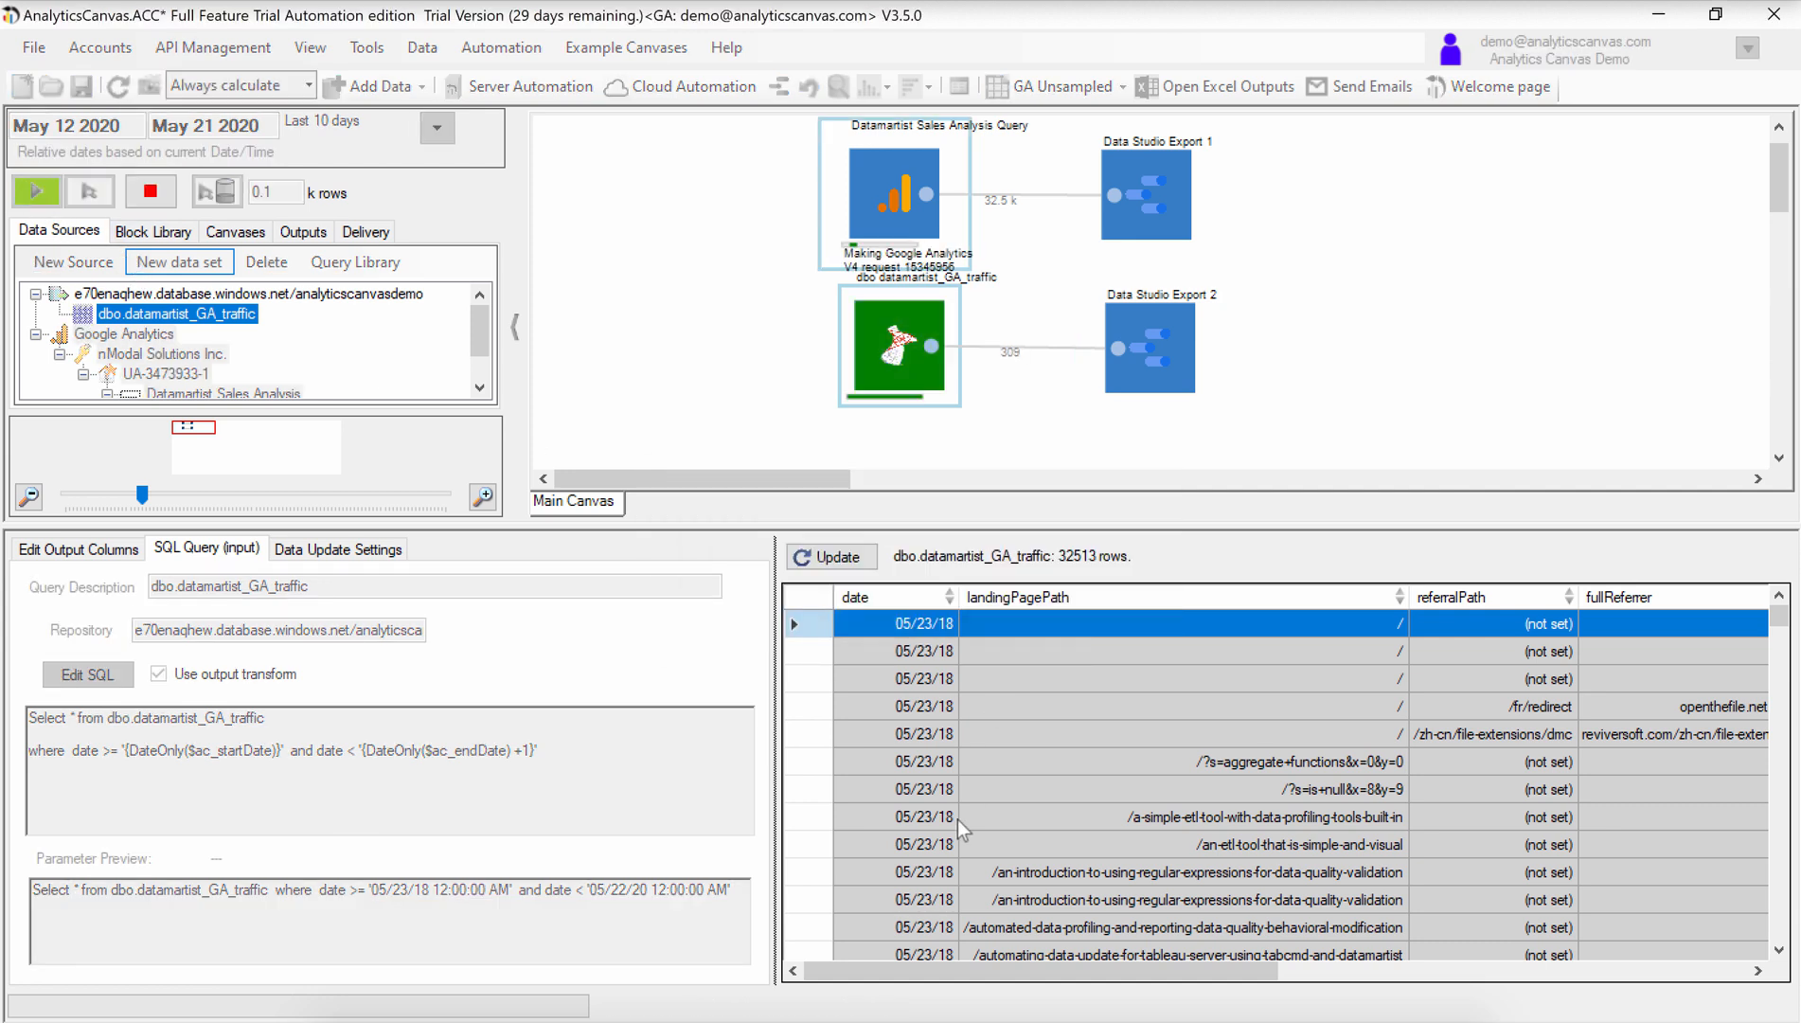
click(36, 191)
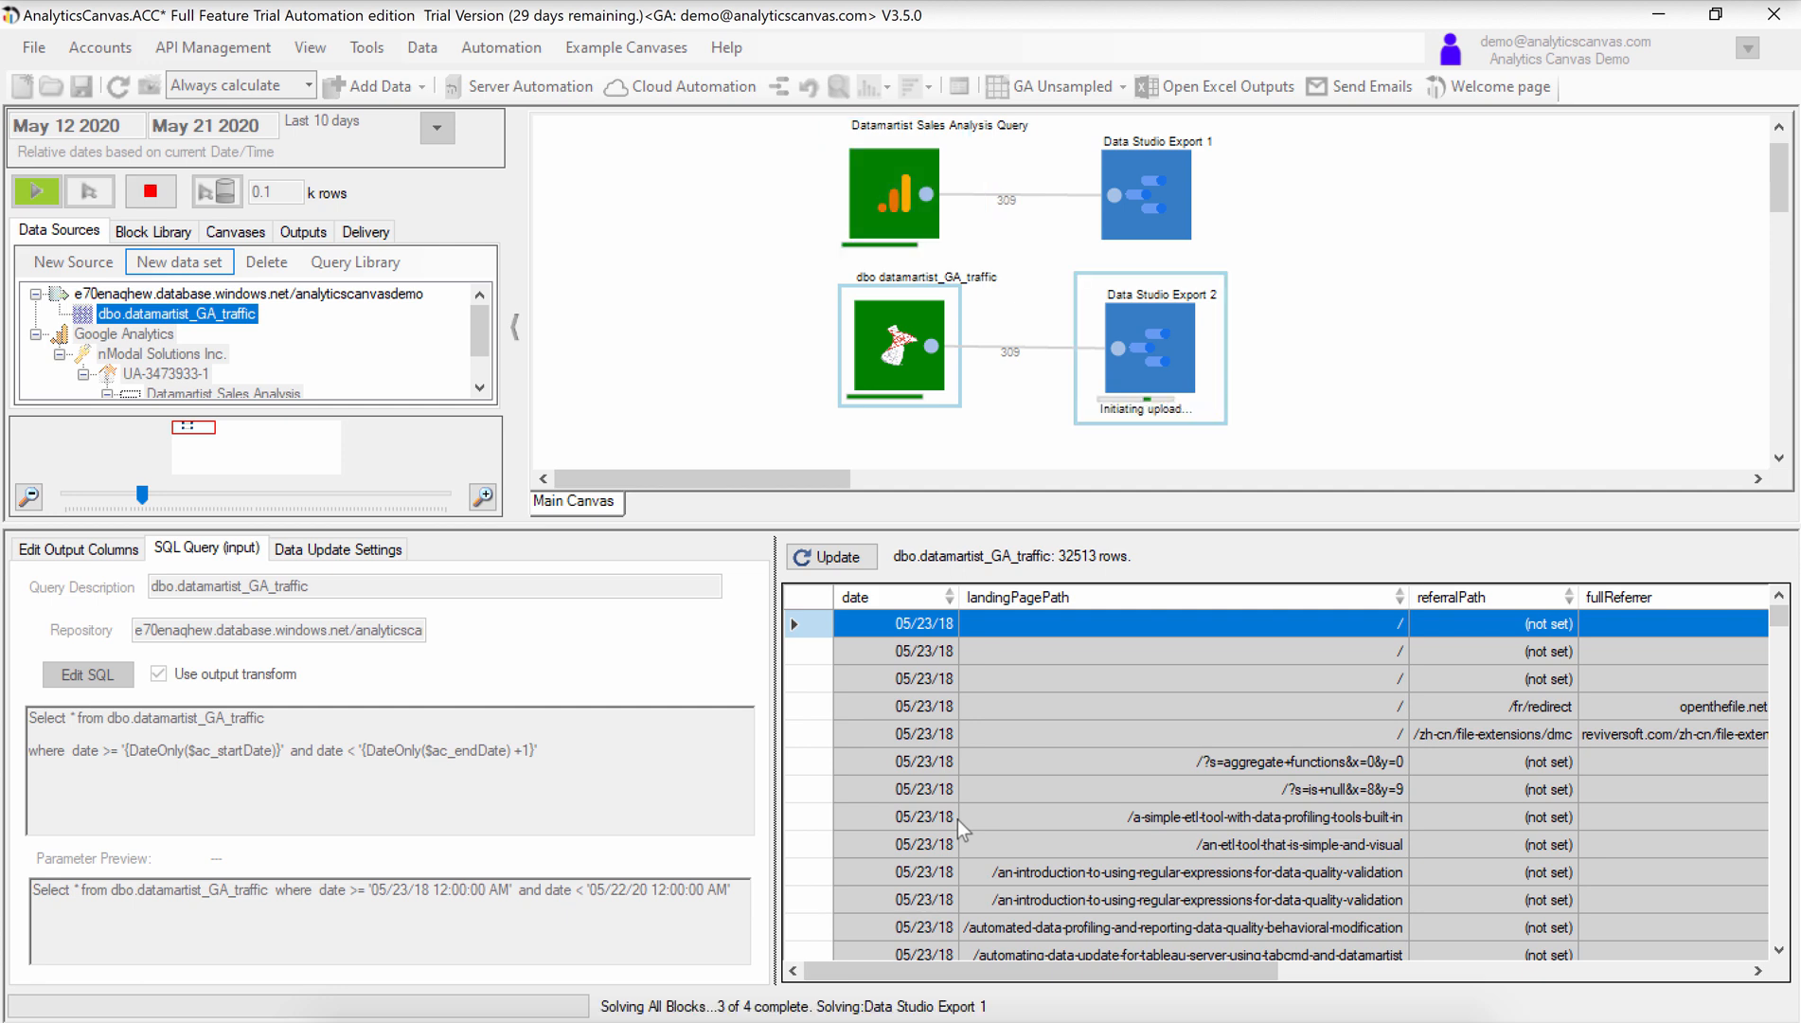